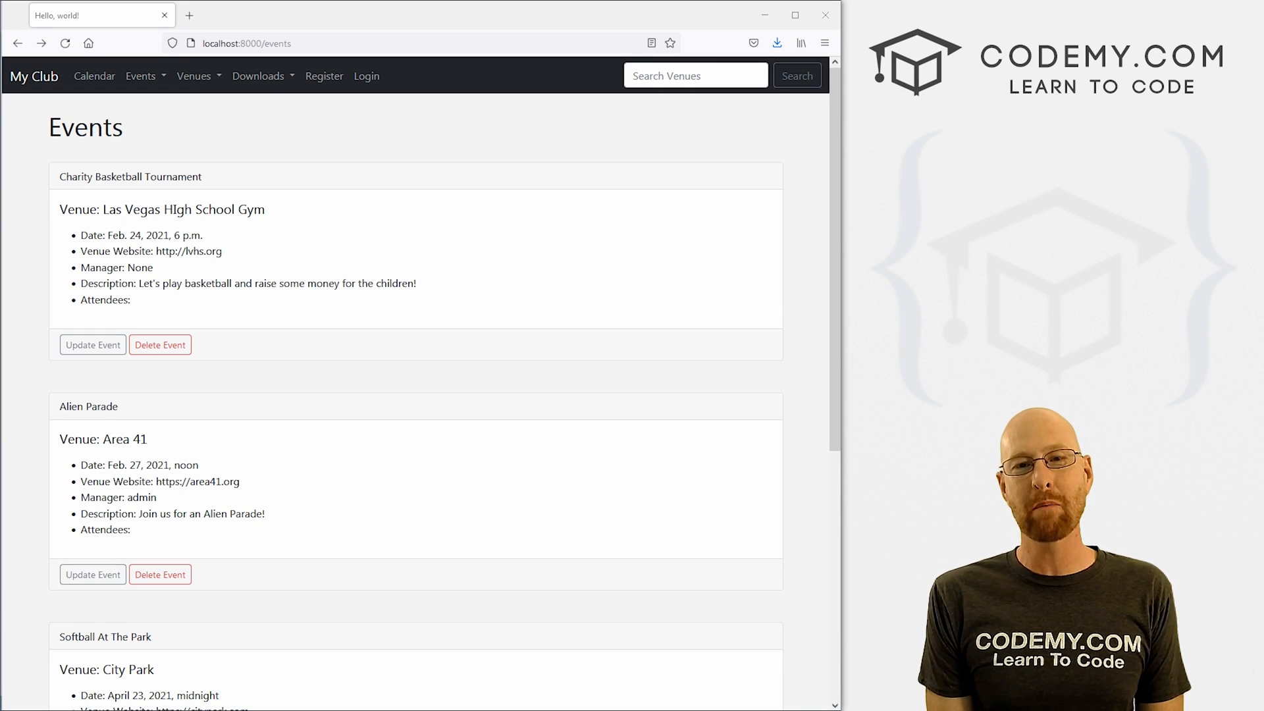
mouse_move(460, 124)
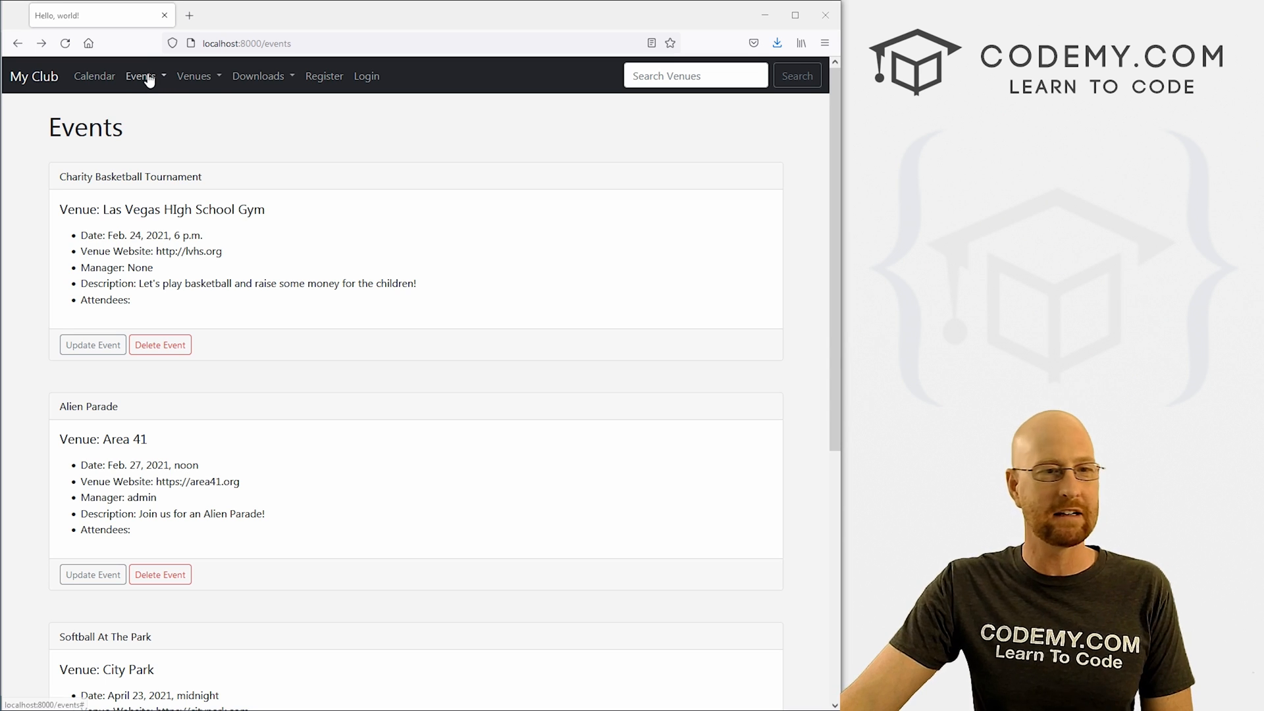
Visit the Add Event and Add Venue pages from the navbar while logged out.
left_click(141, 76)
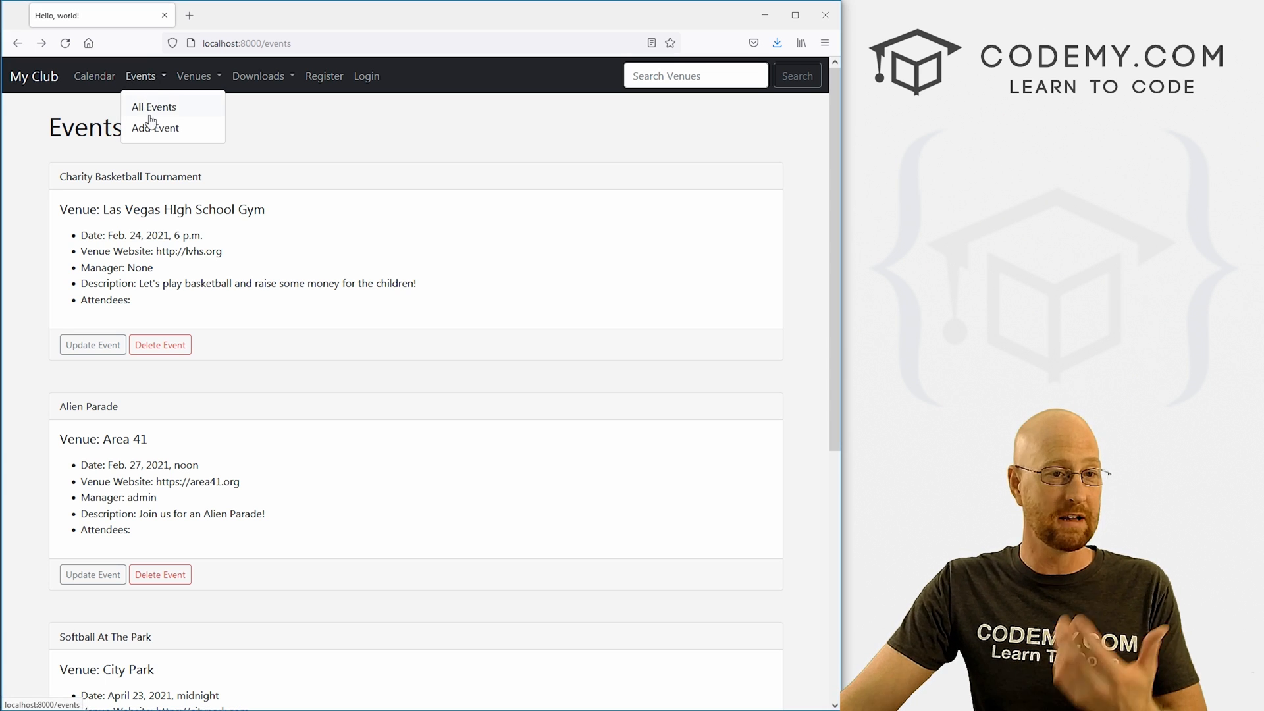
left_click(154, 127)
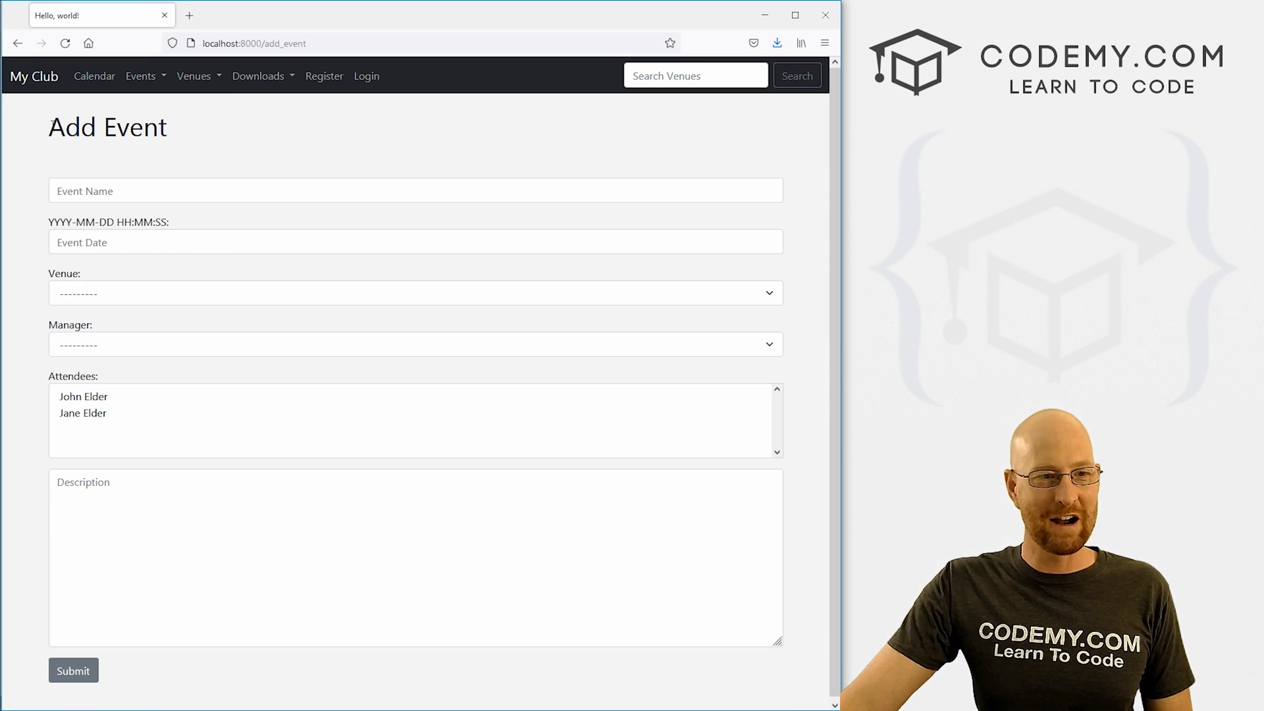
mouse_move(727, 680)
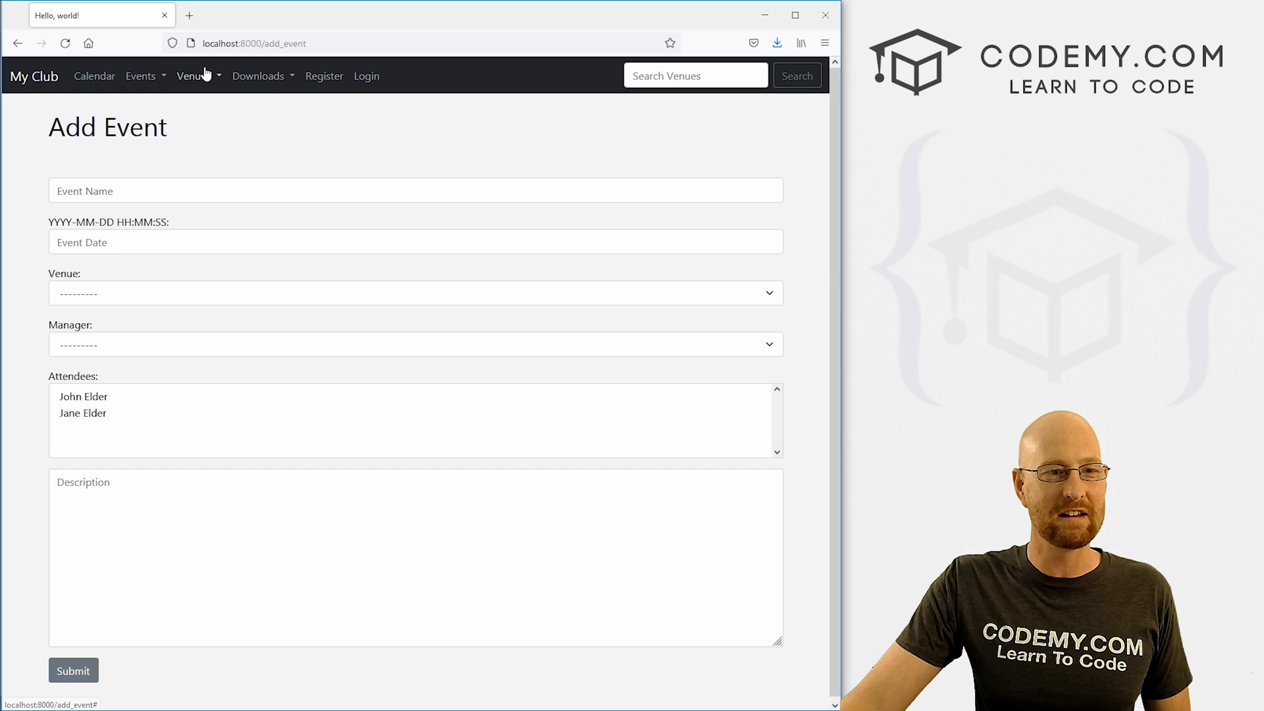
left_click(192, 75)
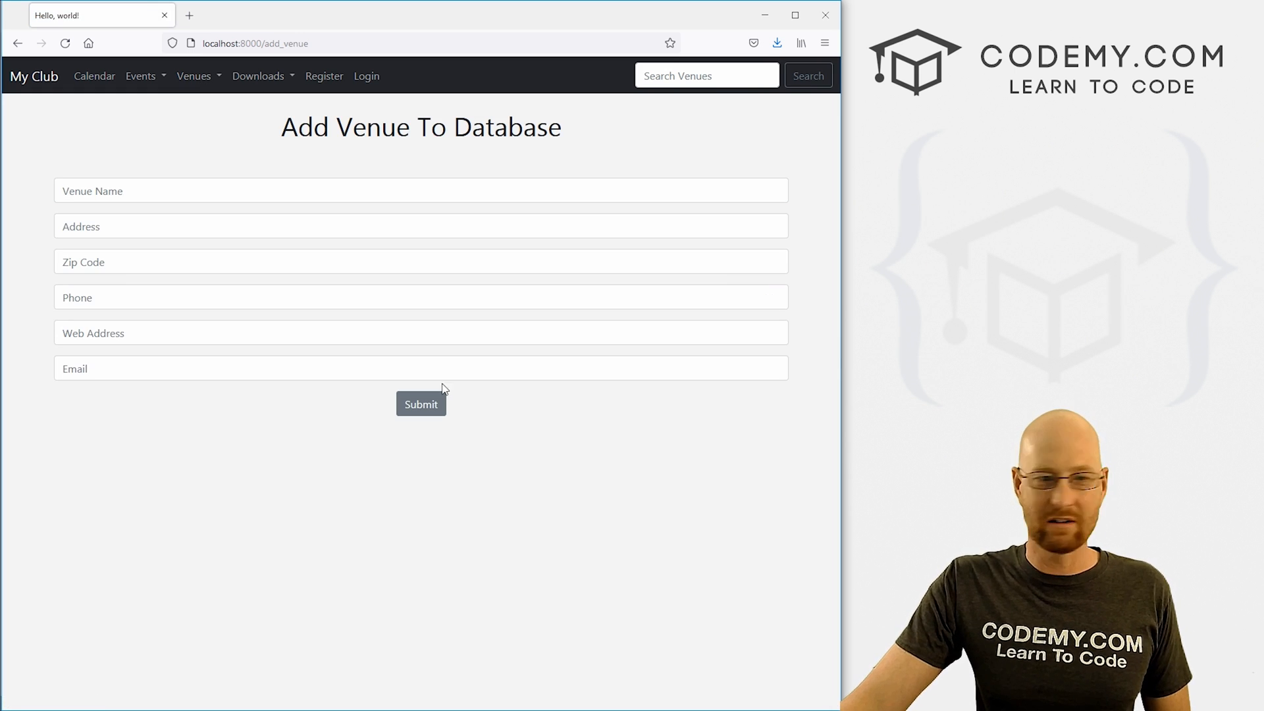
mouse_move(158, 81)
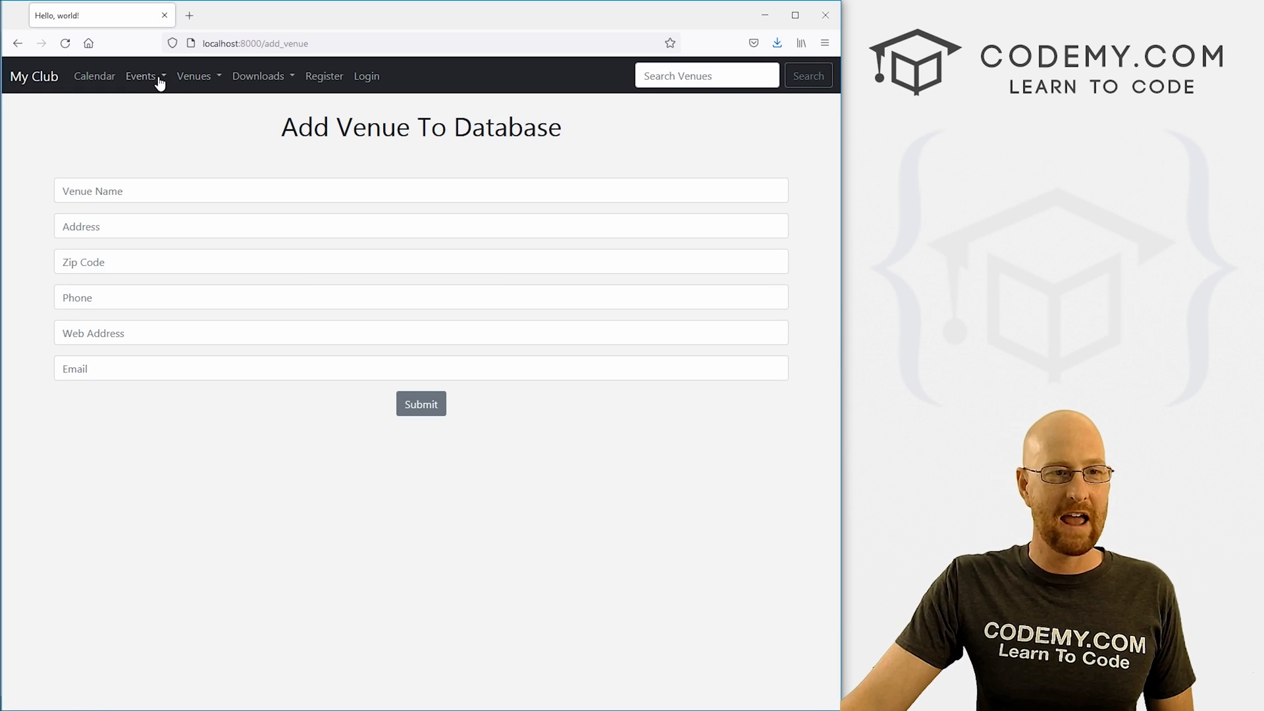
Return to the events list and open the Charity Basketball Tournament update page.
left_click(141, 76)
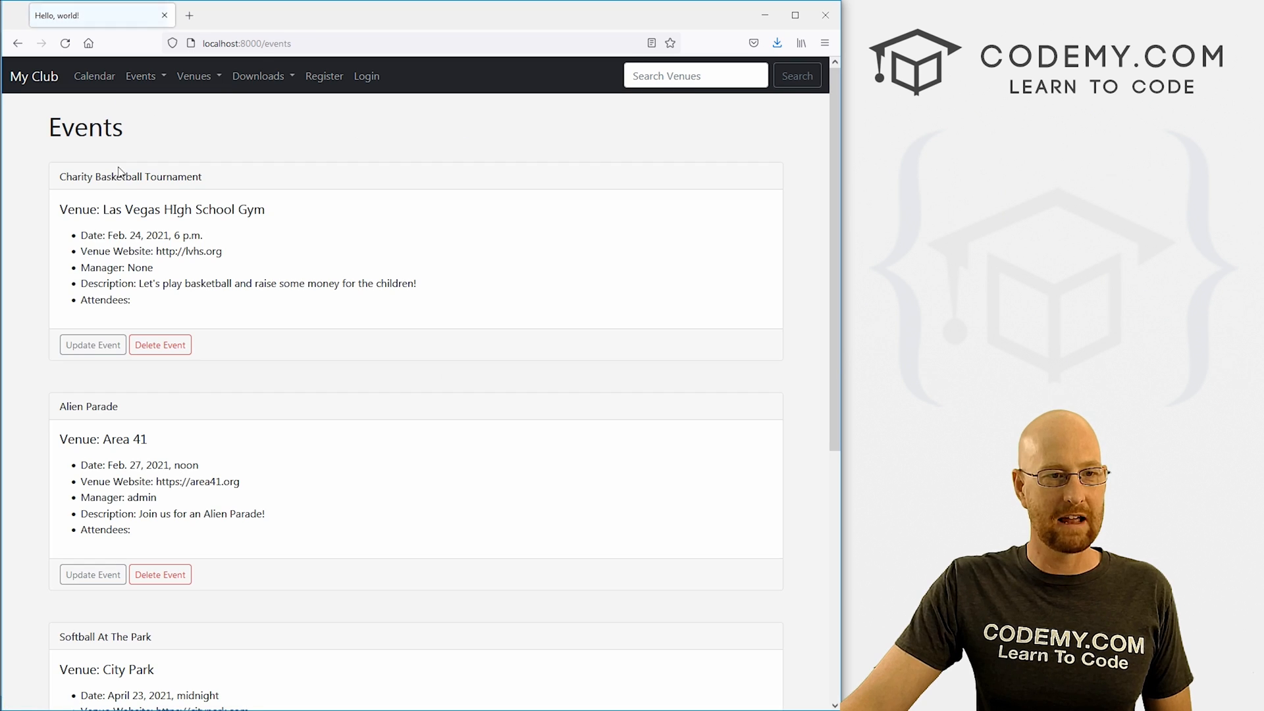
left_click(92, 344)
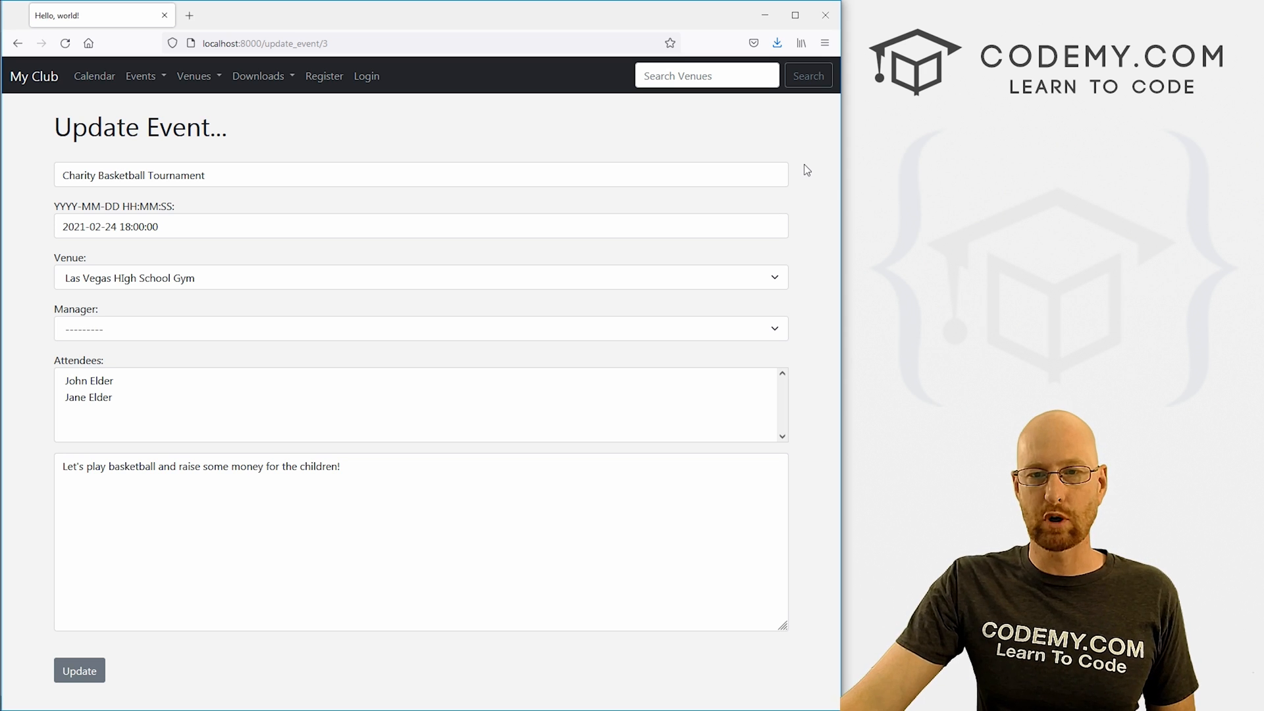
mouse_move(1248, 160)
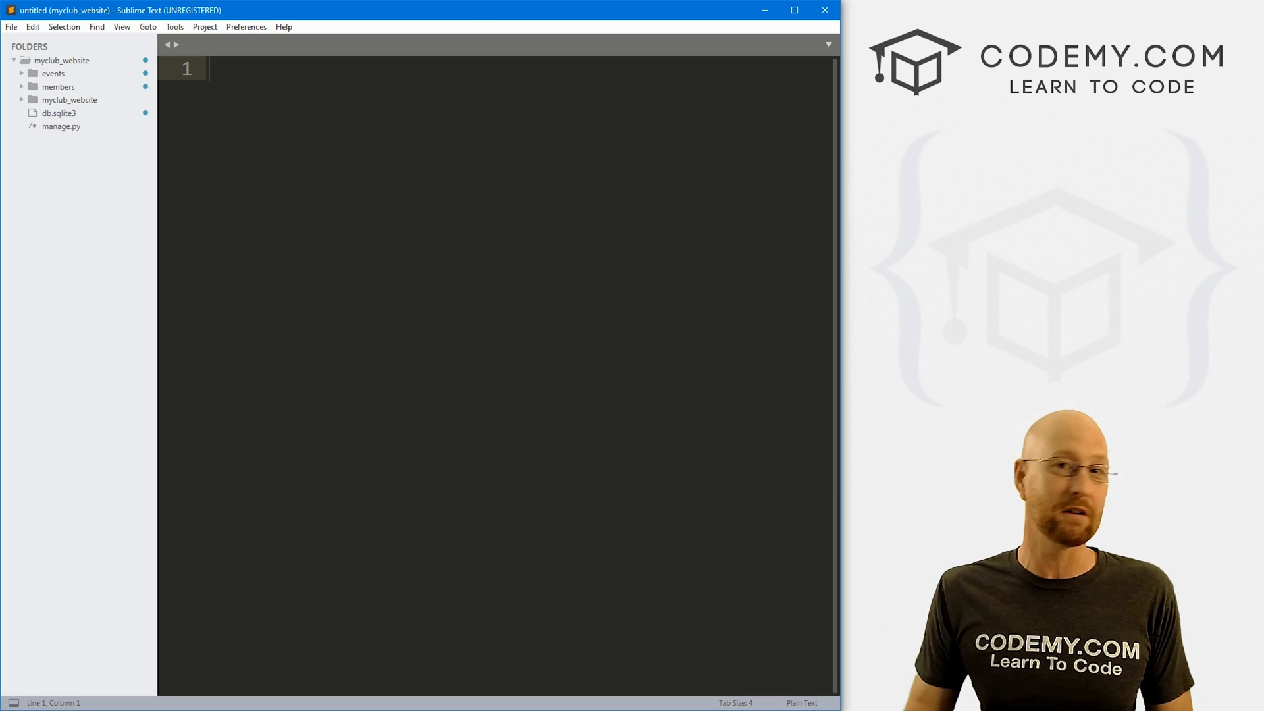
Open navbar.html under events/templates/events and copy its {% if user.is_authenticated %} line.
left_click(22, 74)
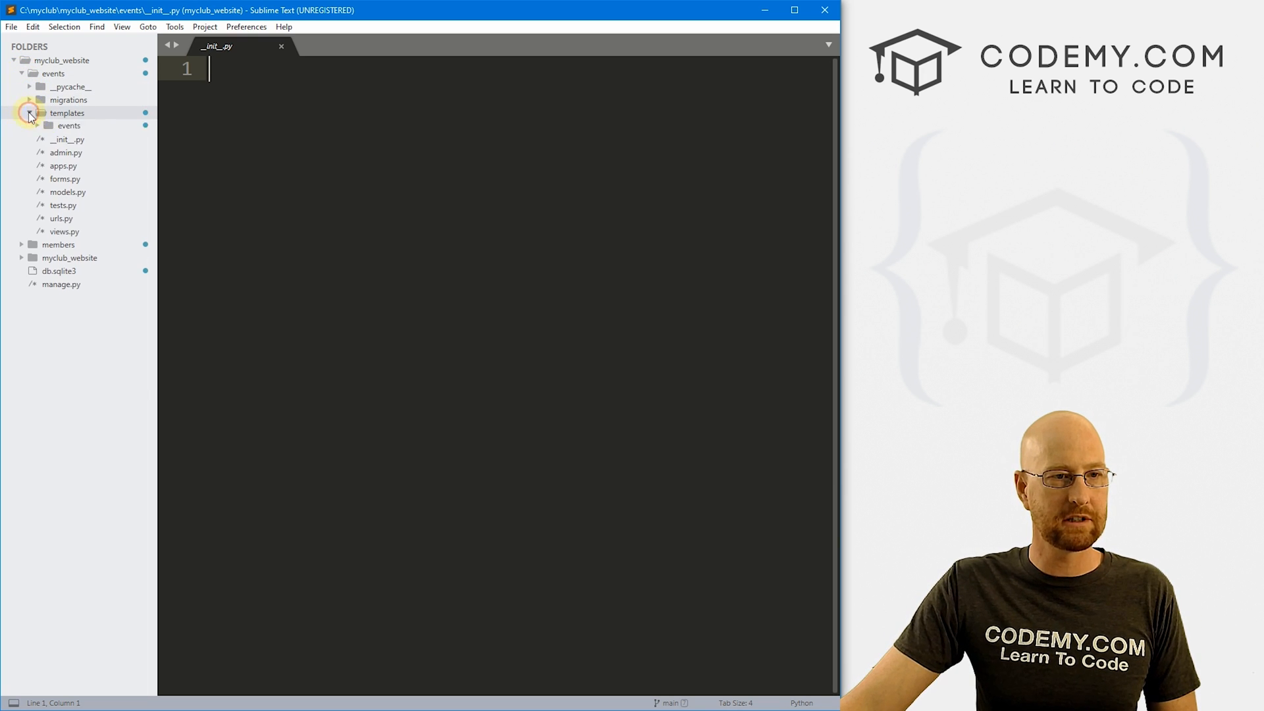
left_click(47, 127)
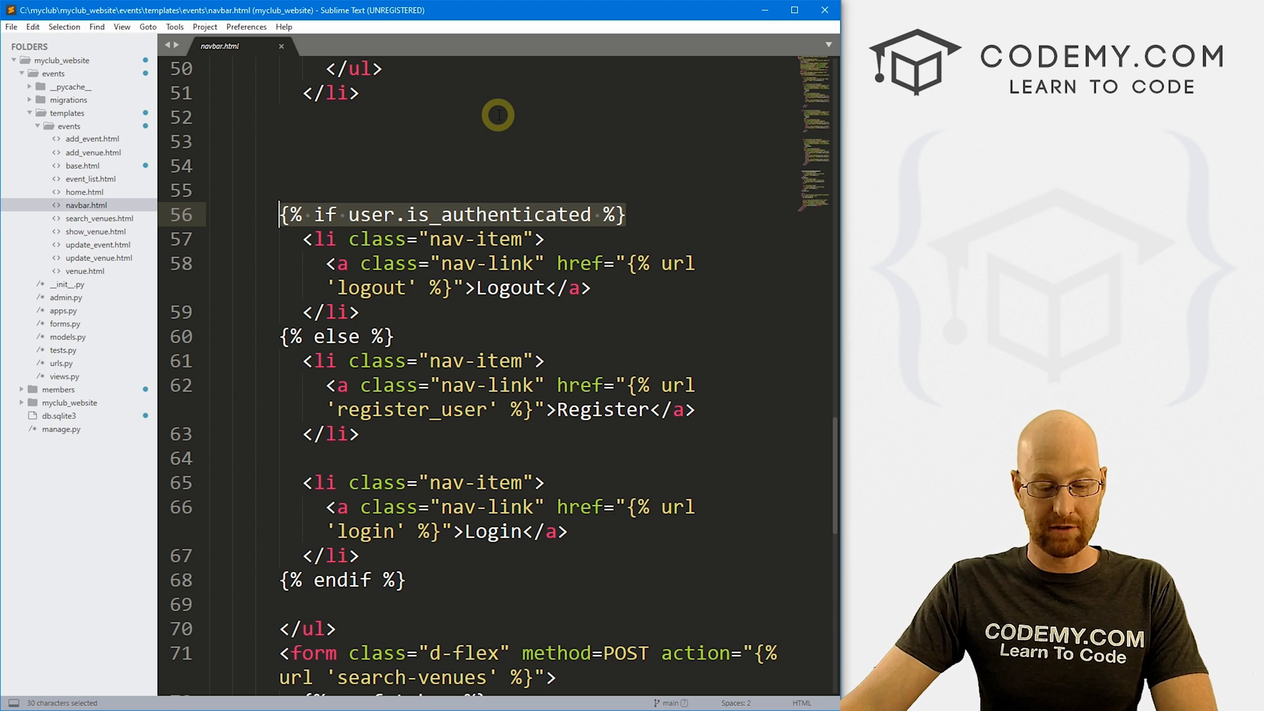
key("ctrl+c")
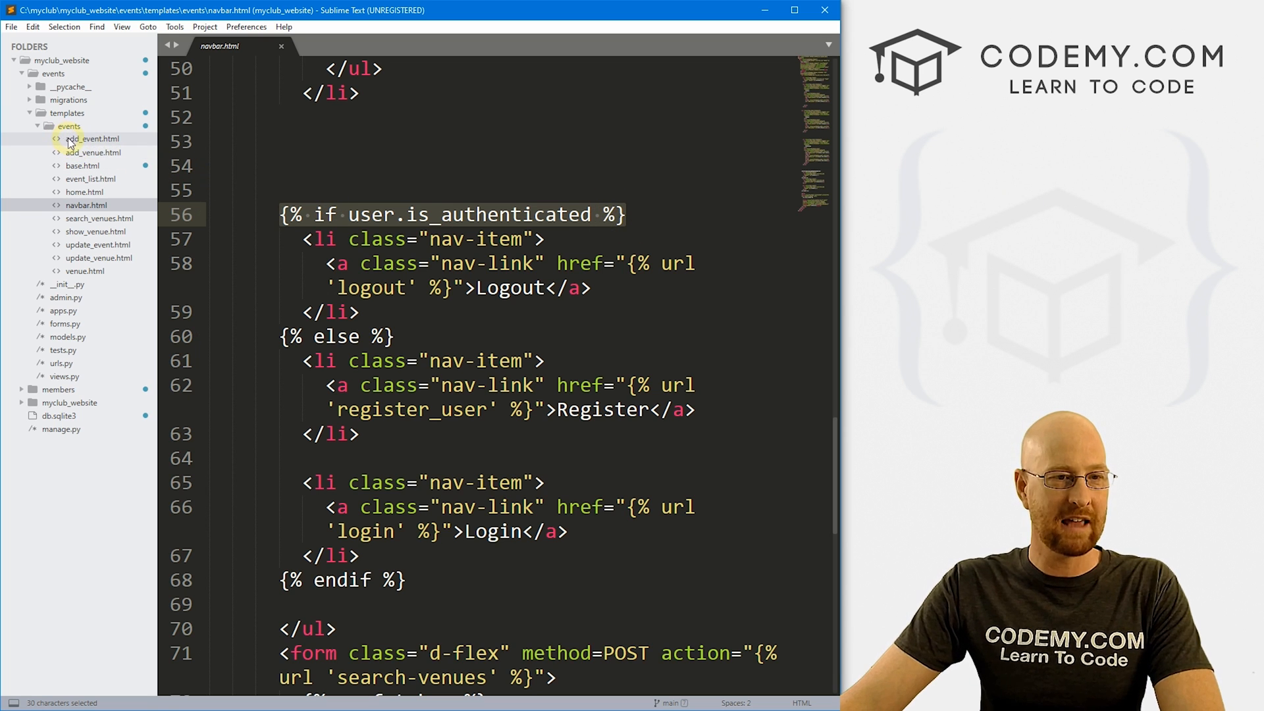
Start add_event.html with {% if user.is_authenticated %} and add an {% else %} below the form.
left_click(93, 138)
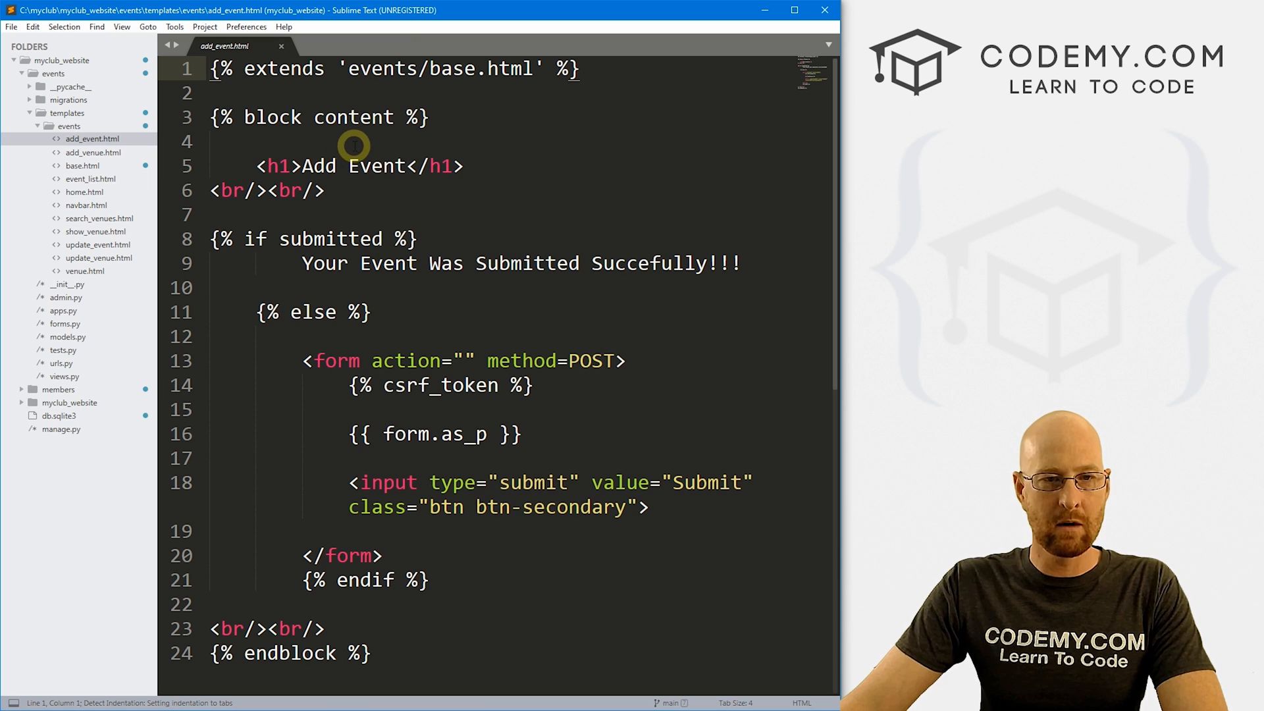
left_click(535, 385)
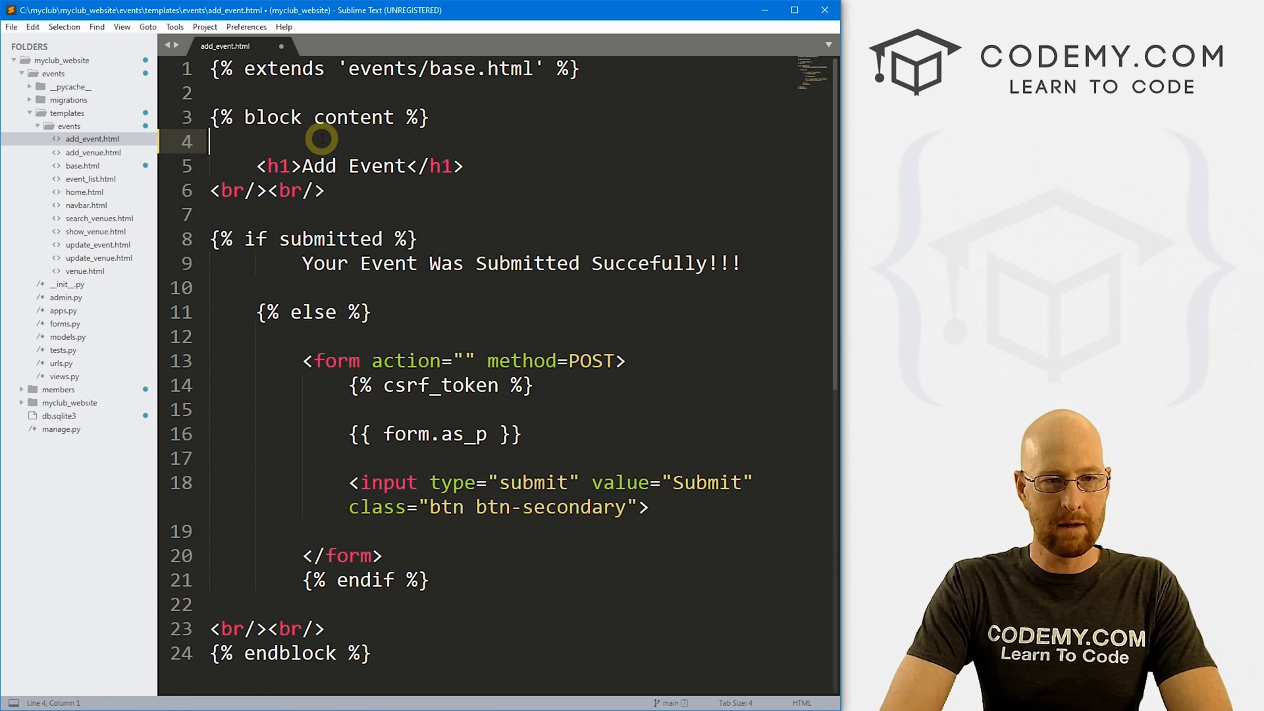
type("{% if user.is_authenticated %}")
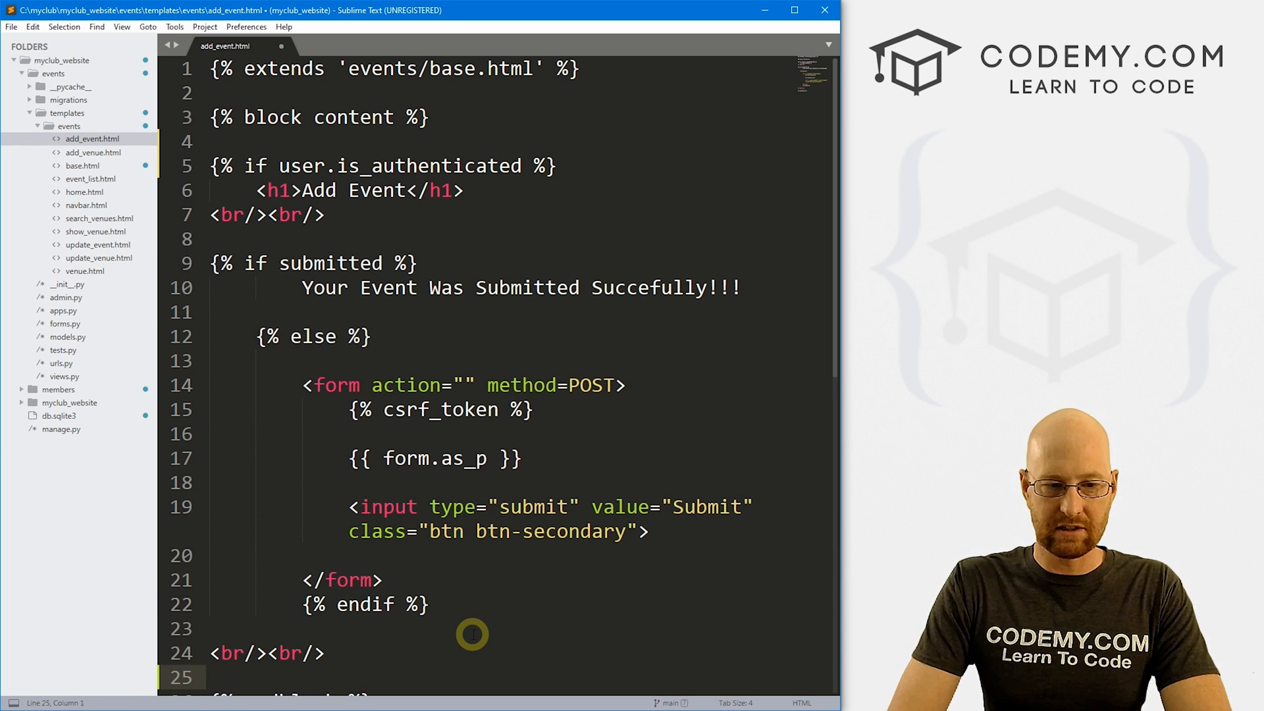
scroll("down", 3)
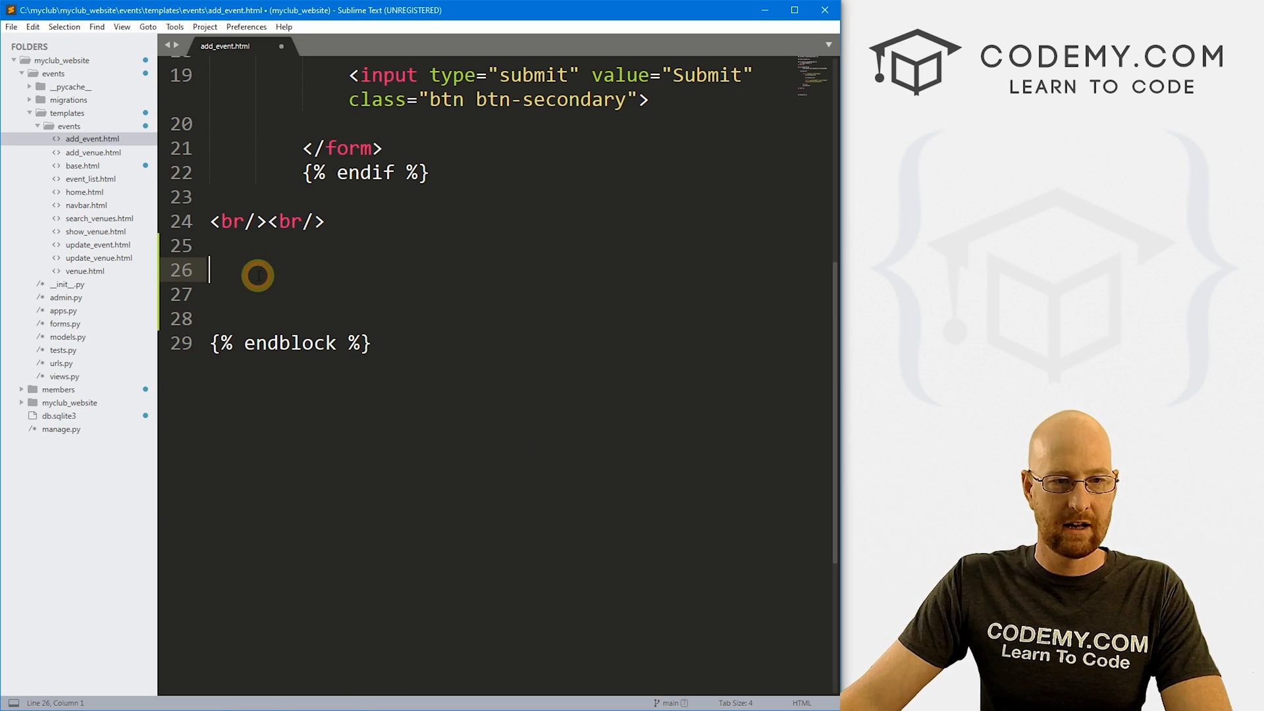
type("{}")
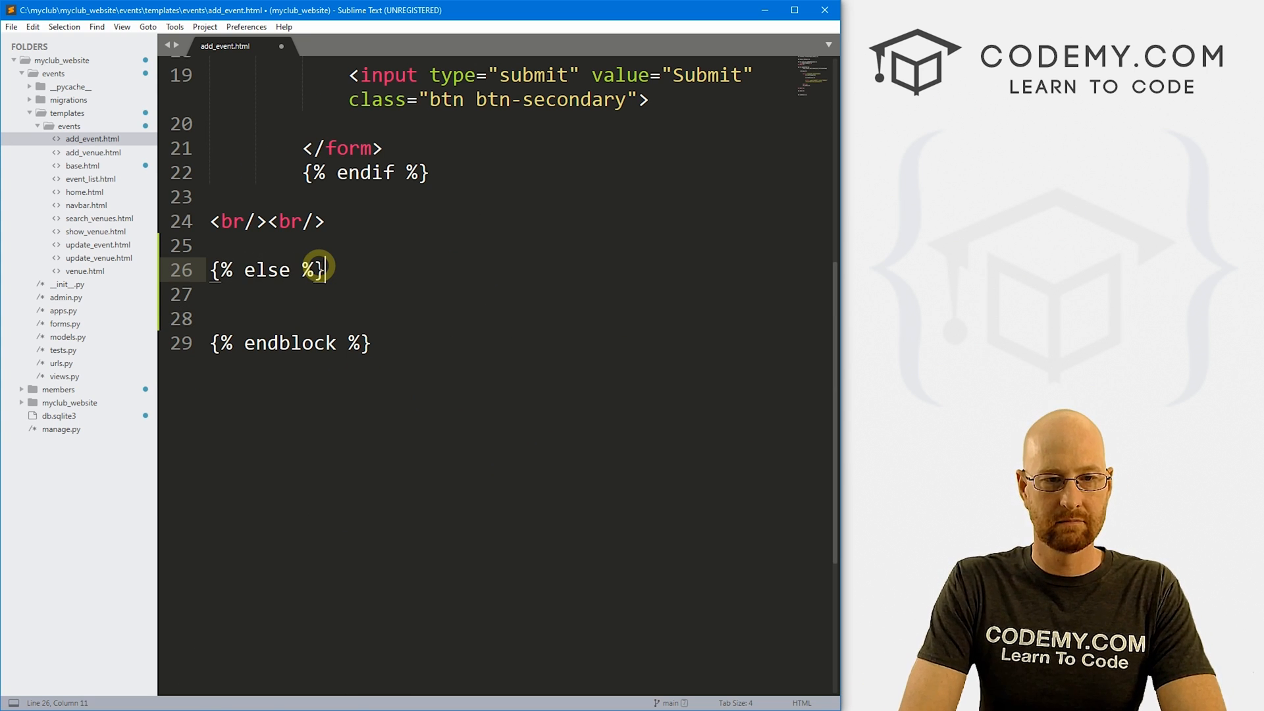
In the else branch, write an h1 "Sorry! You Must Be Logged In To View This..." and a Login Here link.
type("<h1>")
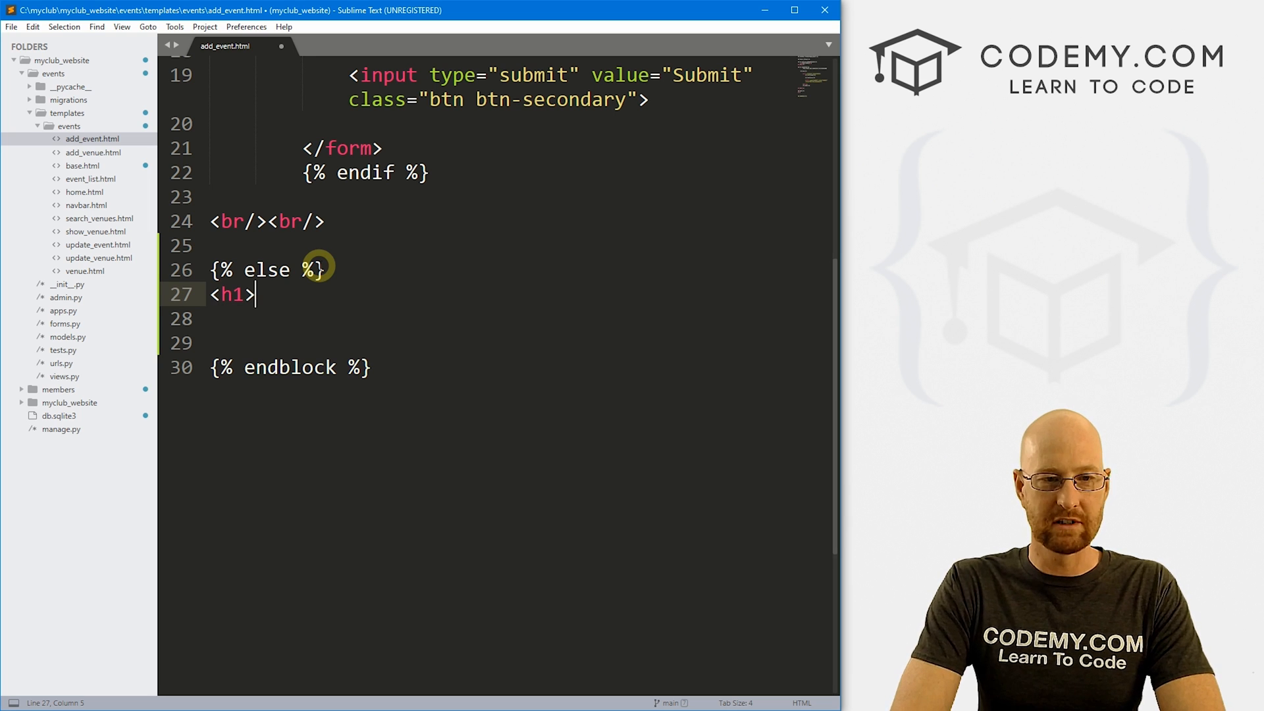
type("Sorry!")
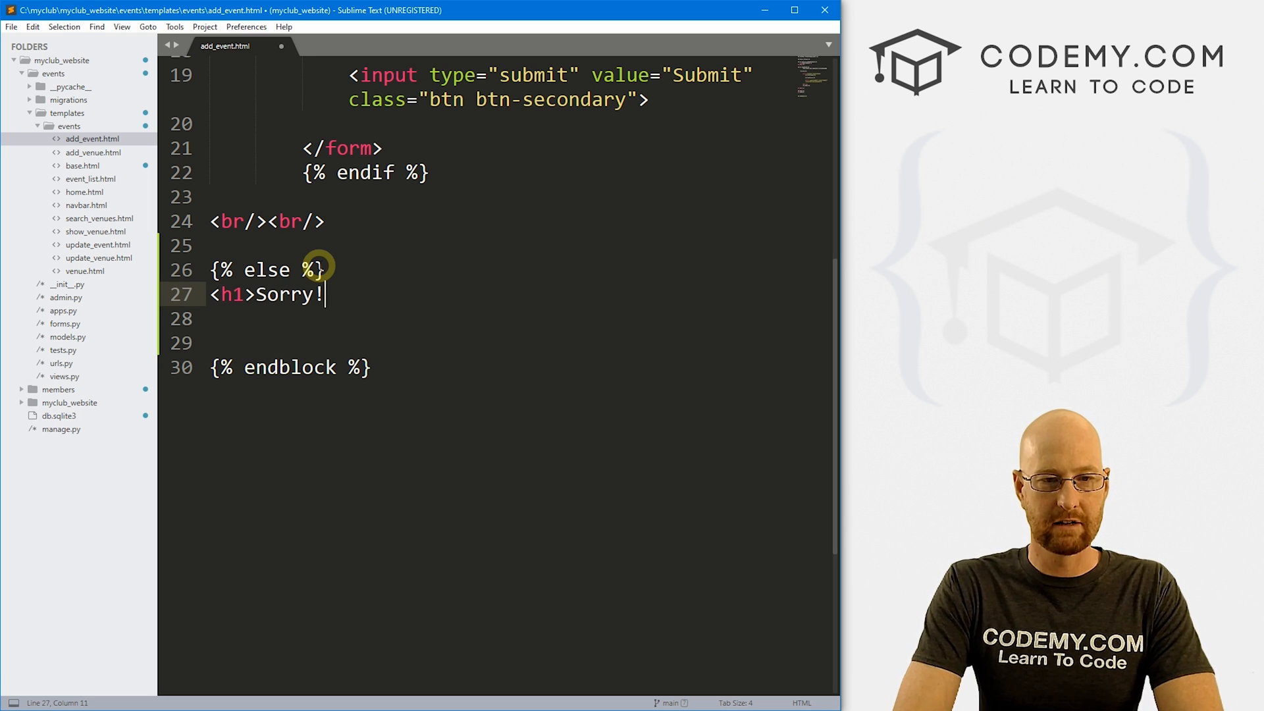
type("You Must")
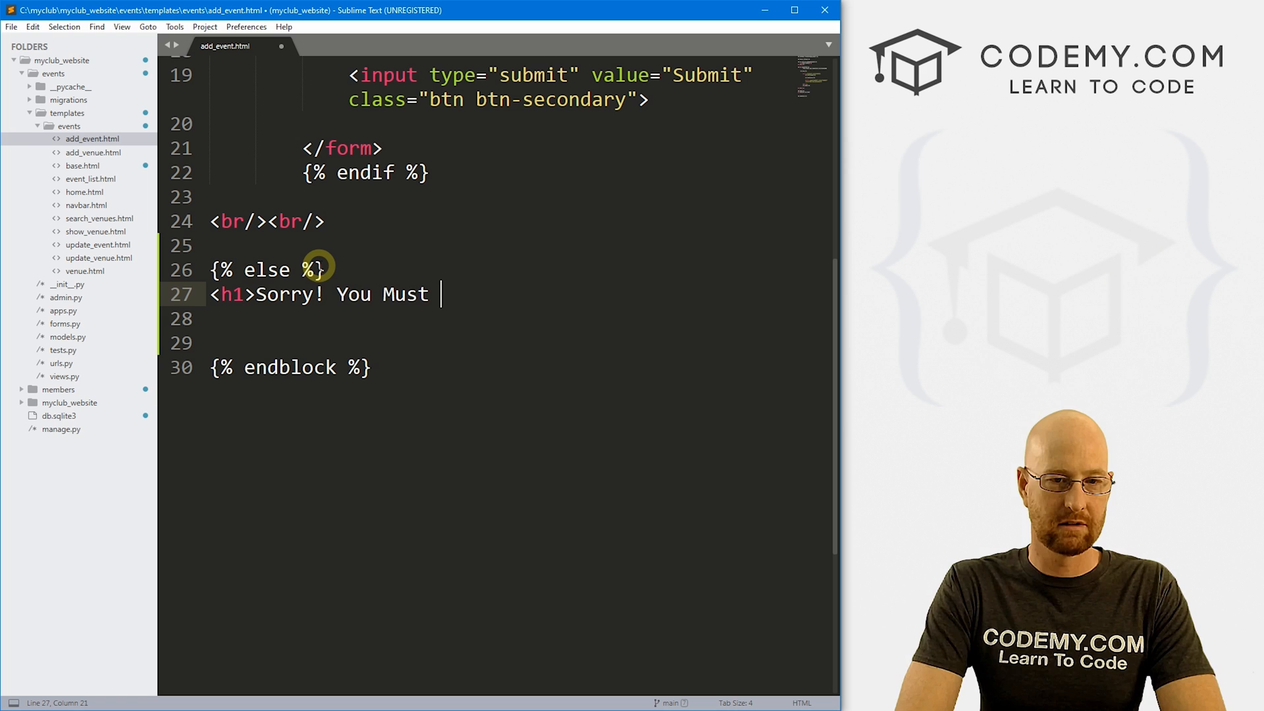
type("Be Logged In")
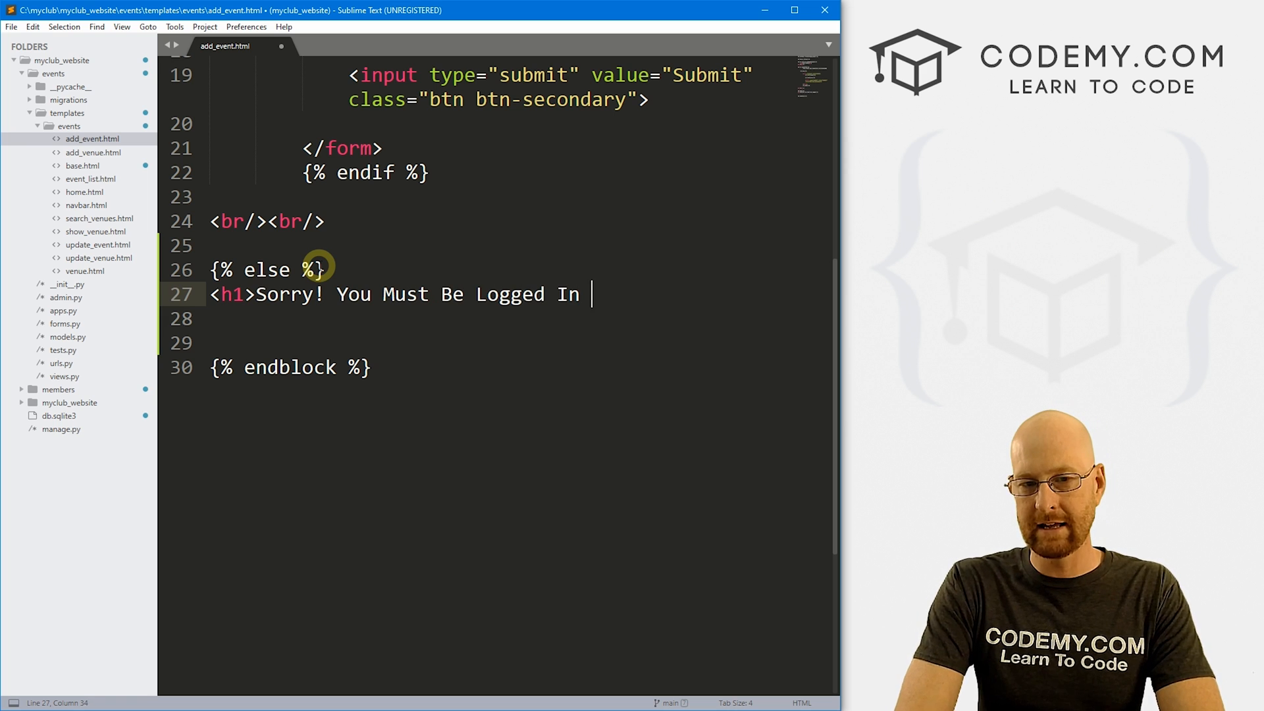
type("To View This Page...<")
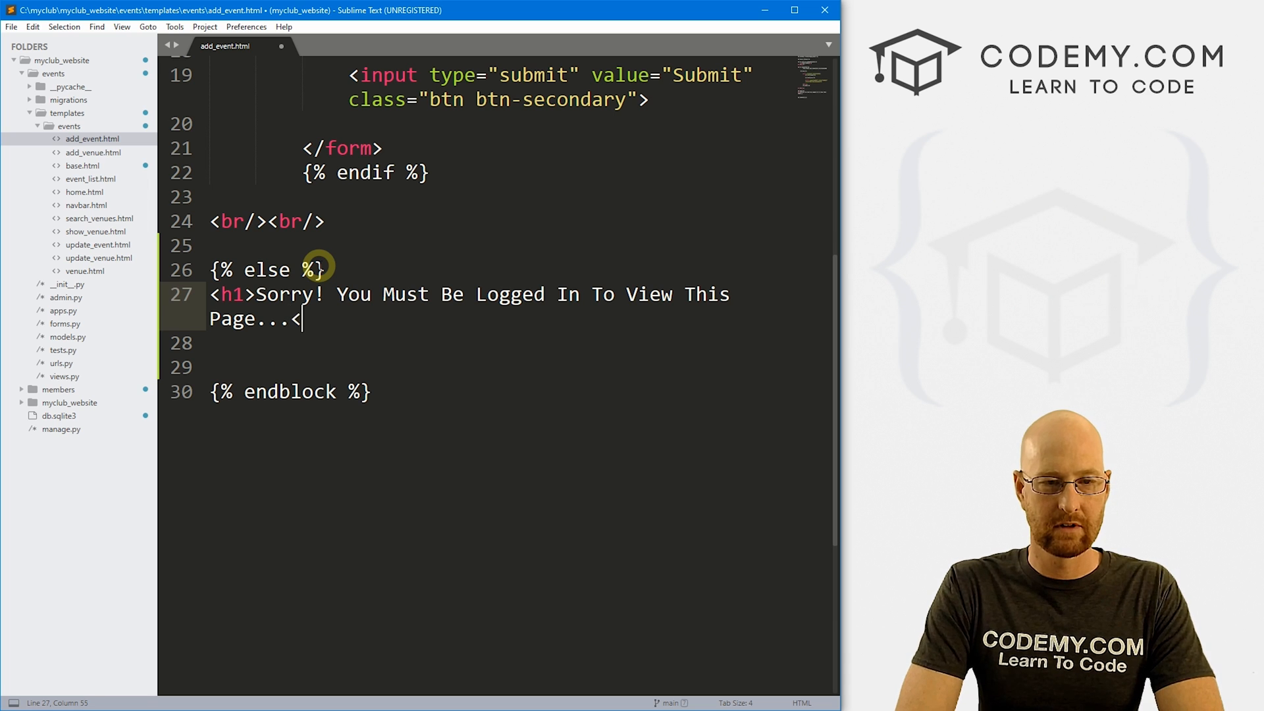
type("/h1>")
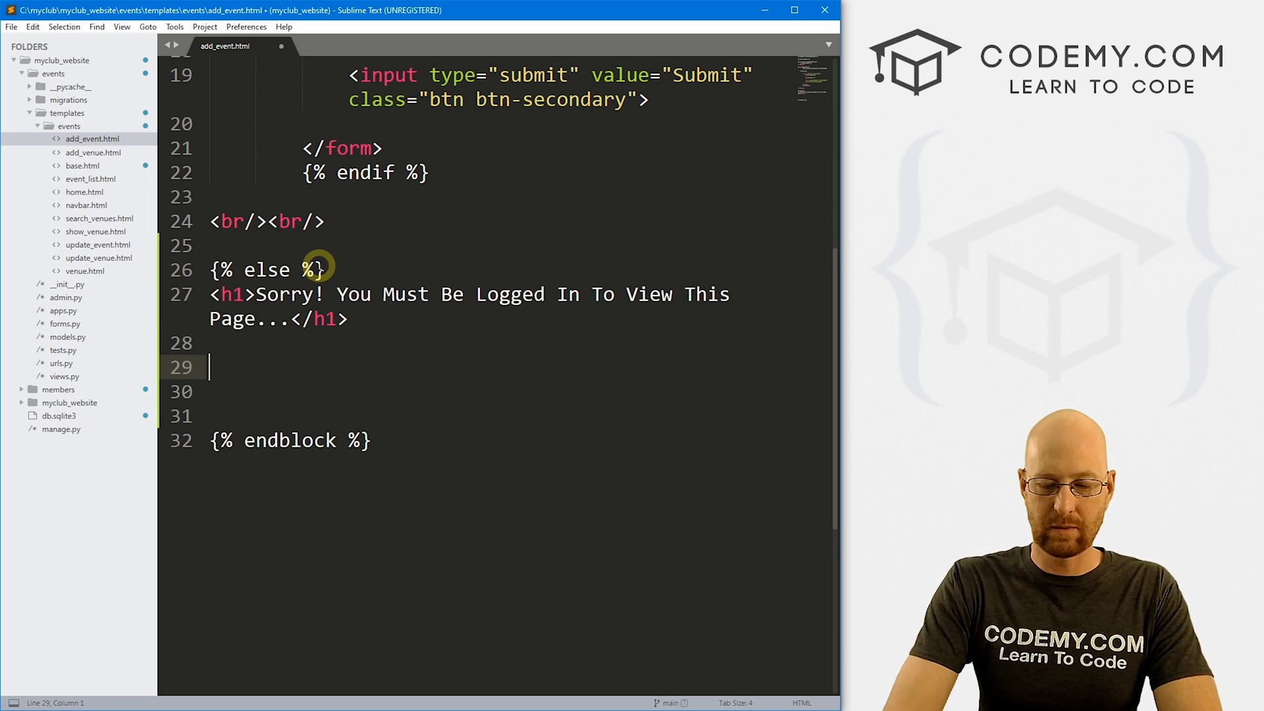
type("<a href=\"\">L")
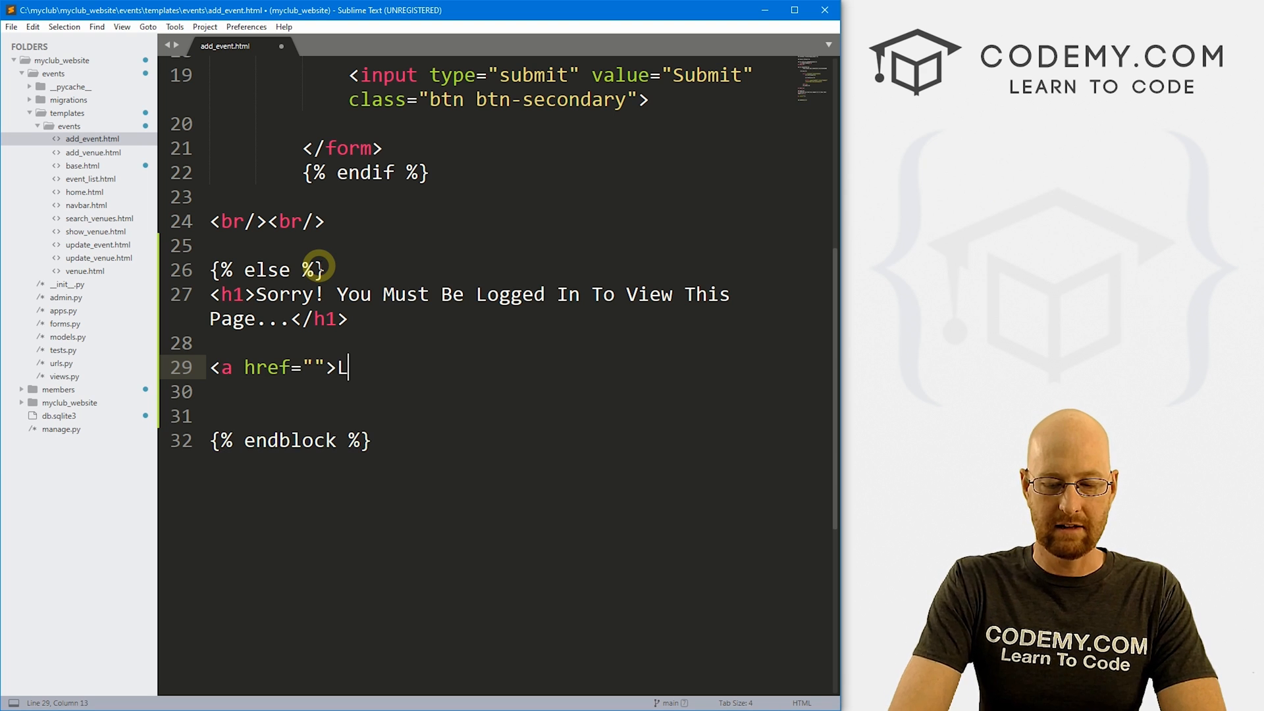
type("ogin Here")
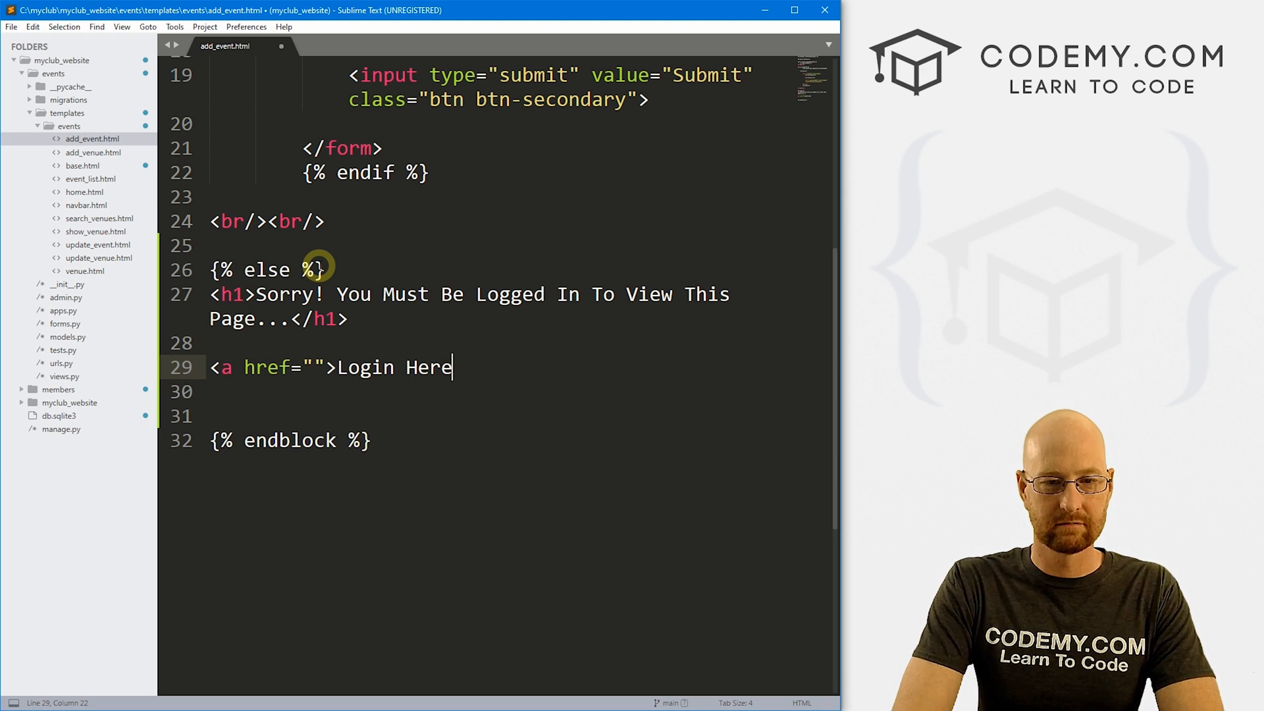
type("</a>")
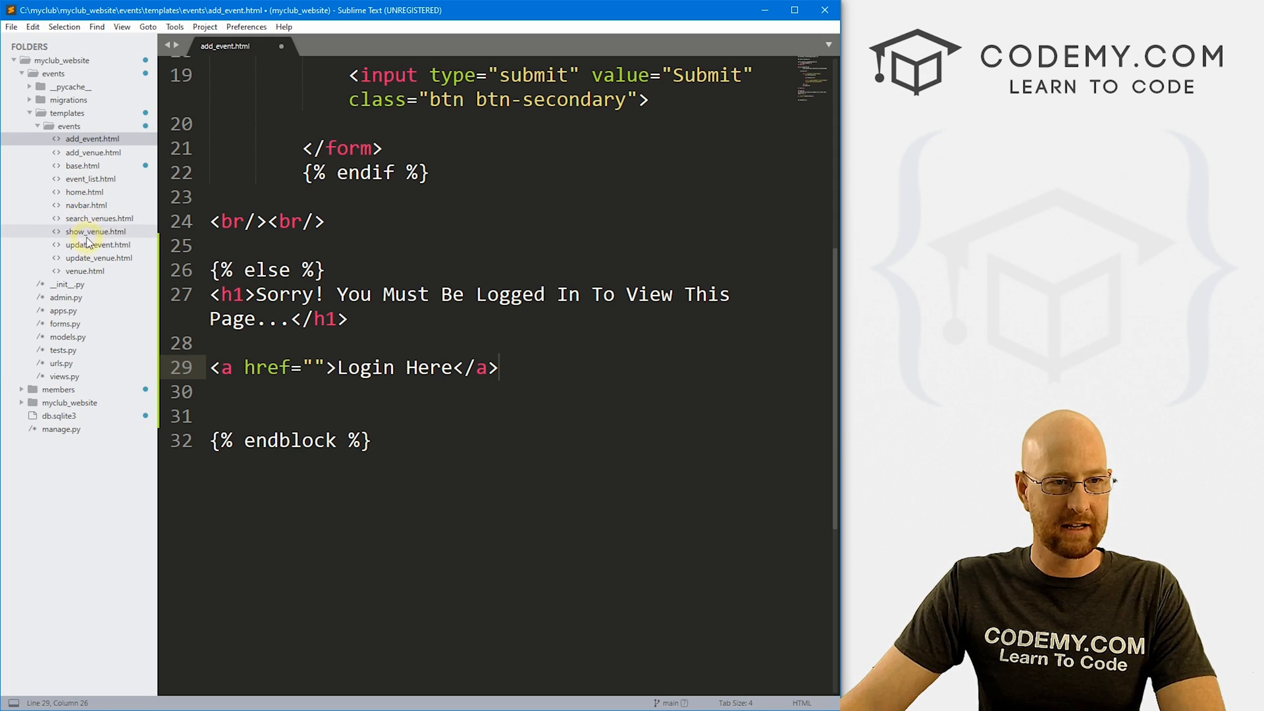
Copy the {% url 'login' %} href from navbar.html into the Login Here link, removing the extra pasted line.
left_click(84, 205)
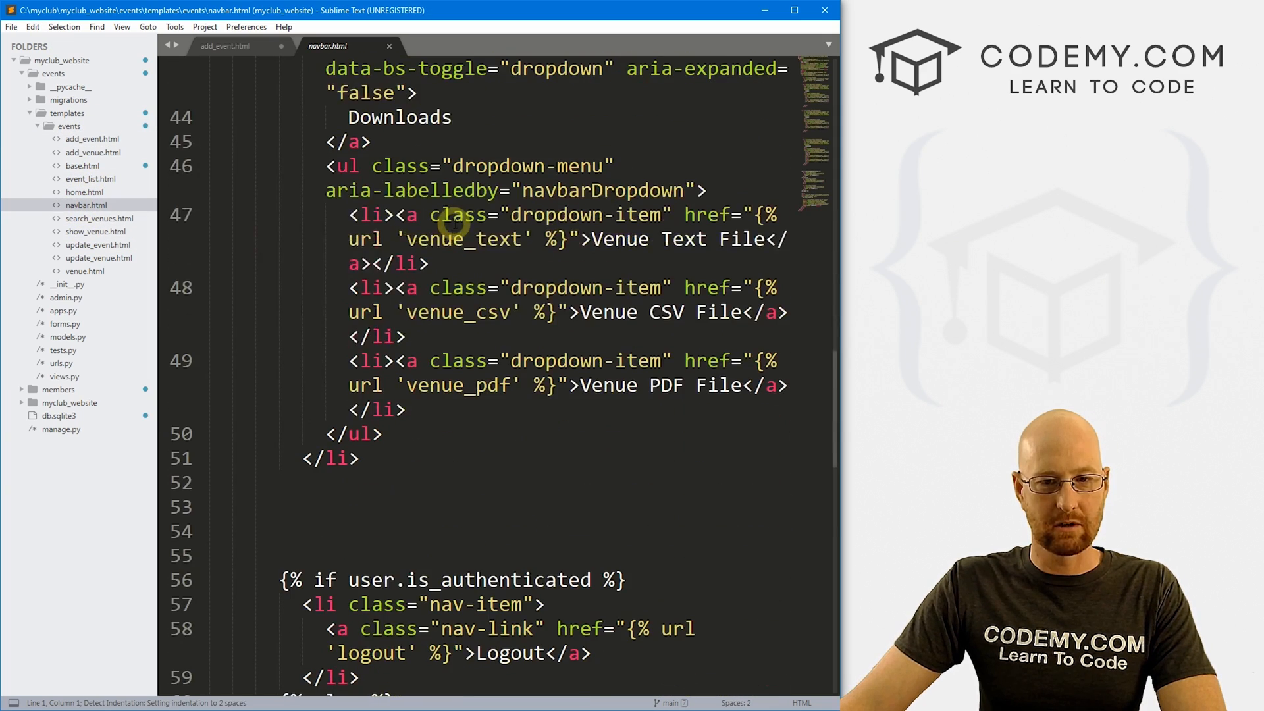
scroll("down", 3)
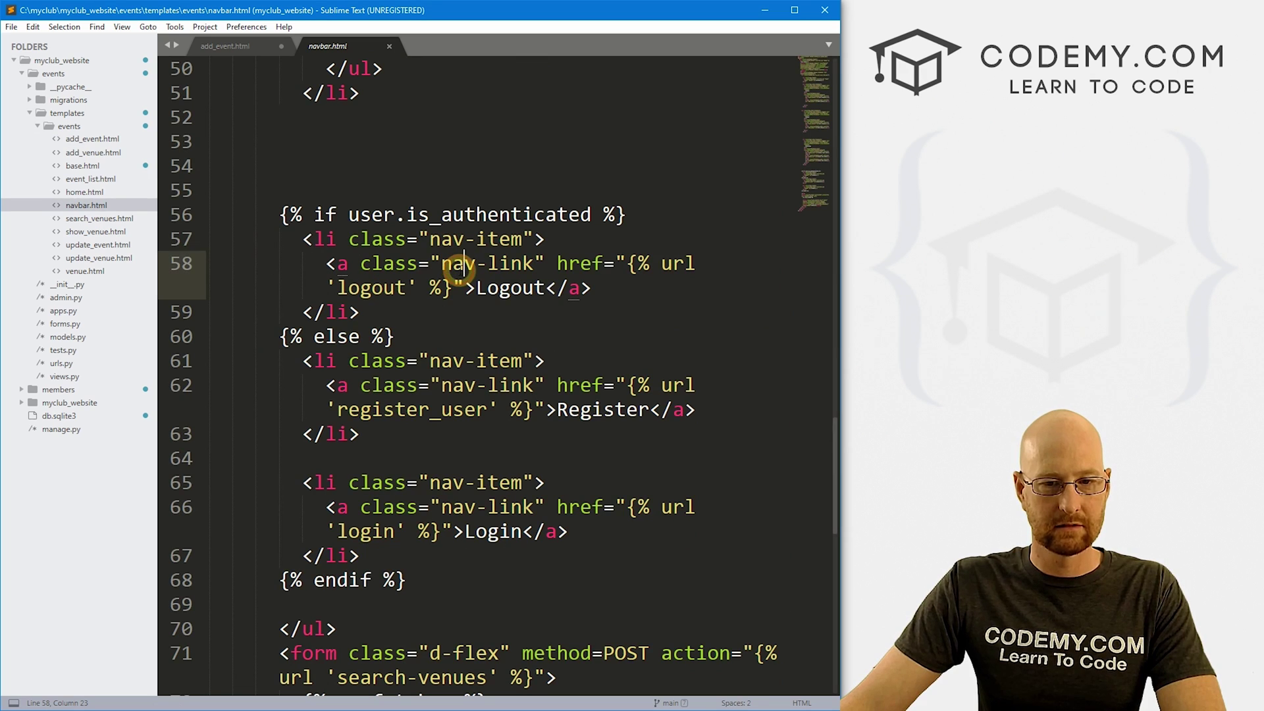
double_click(494, 530)
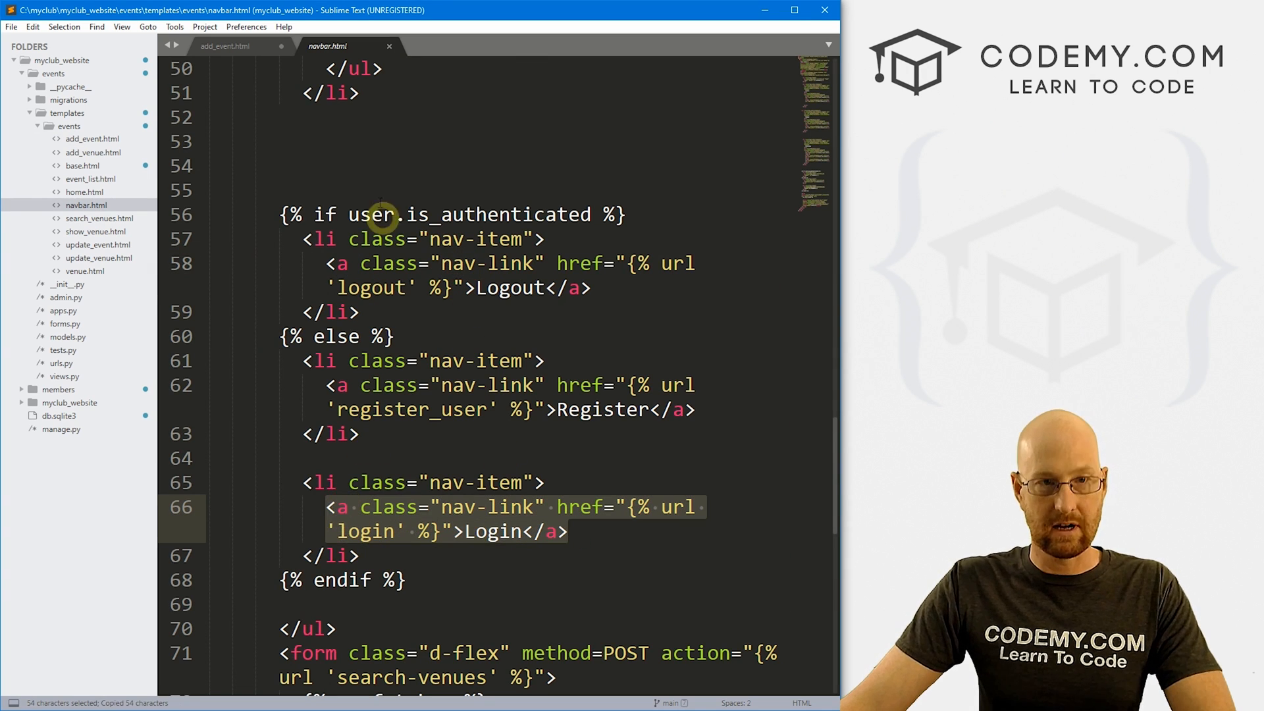
left_click(224, 45)
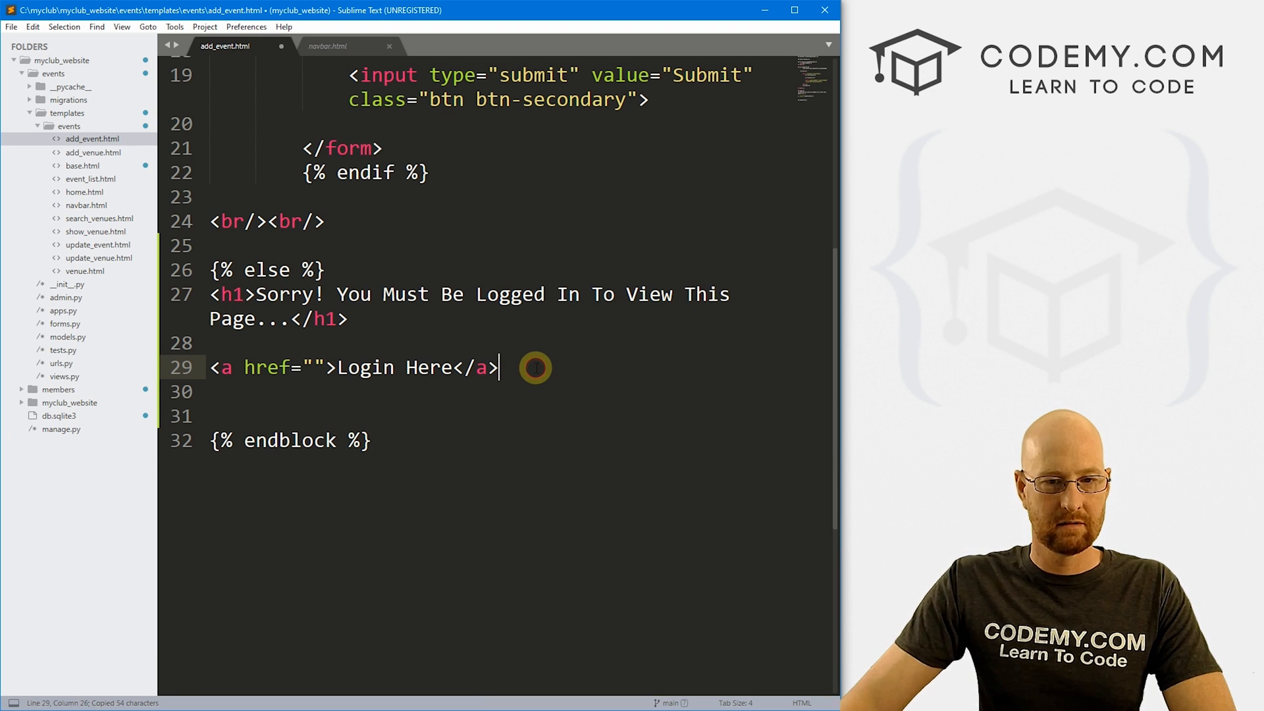
type("<a class=\"nav-link\" href=\"{% url 'login' %}\">Login</a>")
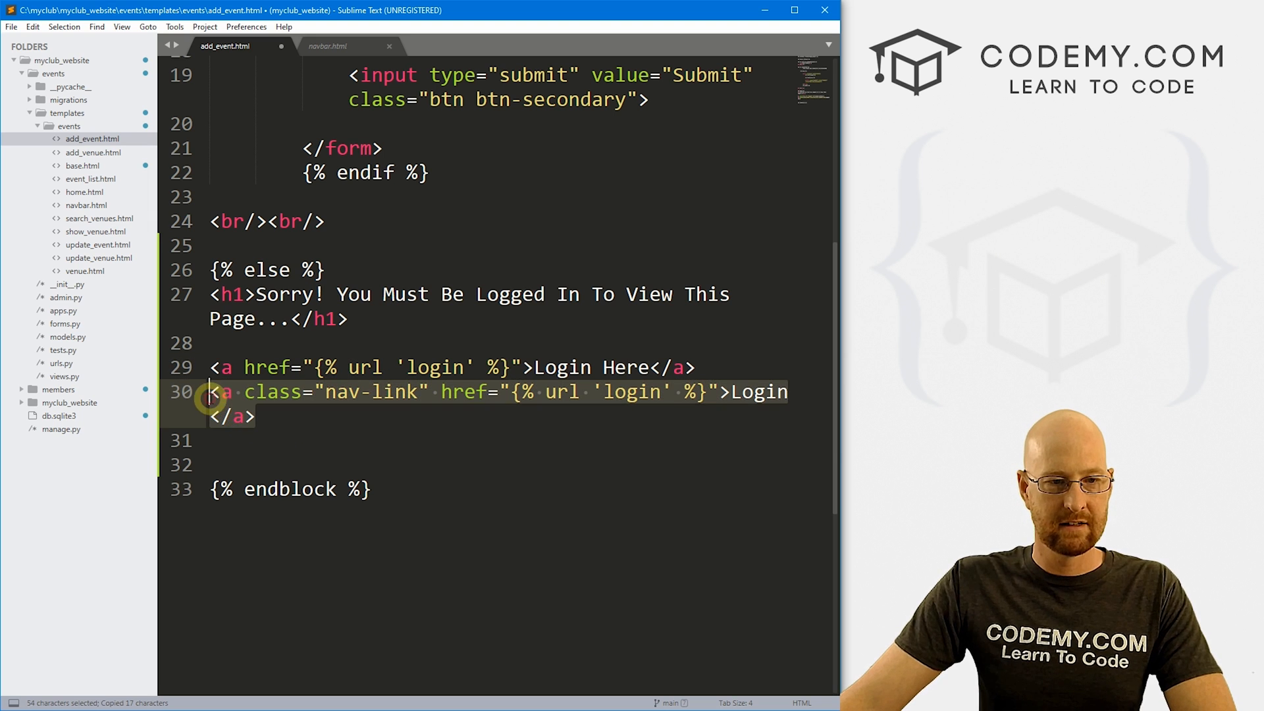
key("delete")
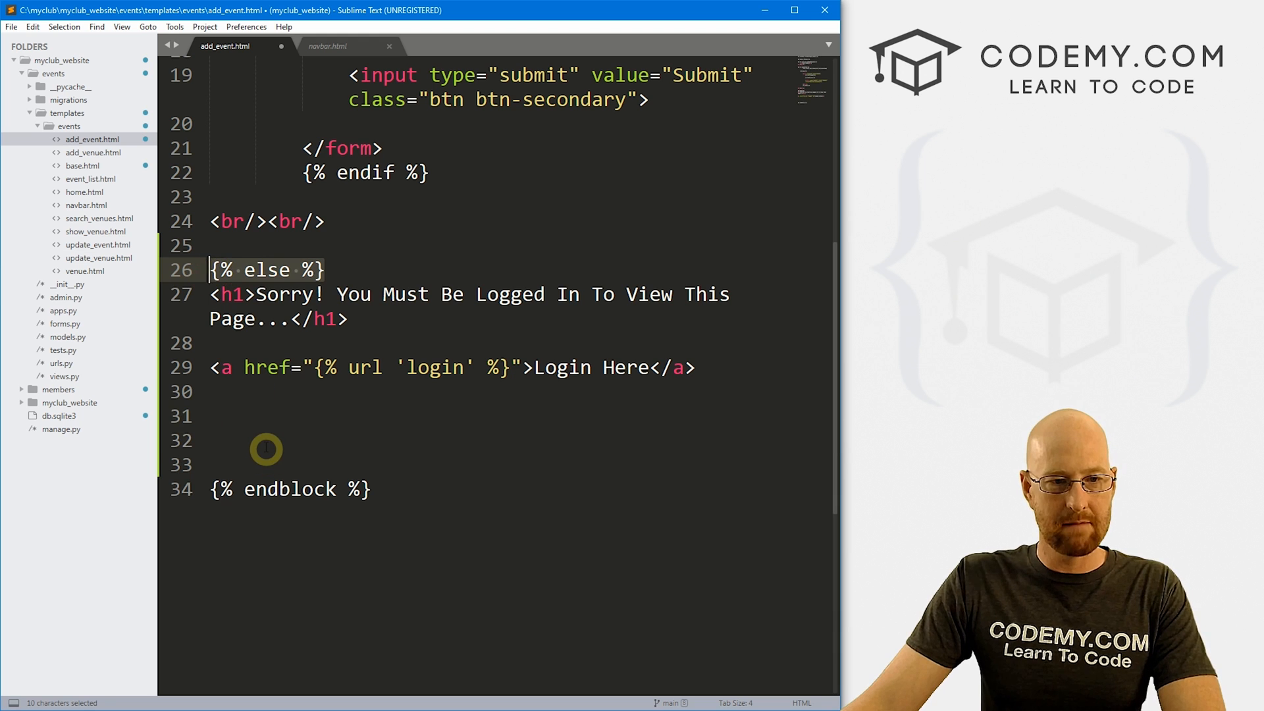
Close the authentication block in add_event.html with {% endif %}.
left_click(233, 415)
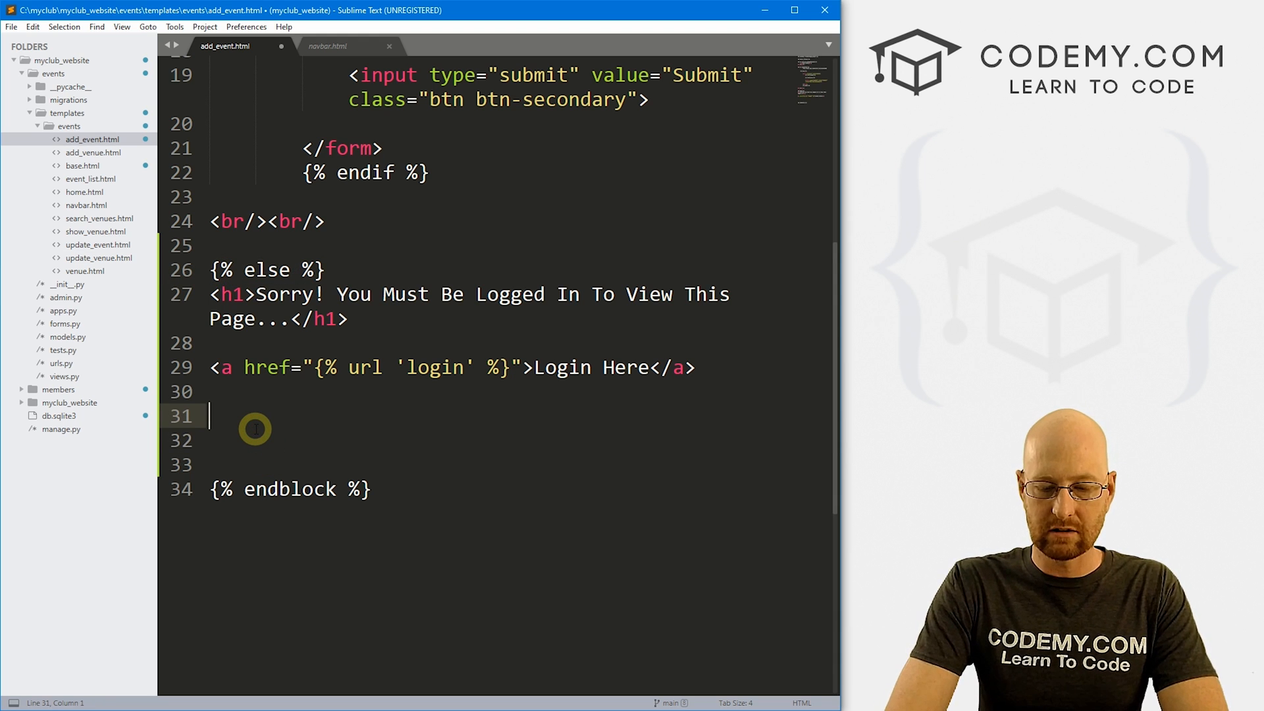
type("{% e%}")
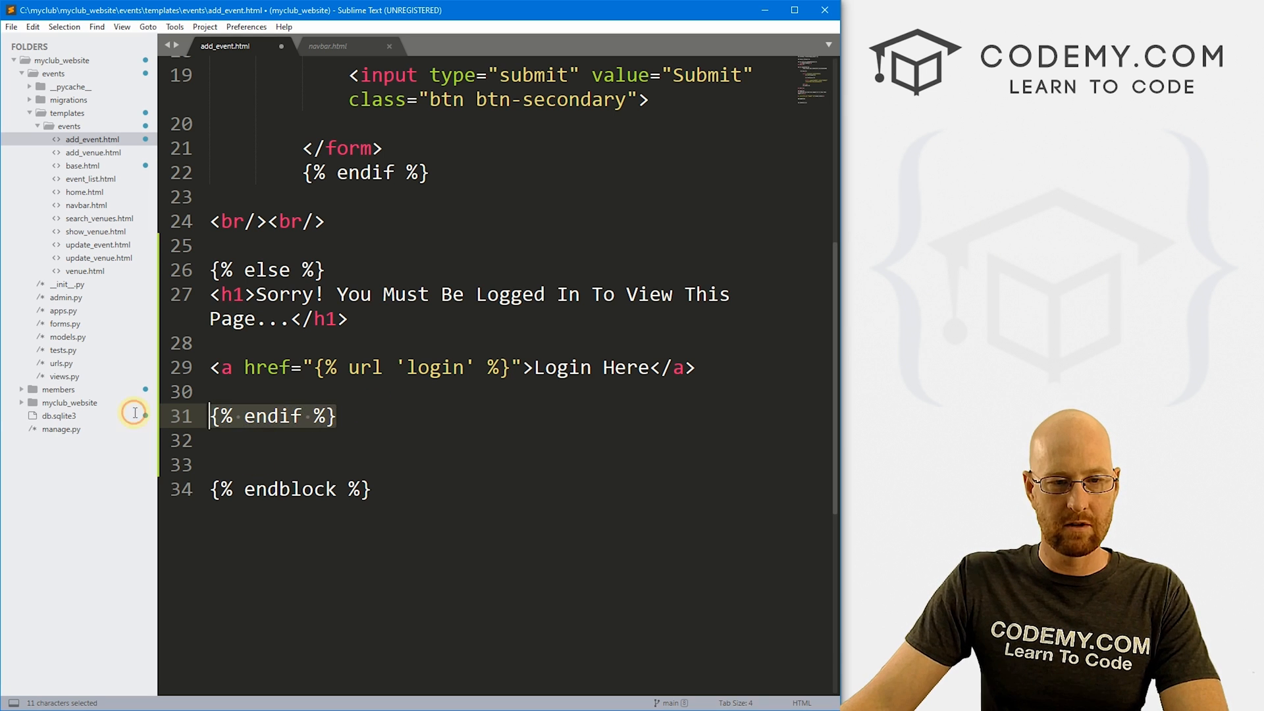
scroll("up", 3)
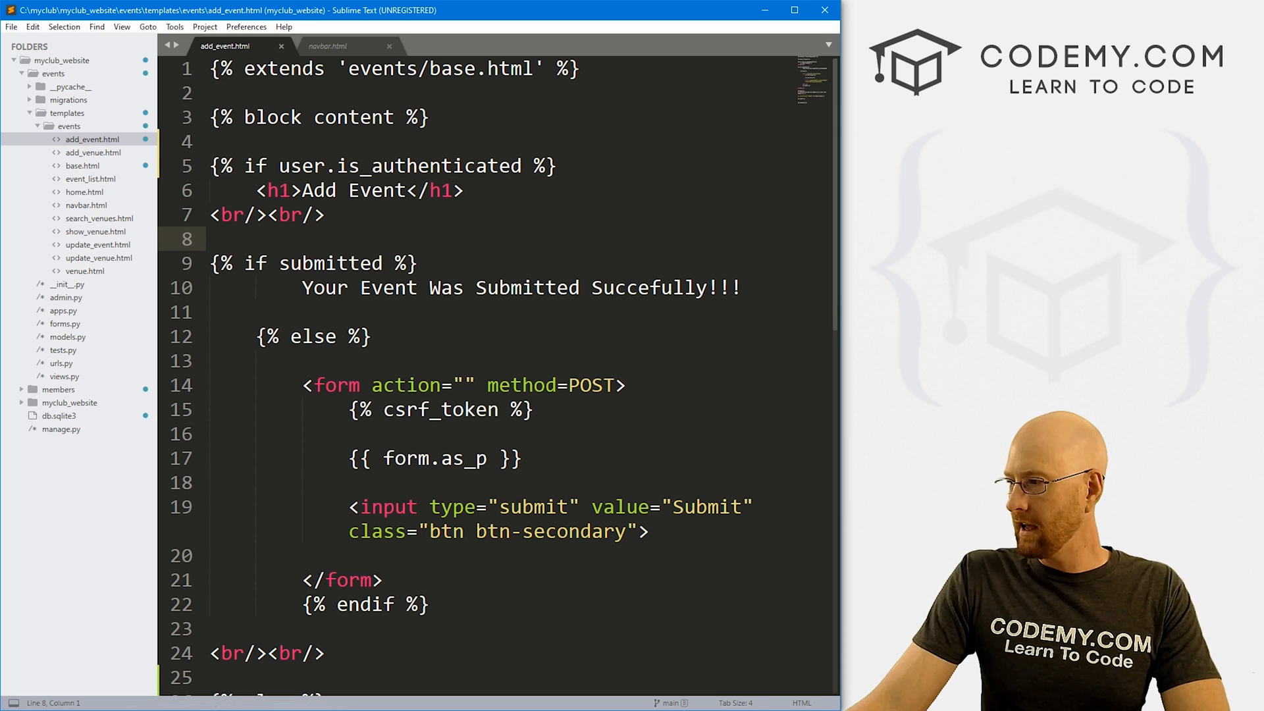
See the Add Event login prompt while logged out and log in via its Login Here link.
left_click(140, 77)
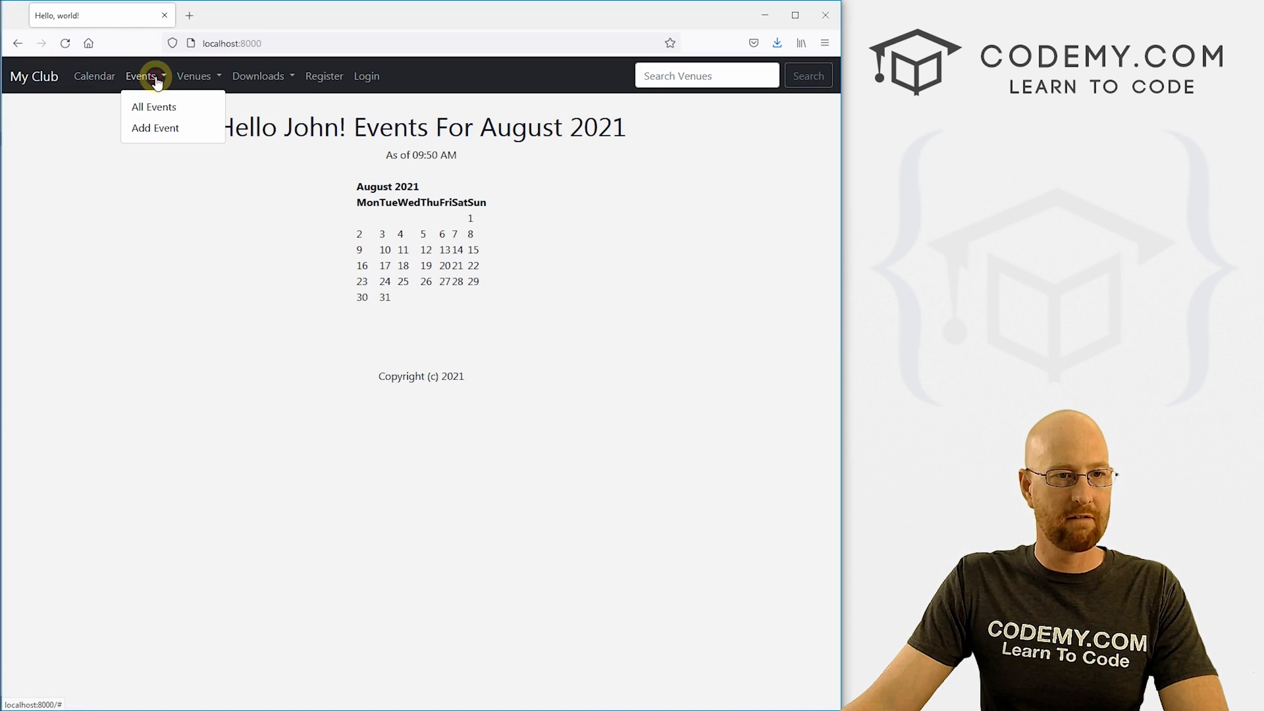
left_click(156, 127)
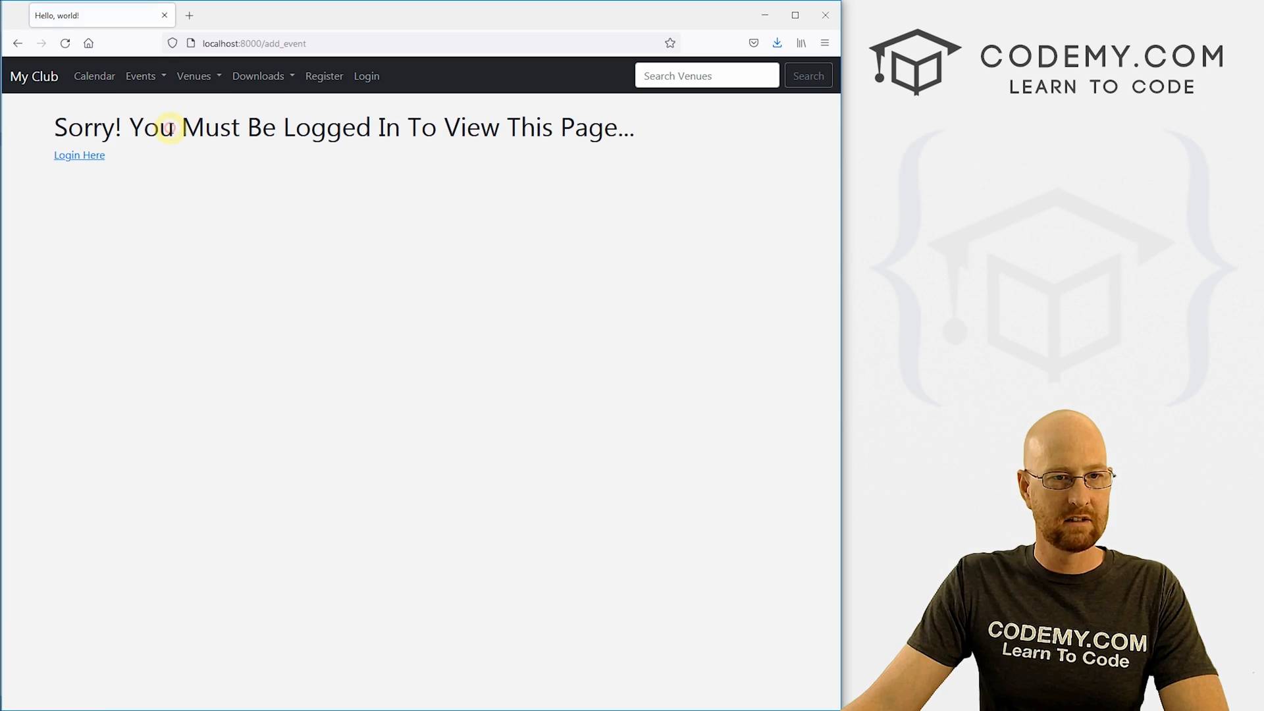
mouse_move(326, 144)
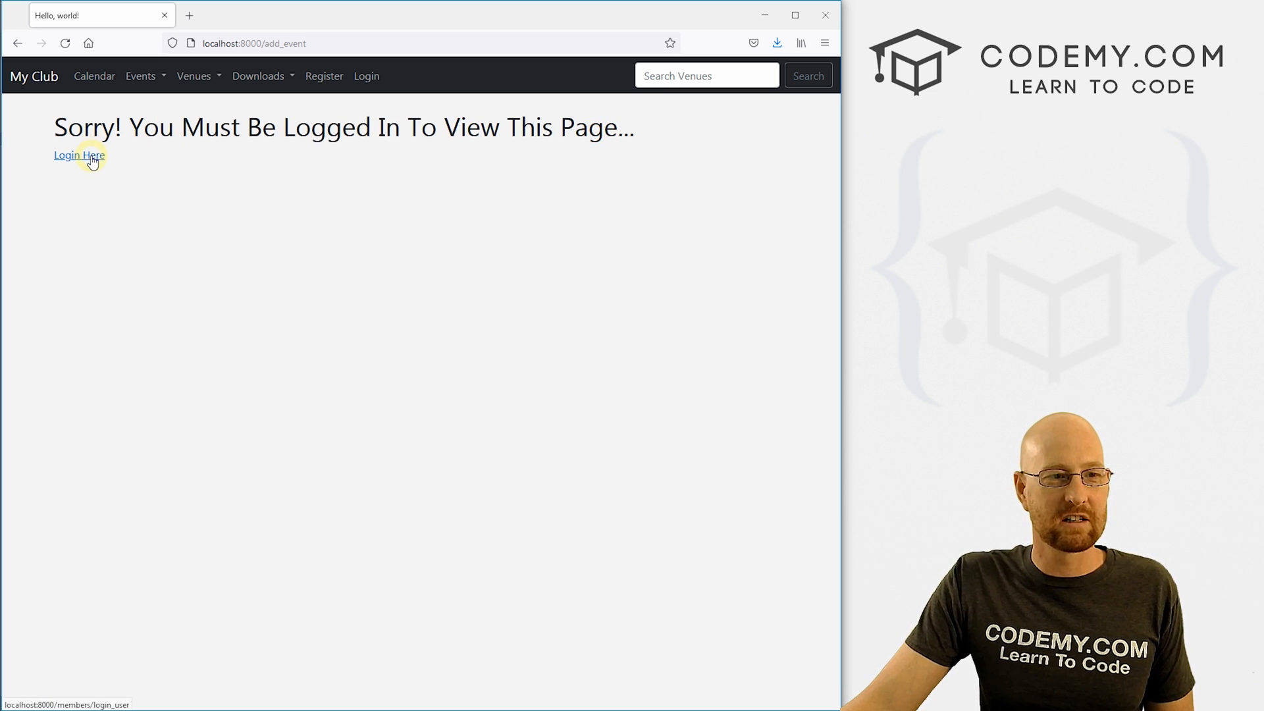
left_click(79, 156)
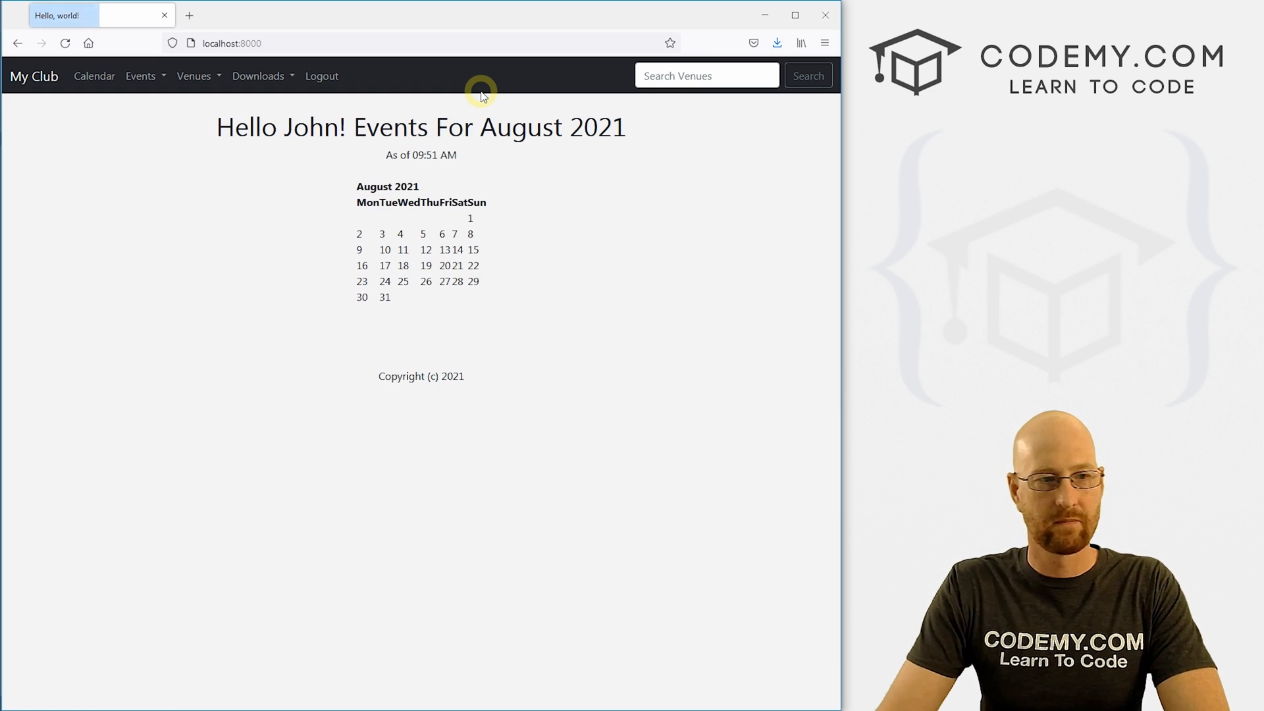
Confirm the Add Event form shows when logged in, log out, and browse the Events and Venues menus.
left_click(141, 75)
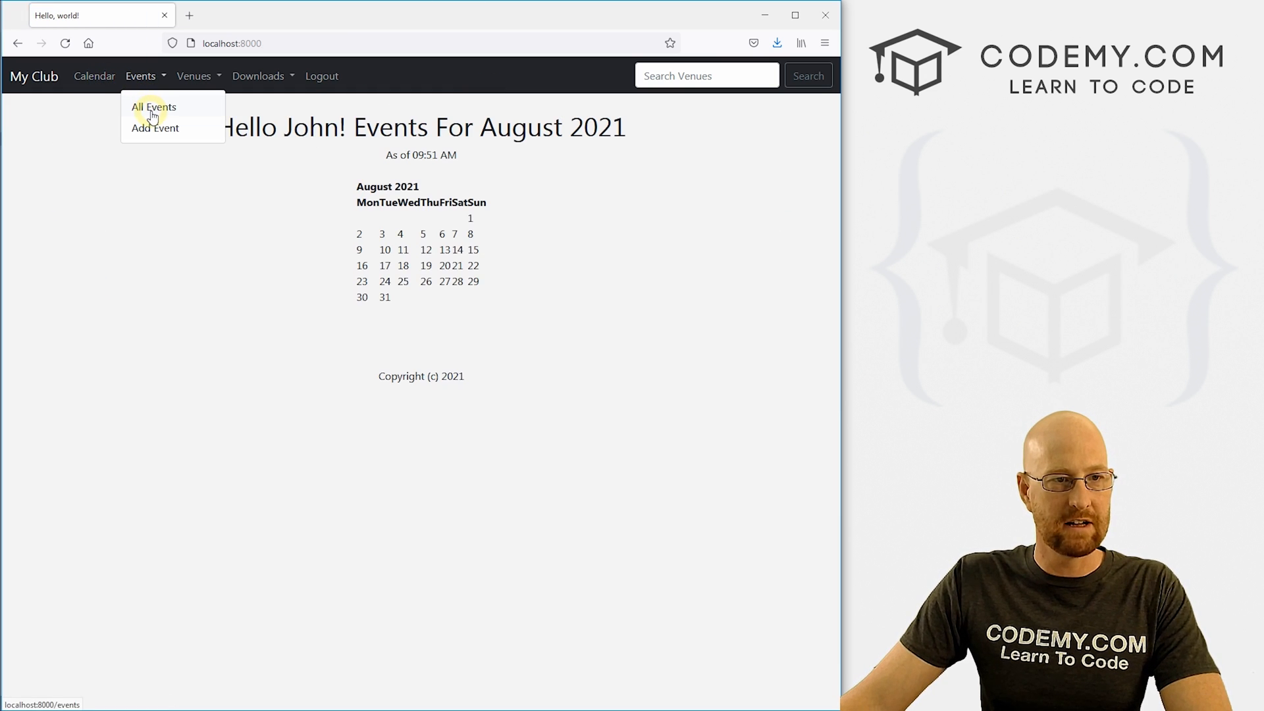
left_click(154, 128)
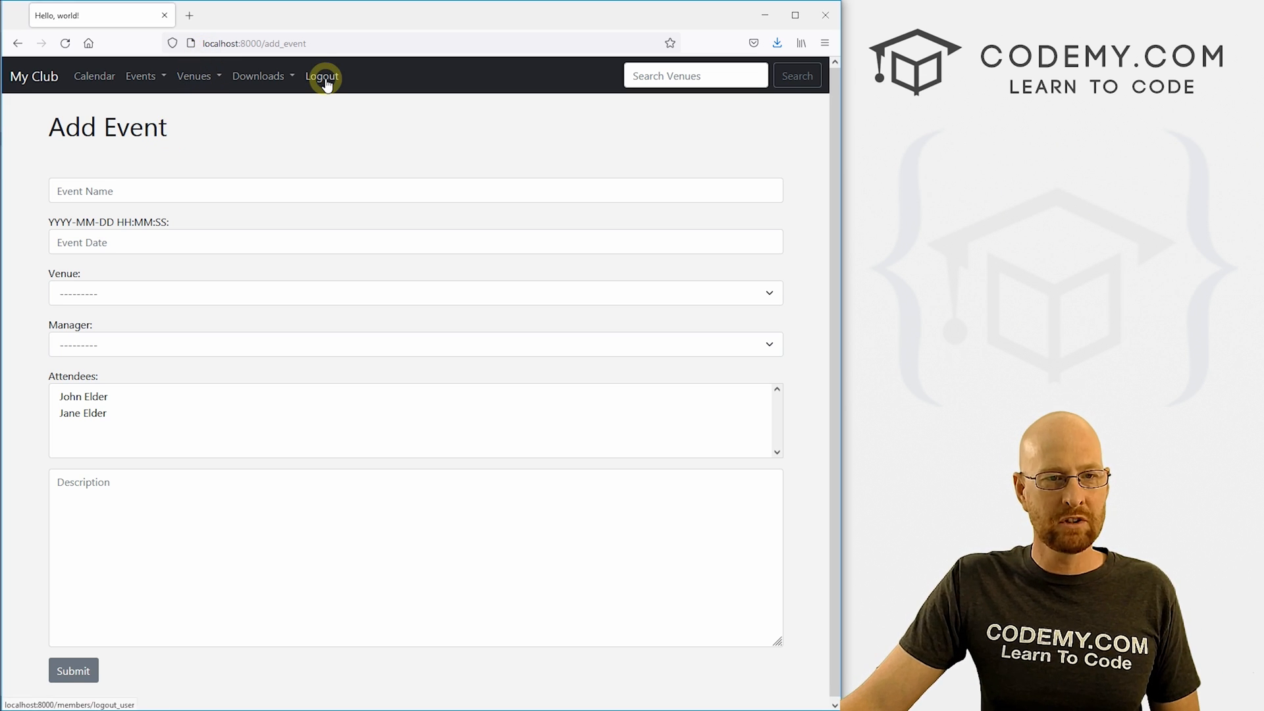
left_click(321, 77)
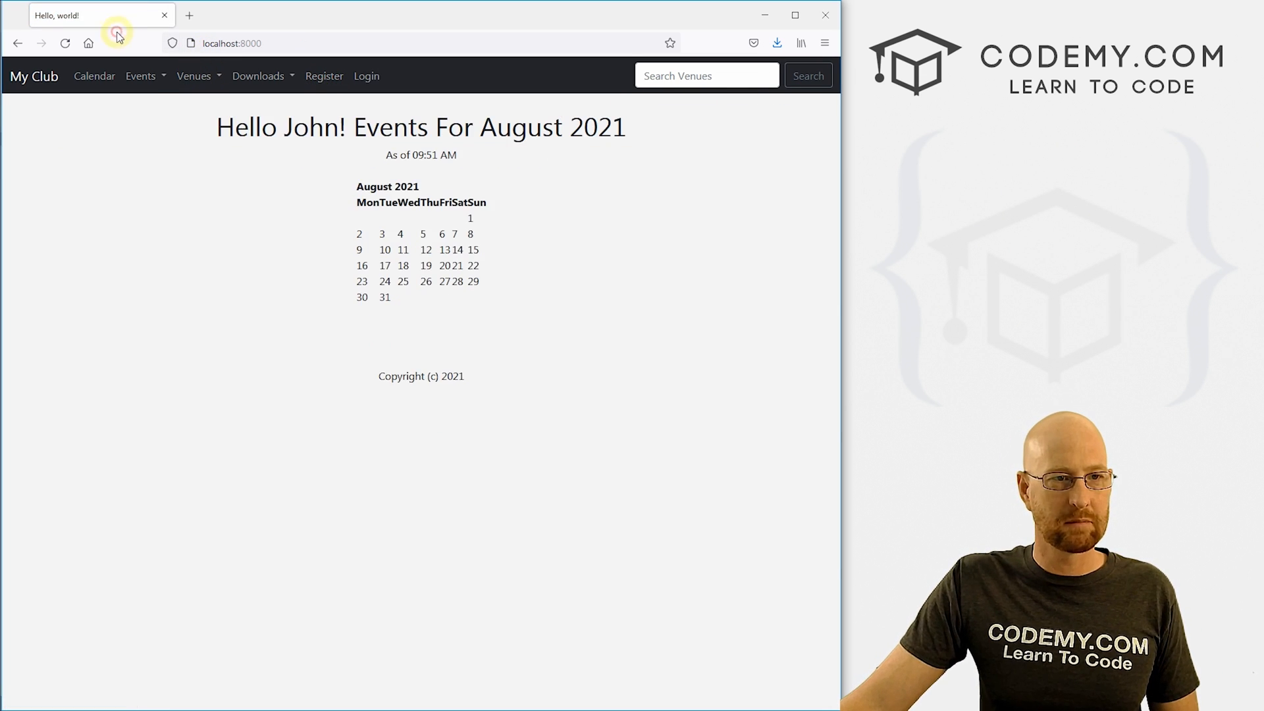
left_click(141, 77)
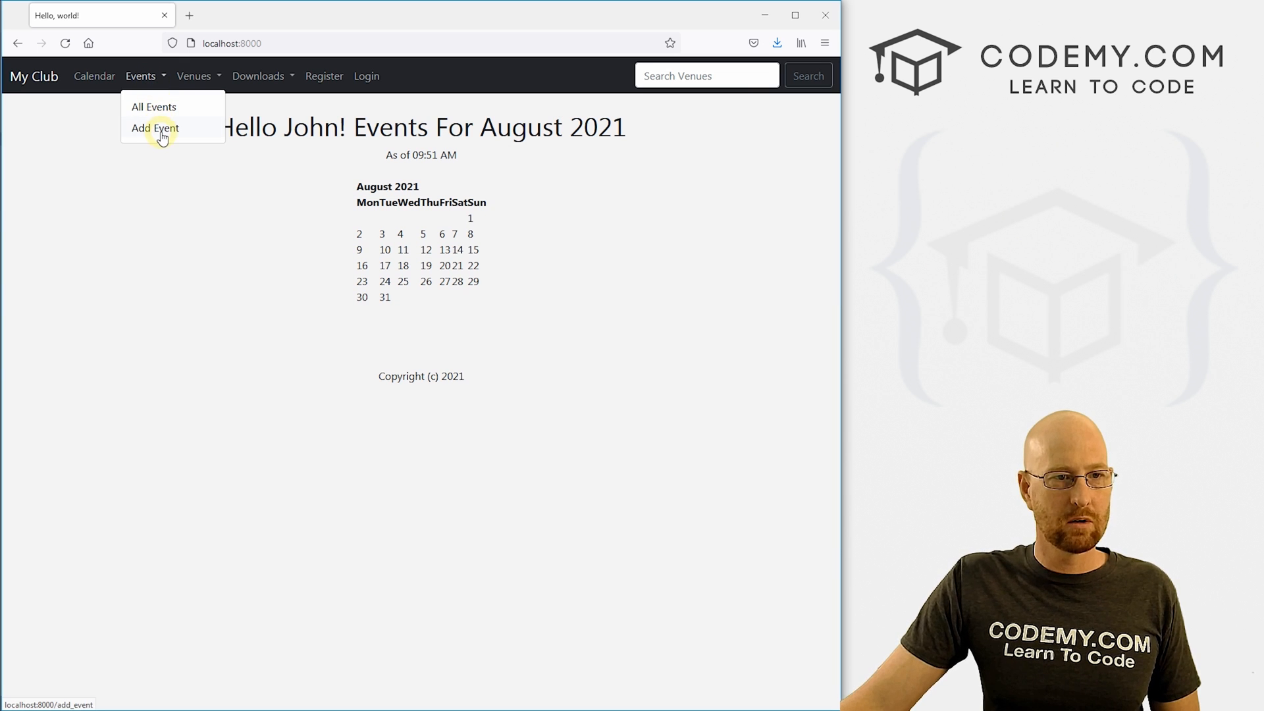
left_click(193, 76)
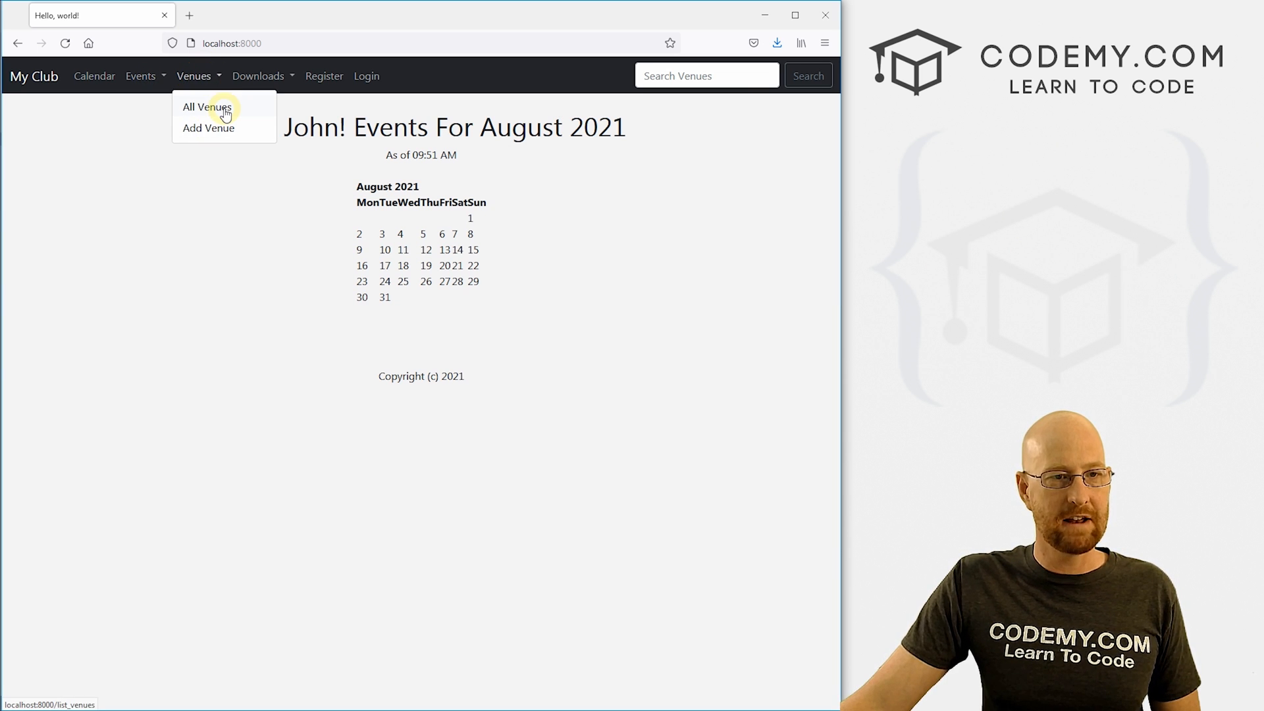
mouse_move(317, 99)
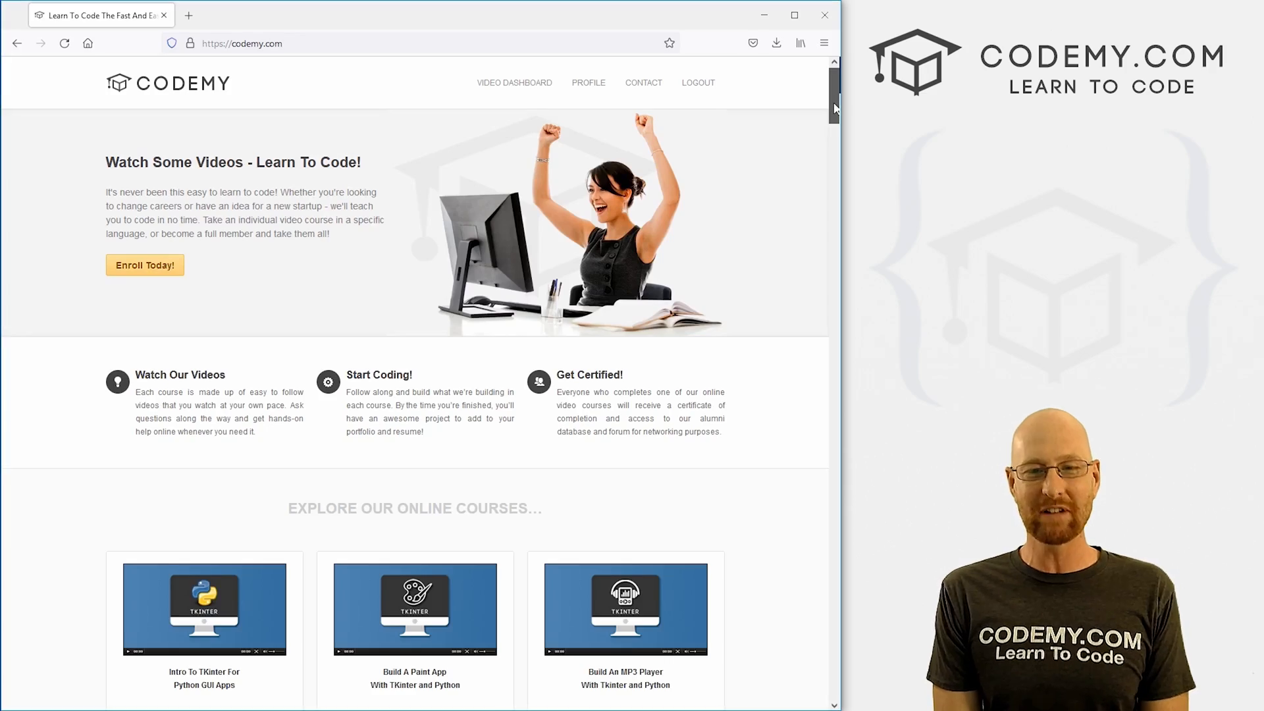
Scroll down through the Codemy course listings.
scroll("down", 3)
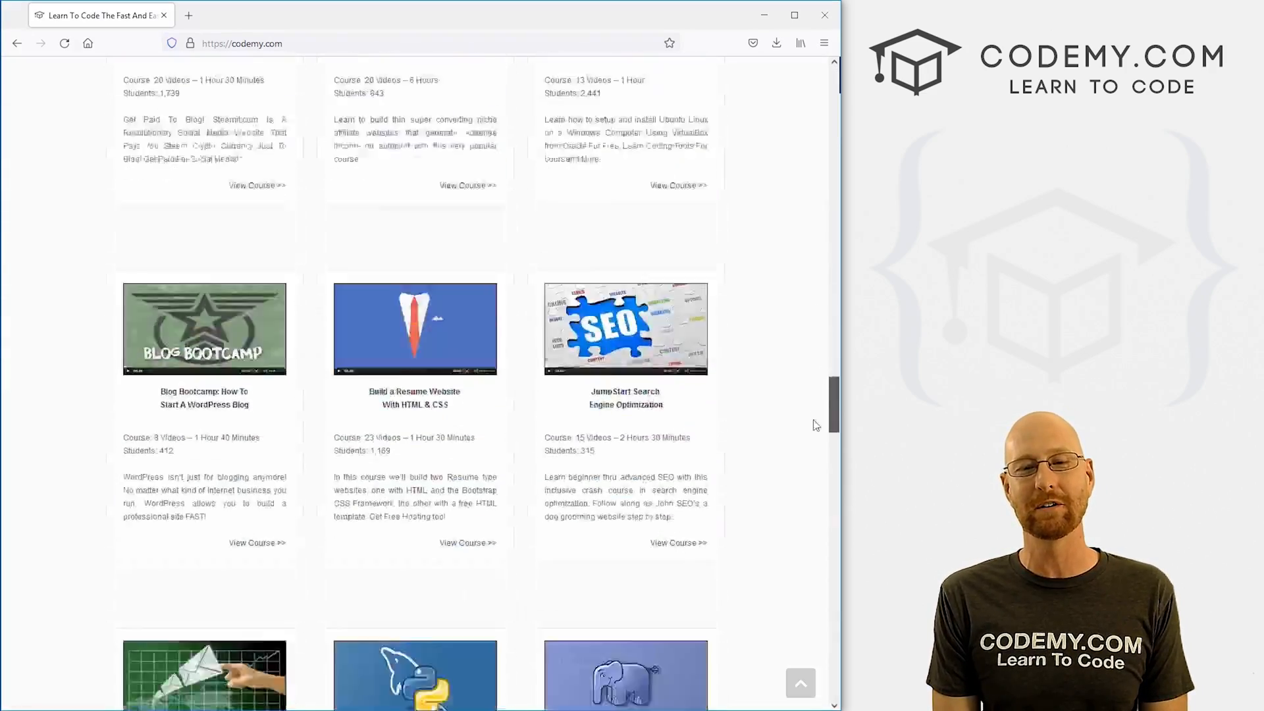
scroll("down", 3)
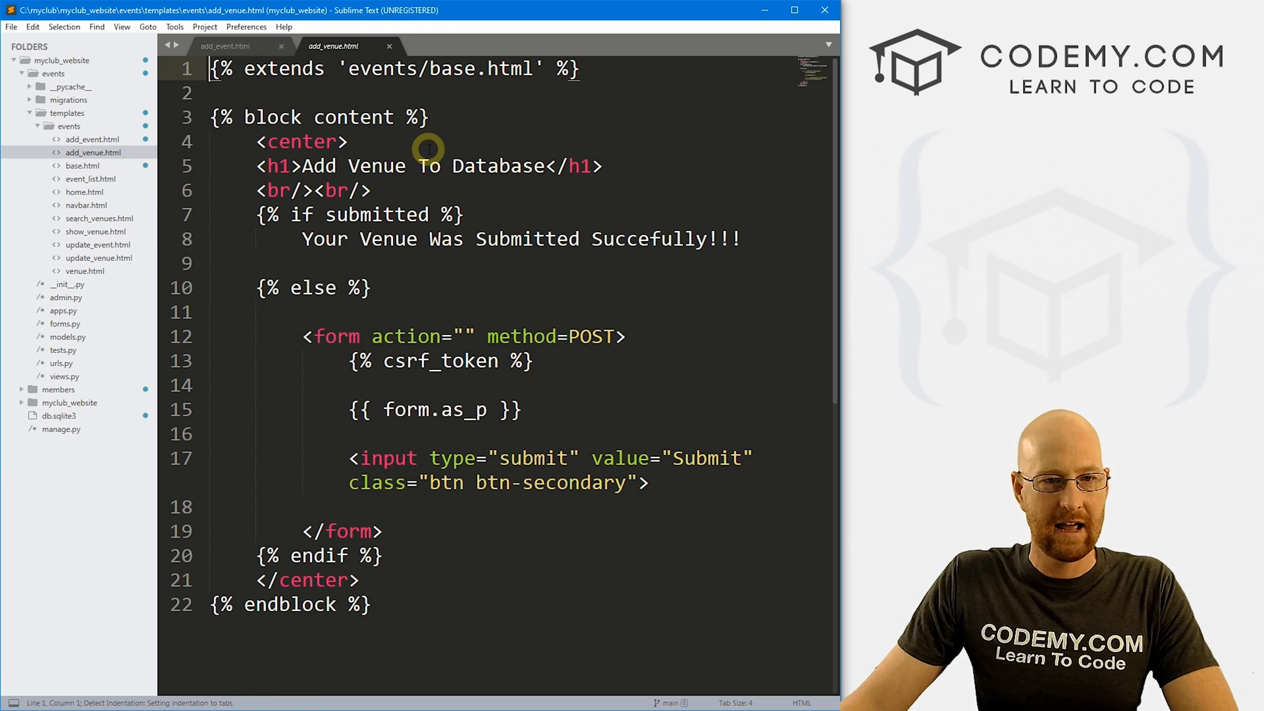
Wrap the add_venue.html form in {% if user.is_authenticated %} with {% else %} and {% endif %} tags.
left_click(214, 92)
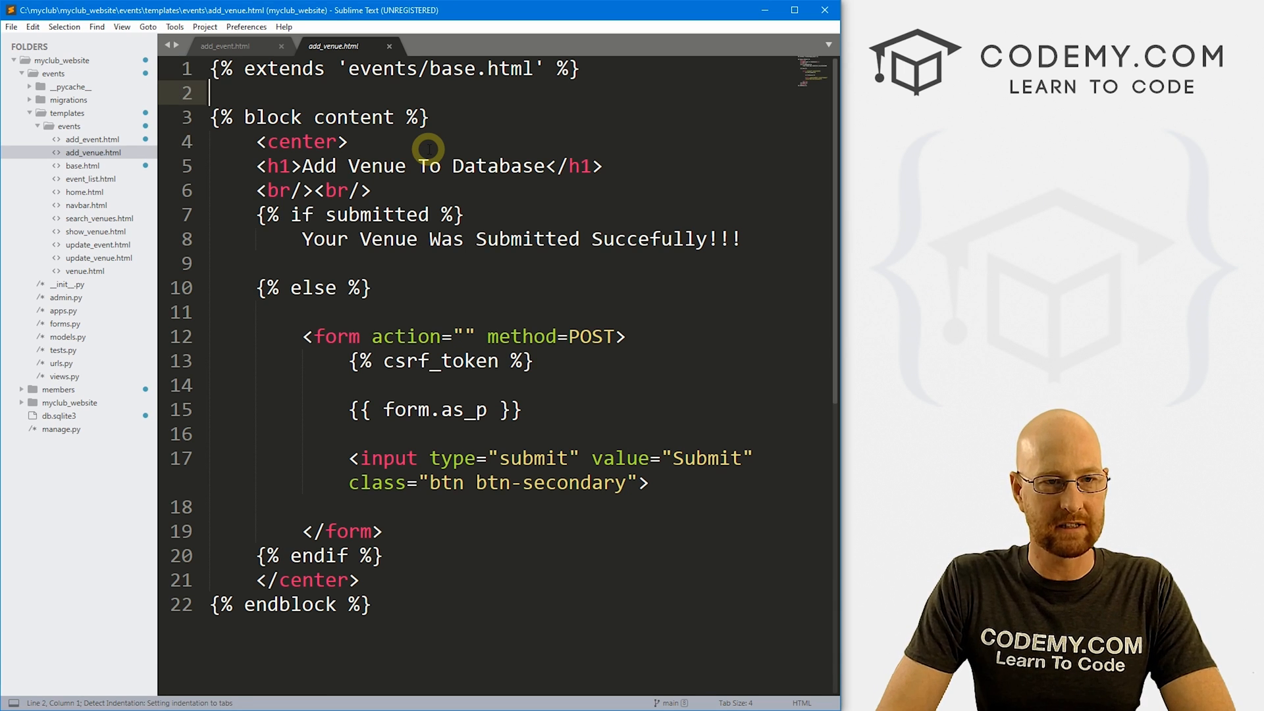
type("{% if user.is_authenticated %}")
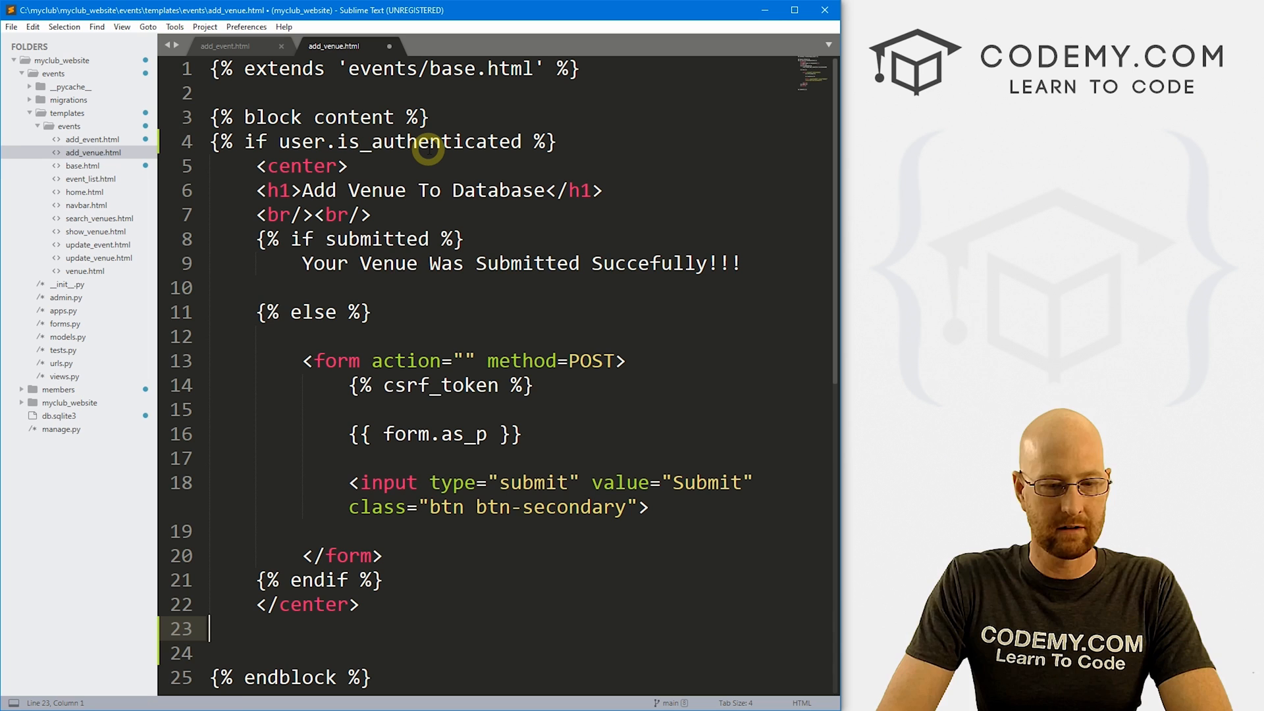
type("{% es%}")
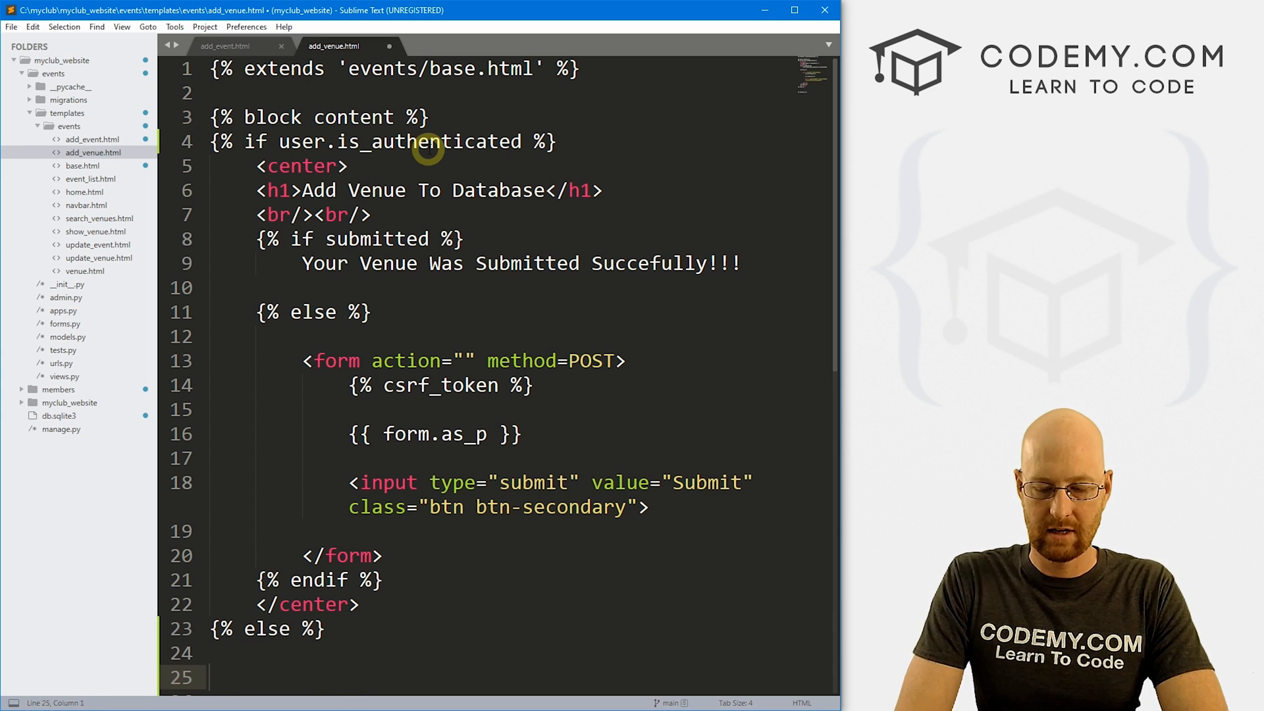
type("{}")
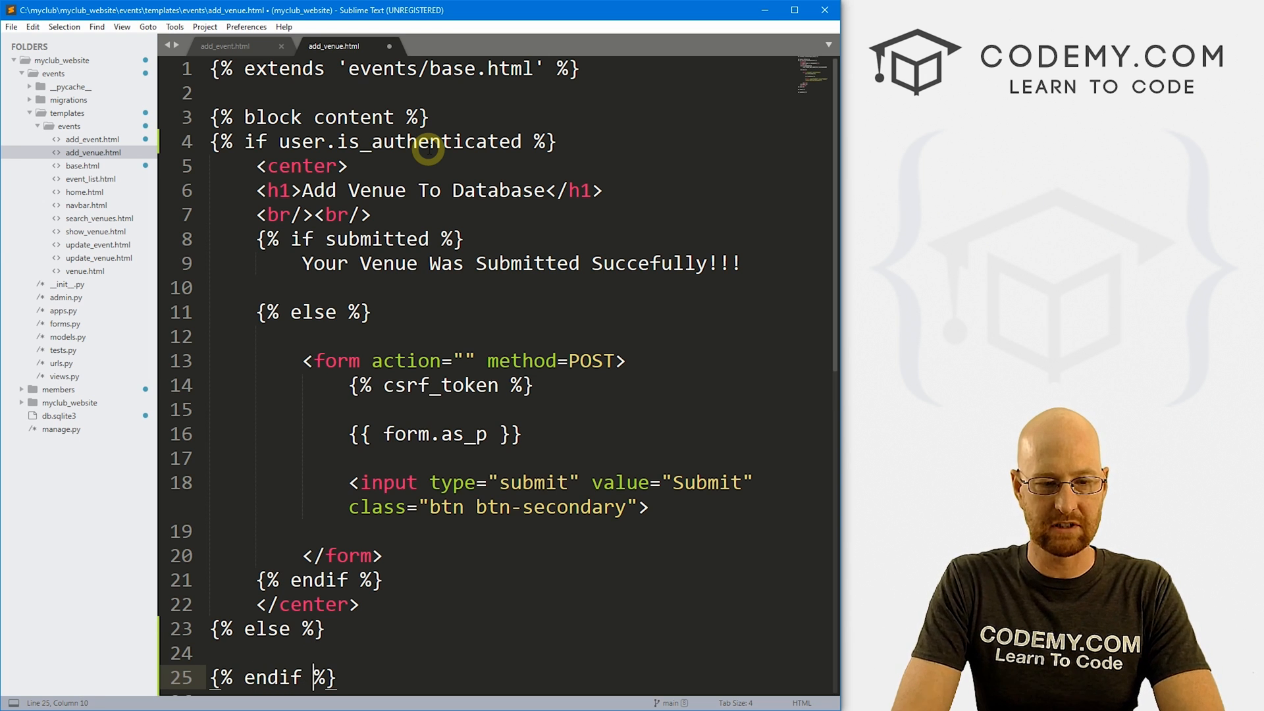
Bring the Sorry heading and Login Here link over from add_event.html into the else branch and save.
left_click(224, 46)
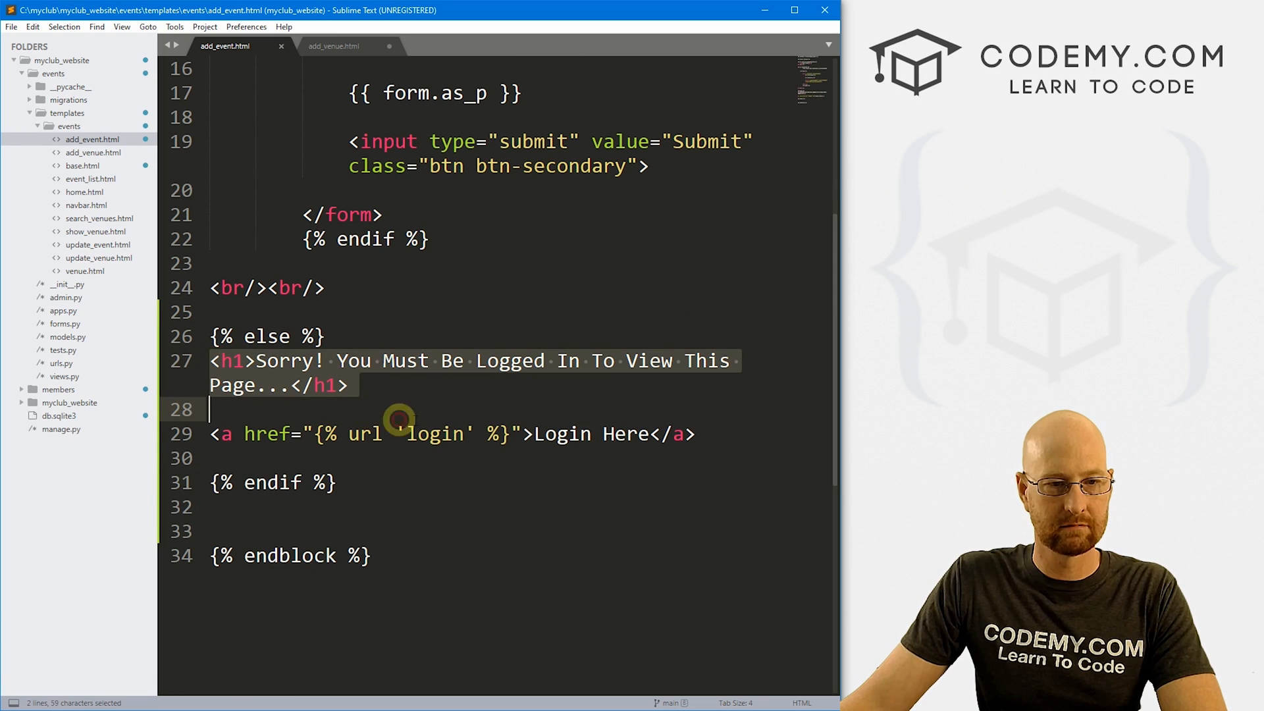
left_click(333, 46)
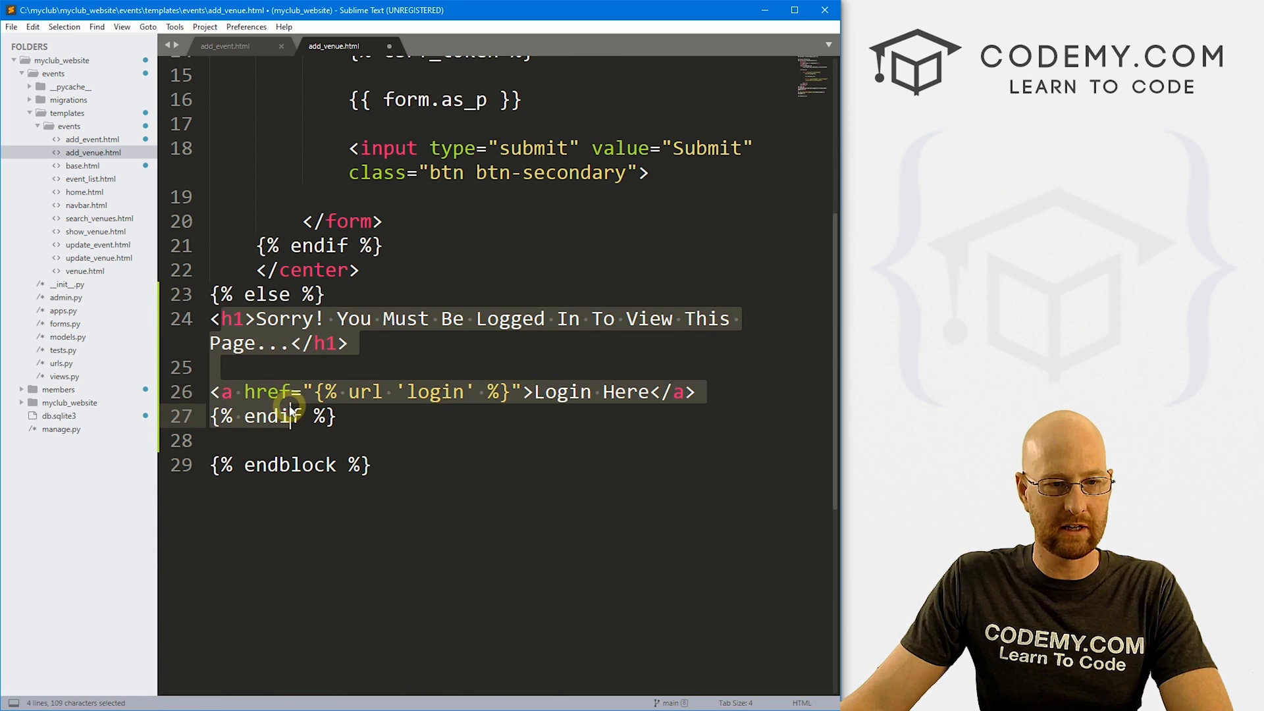
left_click(339, 416)
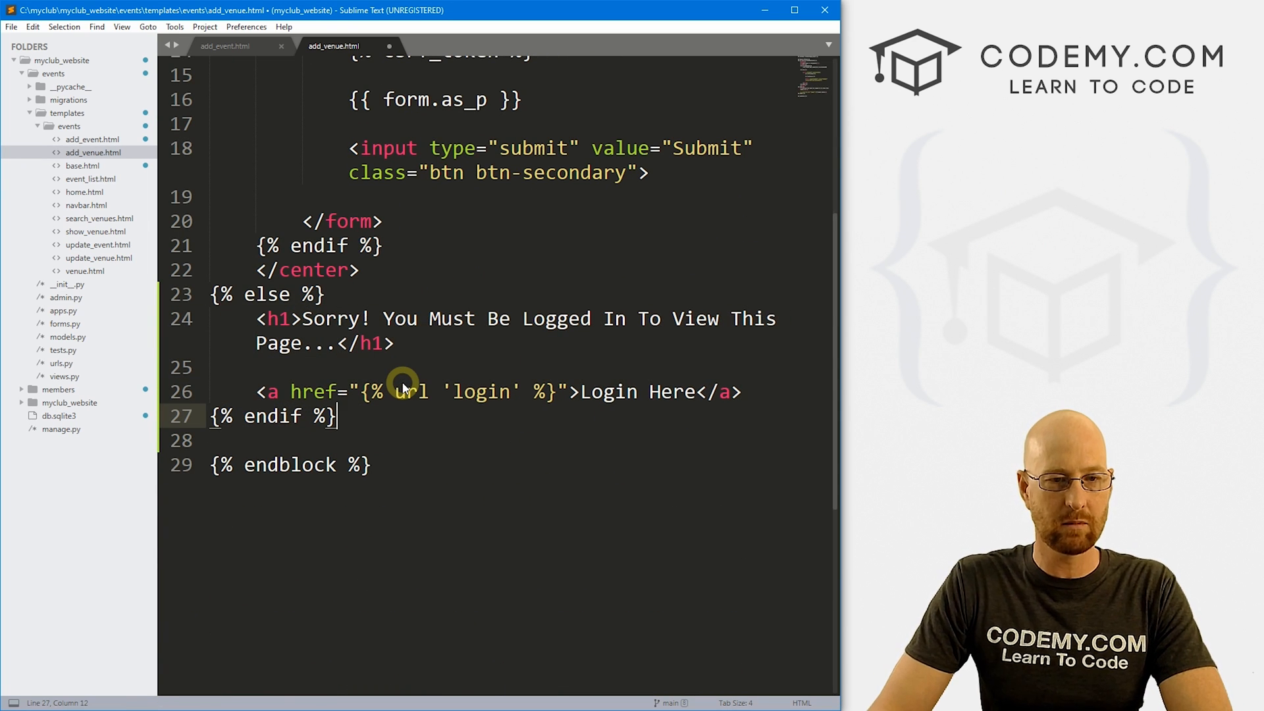
left_click(418, 319)
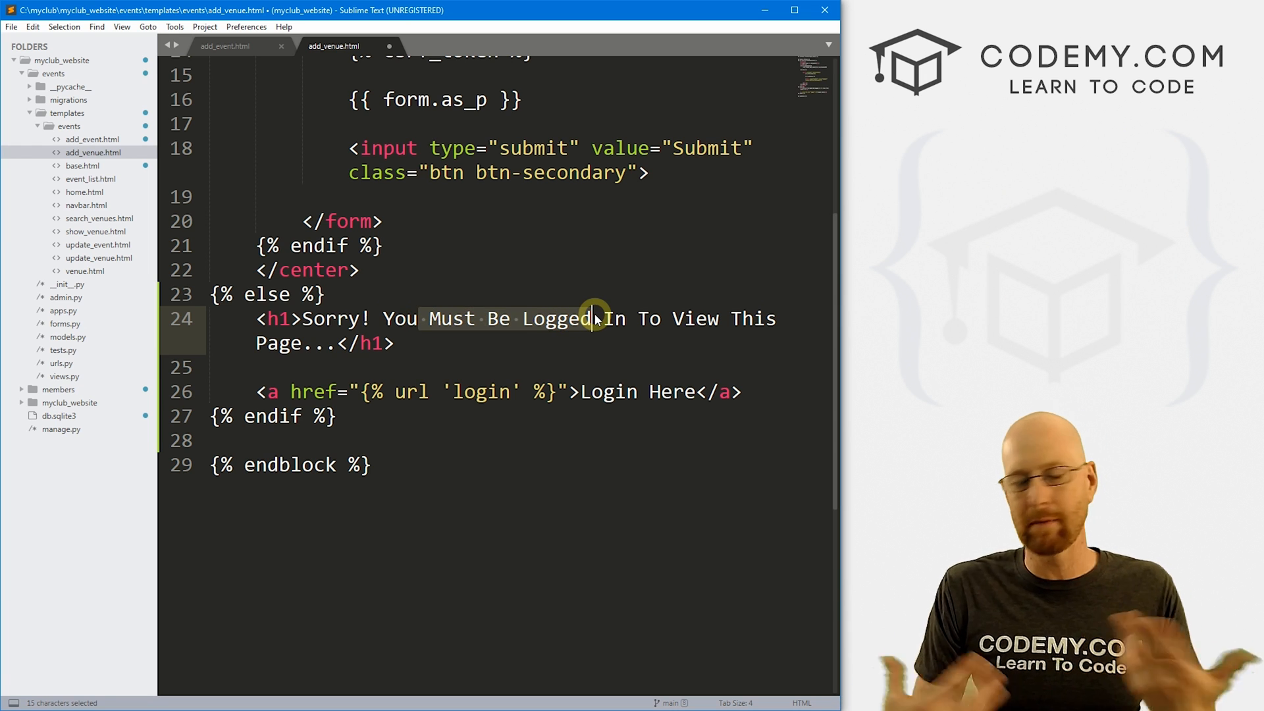
key("ctrl+s")
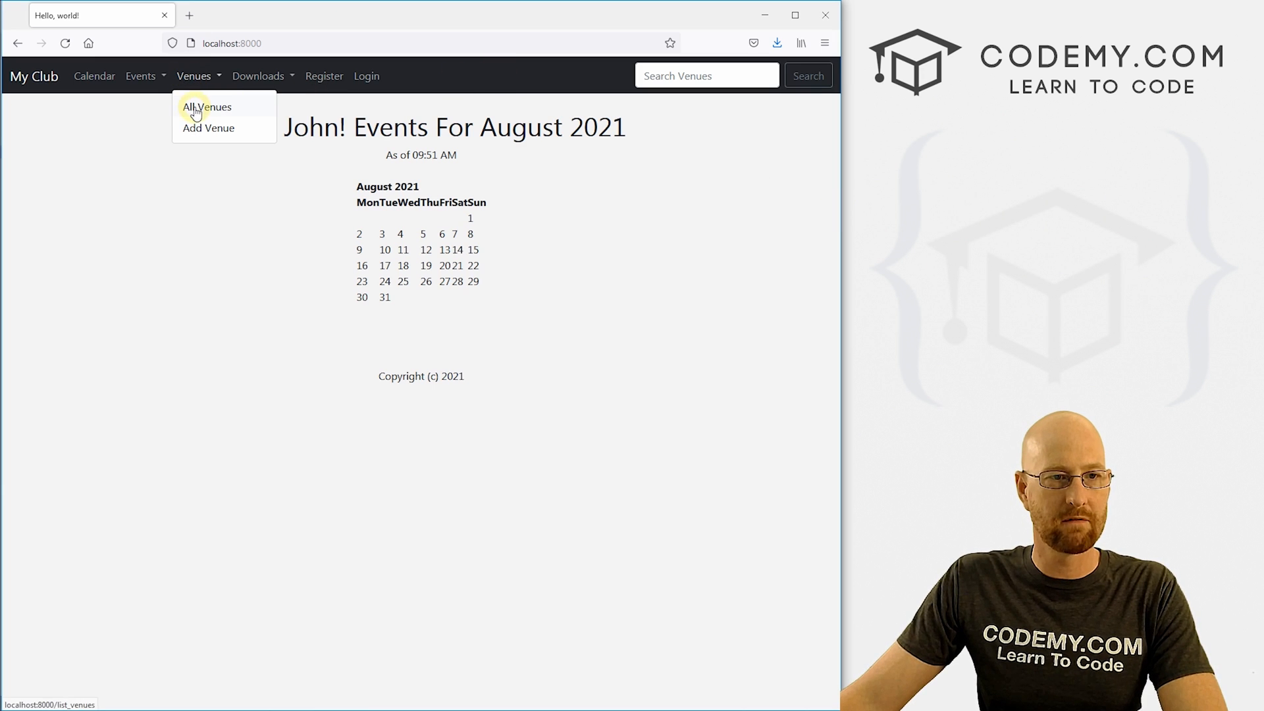
See Add Venue's login notice while logged out, then open the Charity Basketball Tournament update page from the events list.
left_click(208, 128)
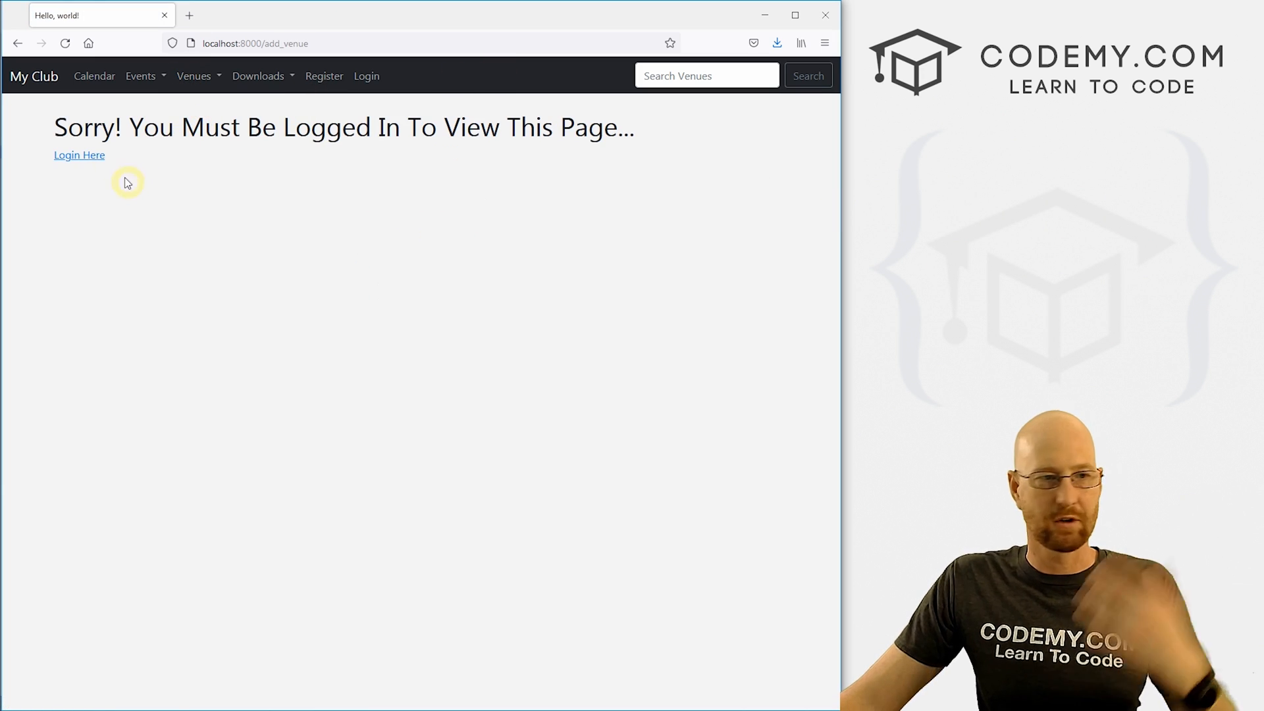
left_click(141, 76)
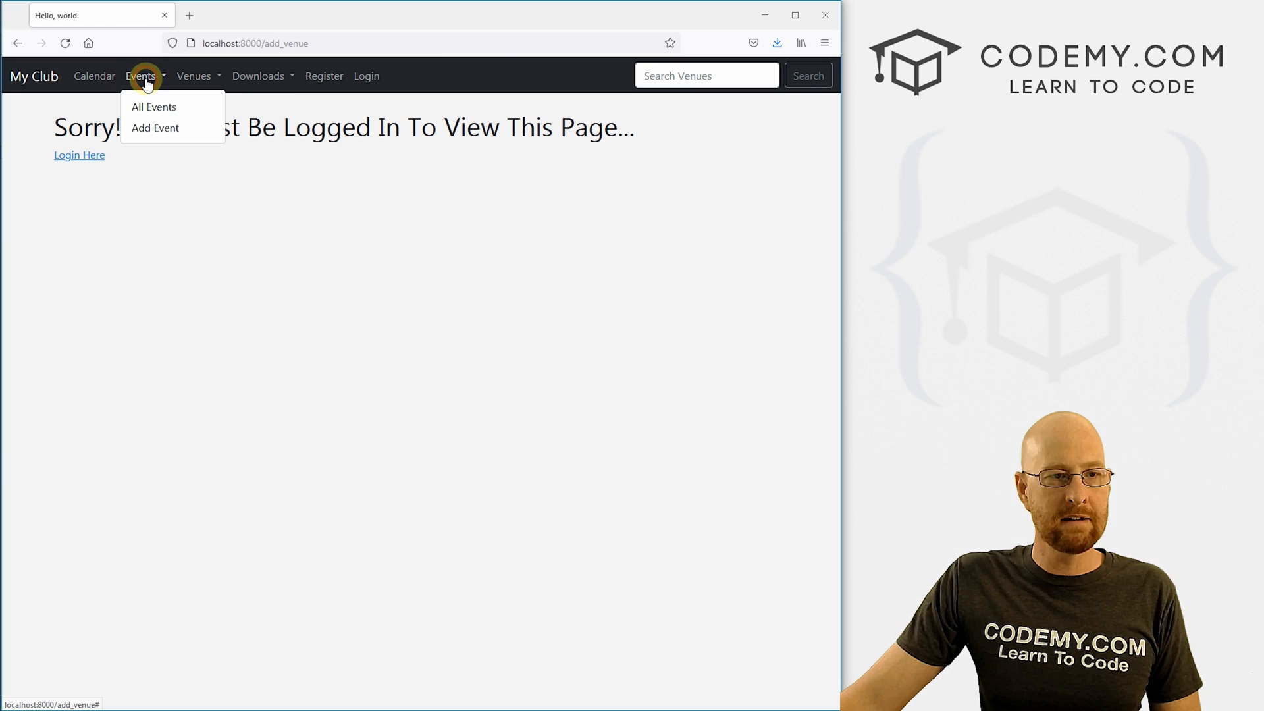
left_click(153, 106)
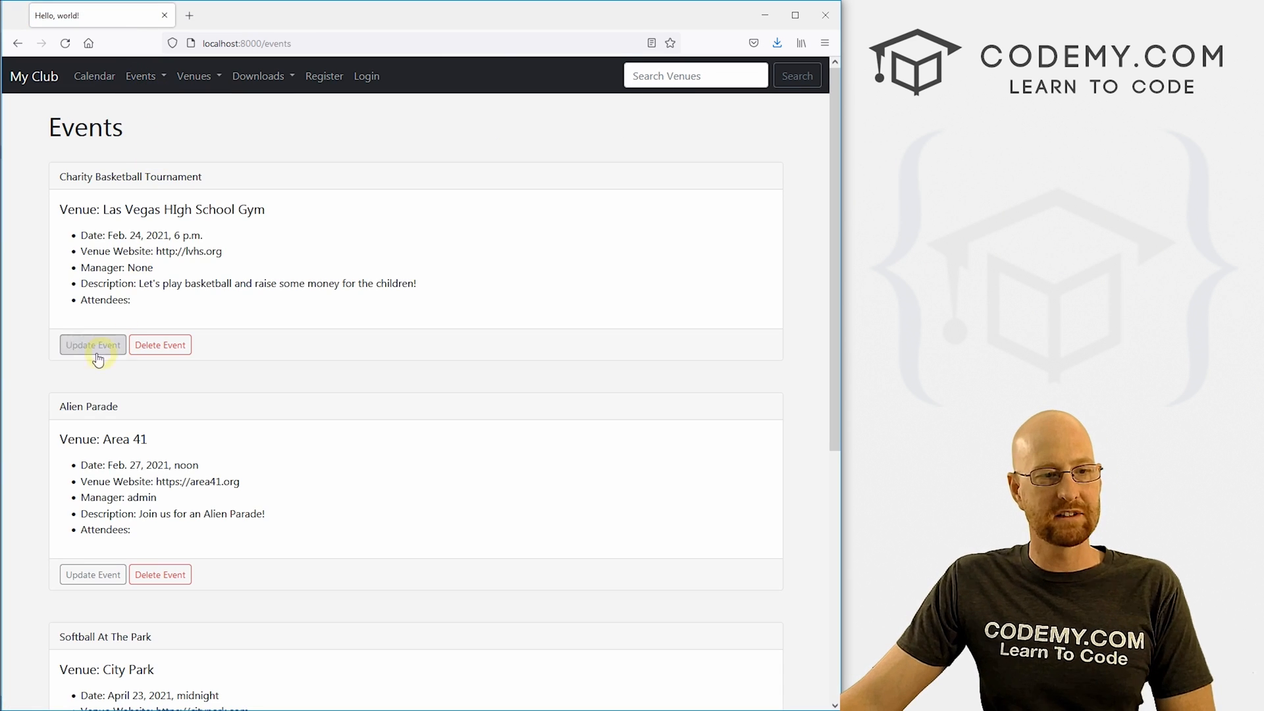
left_click(93, 343)
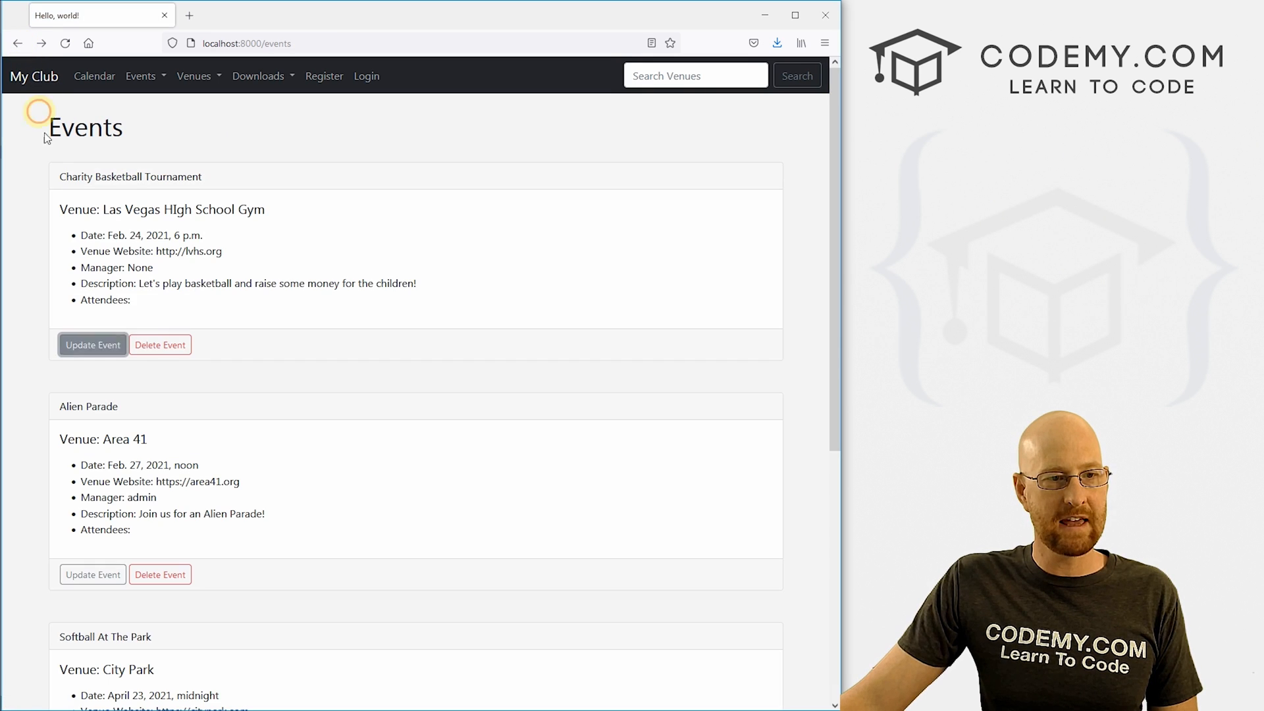
left_click(93, 343)
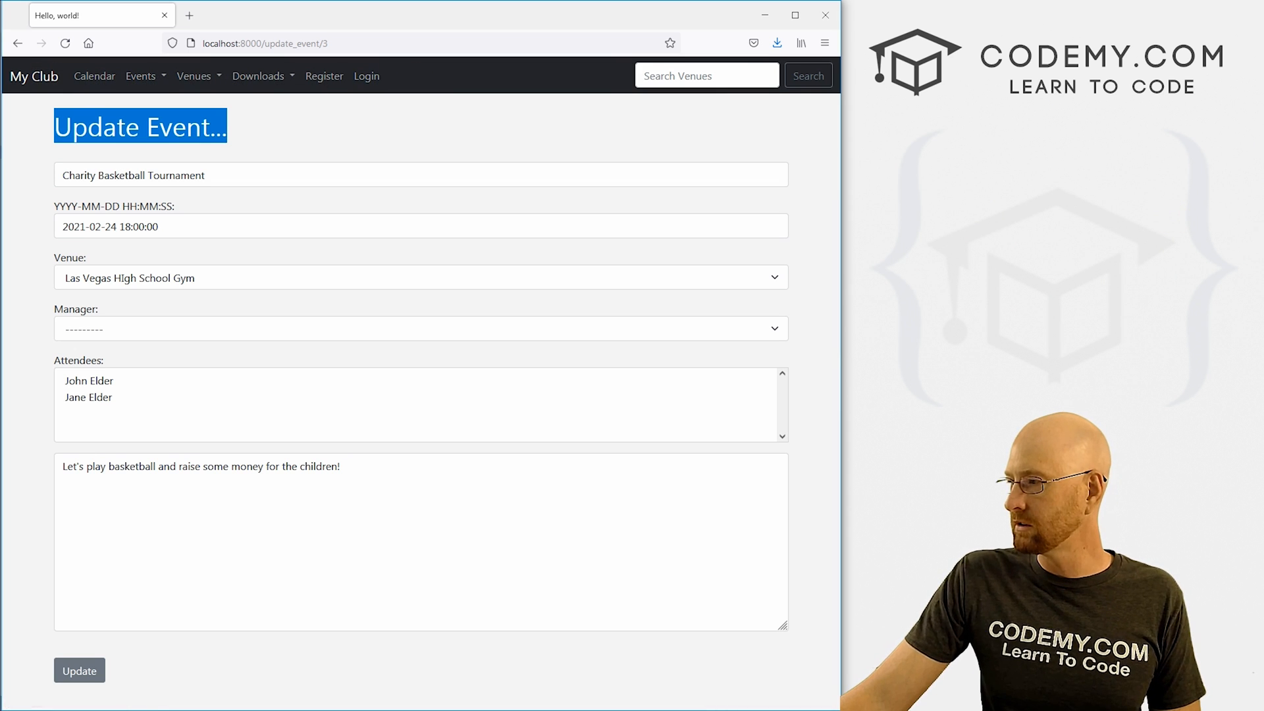
Grab the user.is_authenticated line and scroll event_list.html down to the Update/Delete Event links.
key("alt+tab")
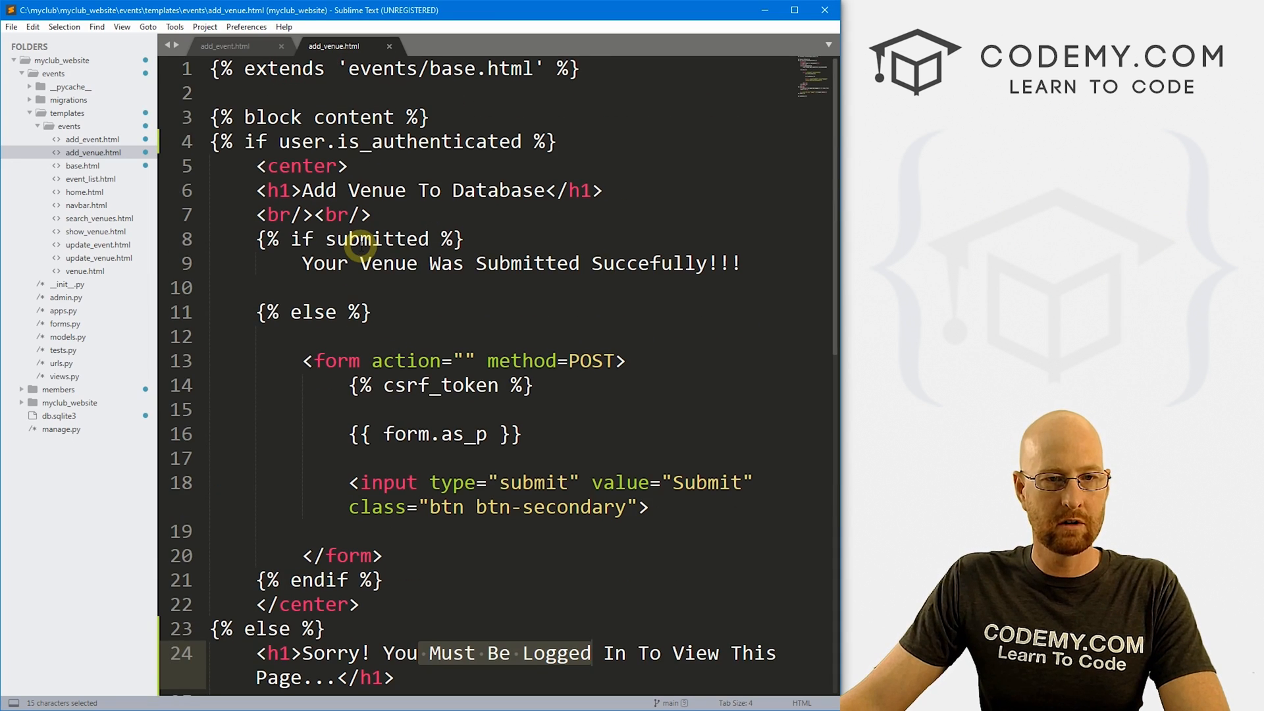
left_click(383, 141)
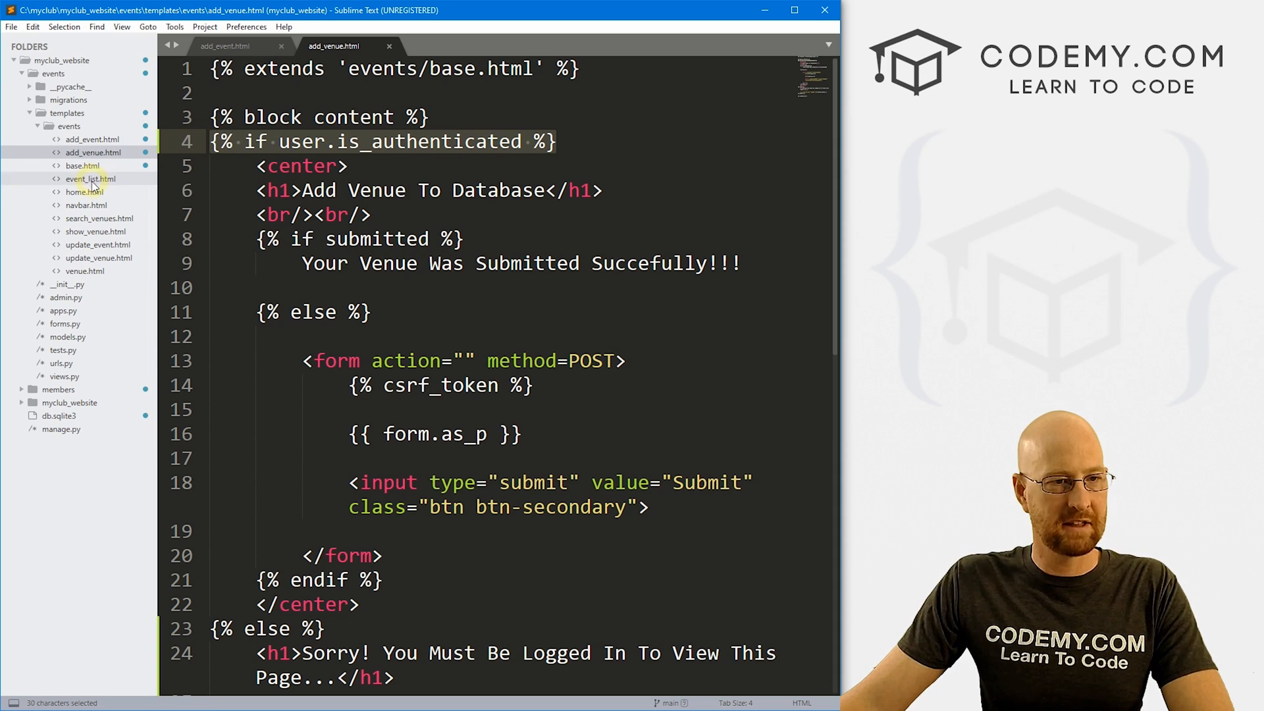
left_click(90, 178)
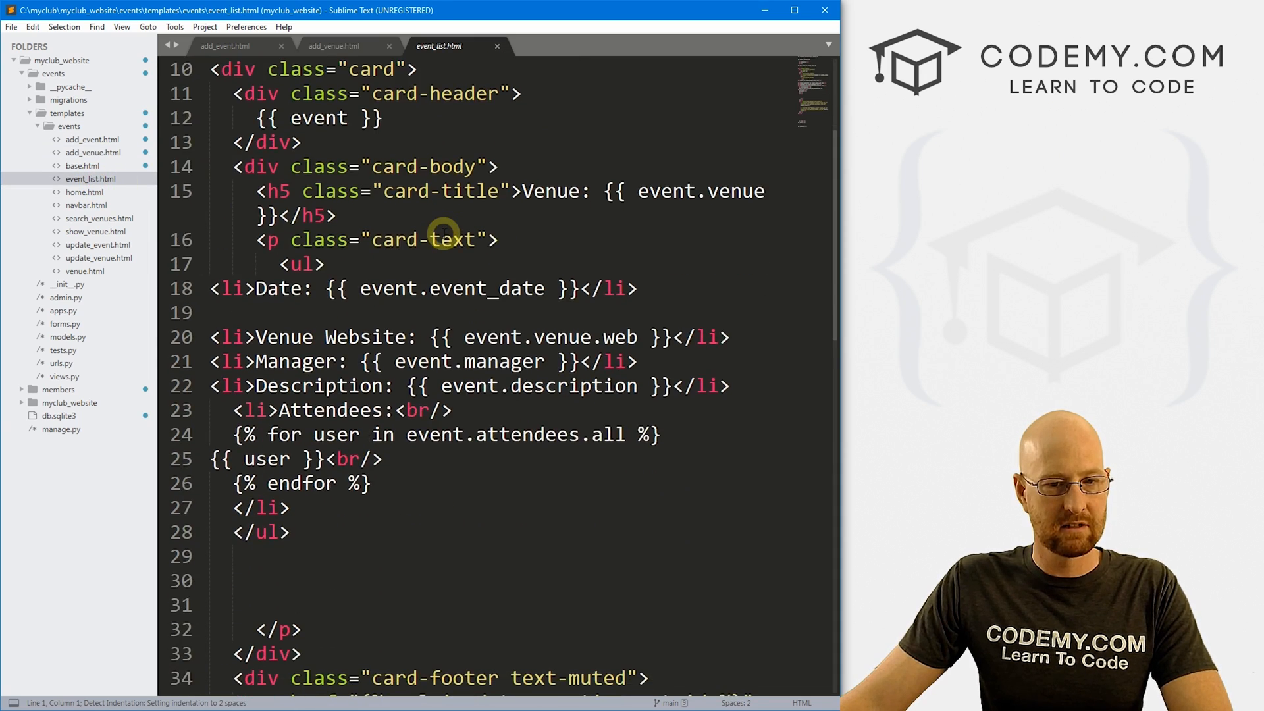
scroll("down", 3)
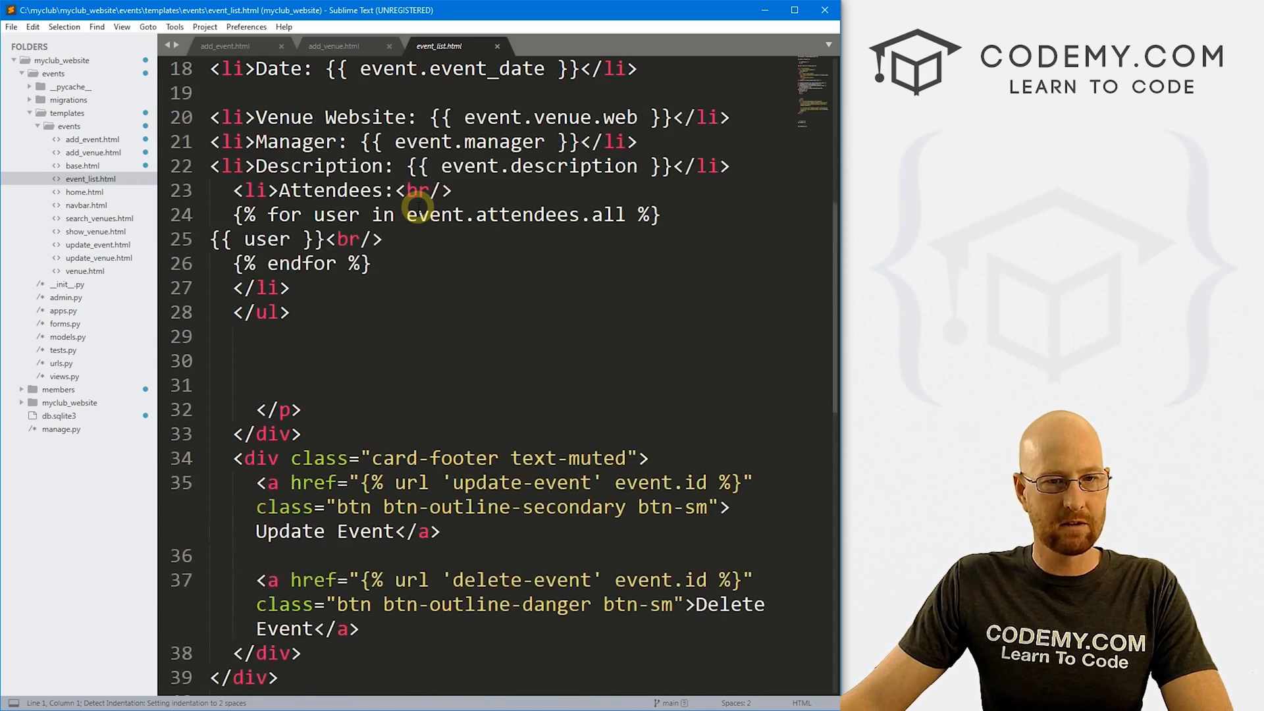
scroll("down", 3)
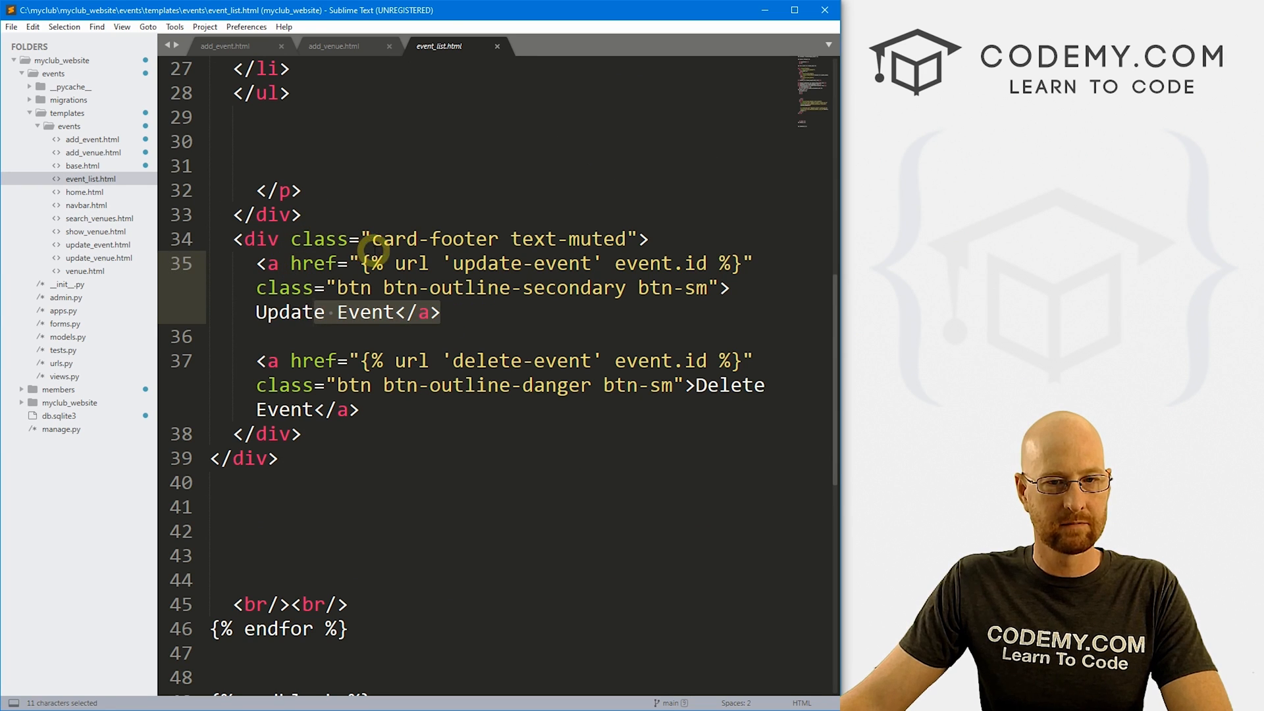
Add {% if user.is_authenticated %} above the update link and begin a closing tag after the delete link.
type("{% if user.is_authenticated %}")
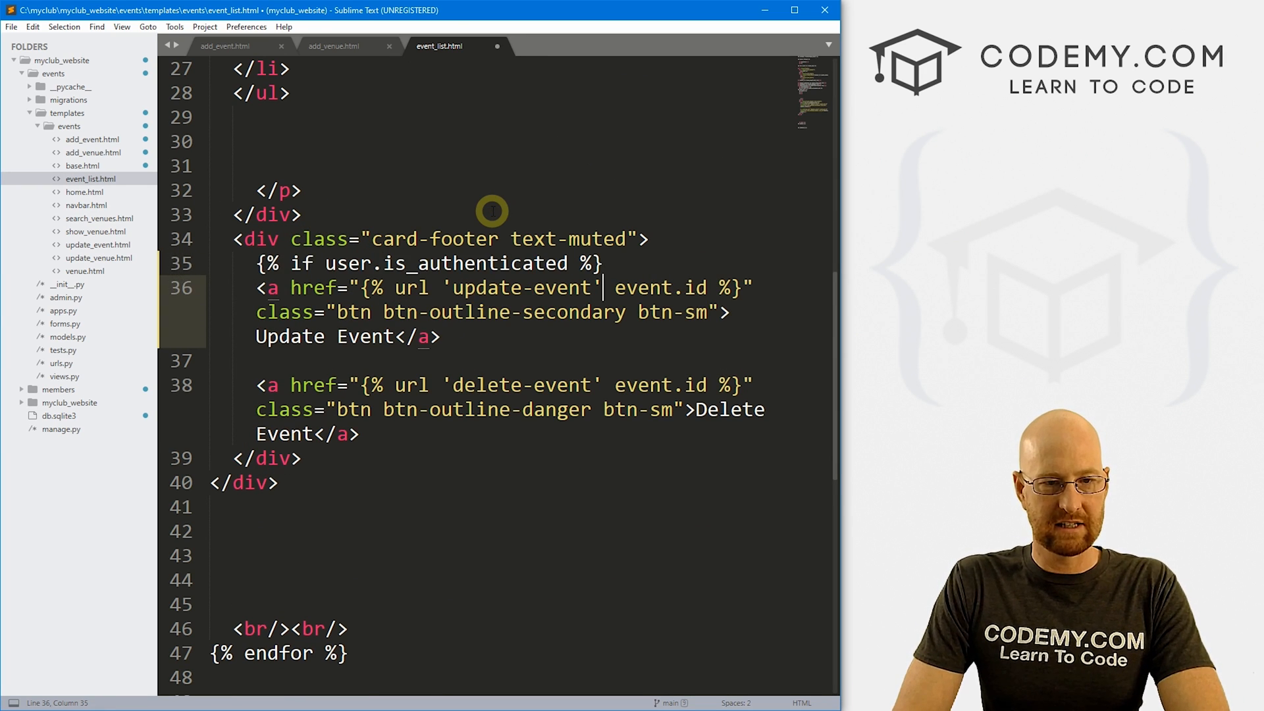
key("enter")
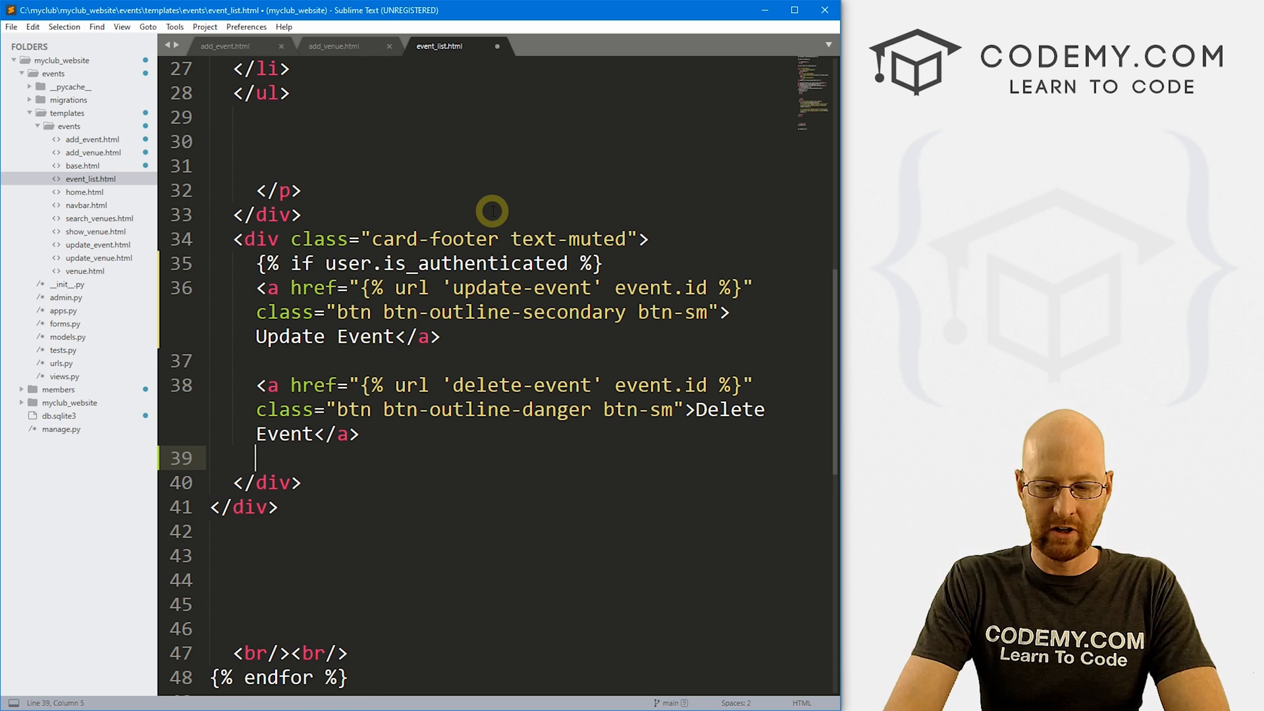
type("{%%}")
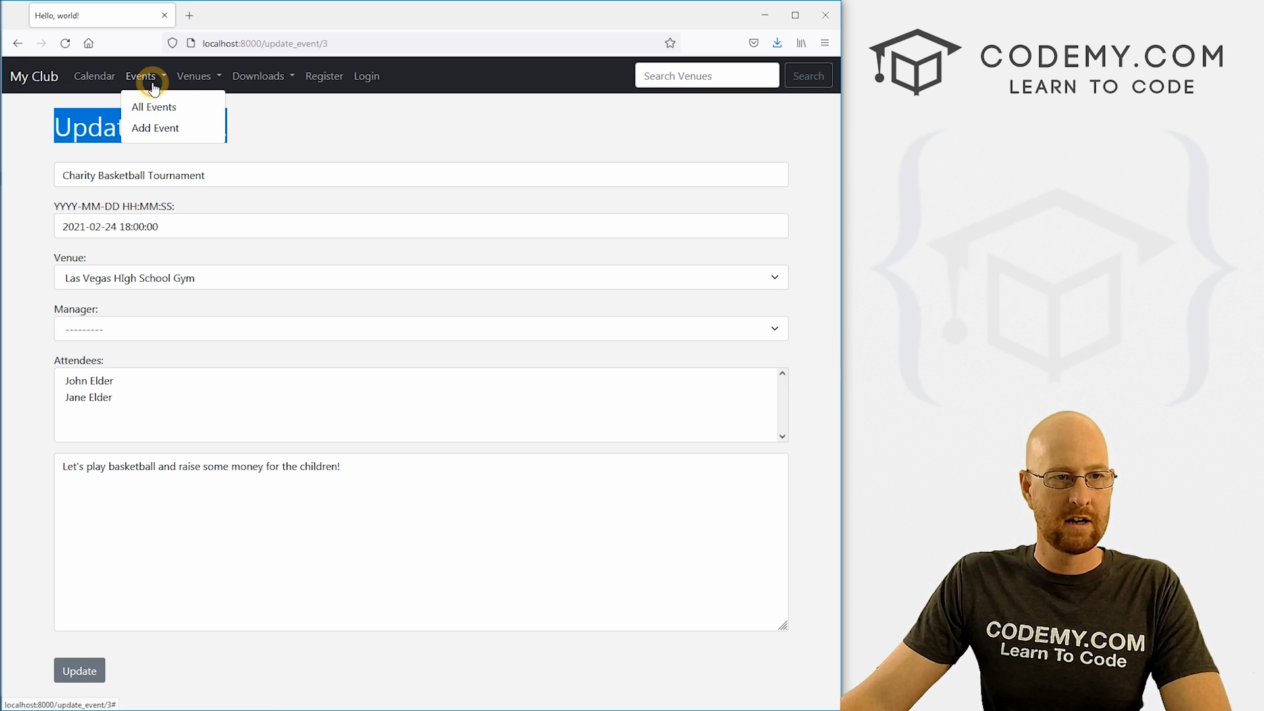
Open Events > All Events to see the cards without Update/Delete buttons while logged out.
left_click(153, 107)
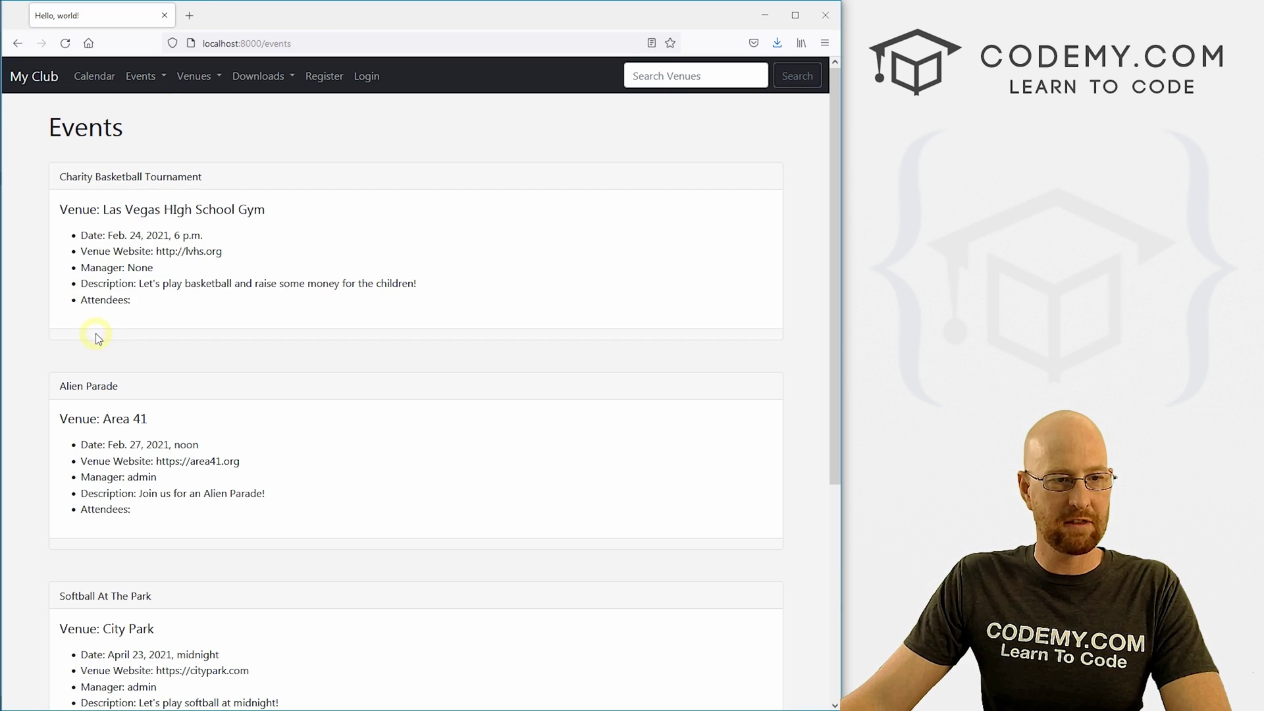
mouse_move(164, 347)
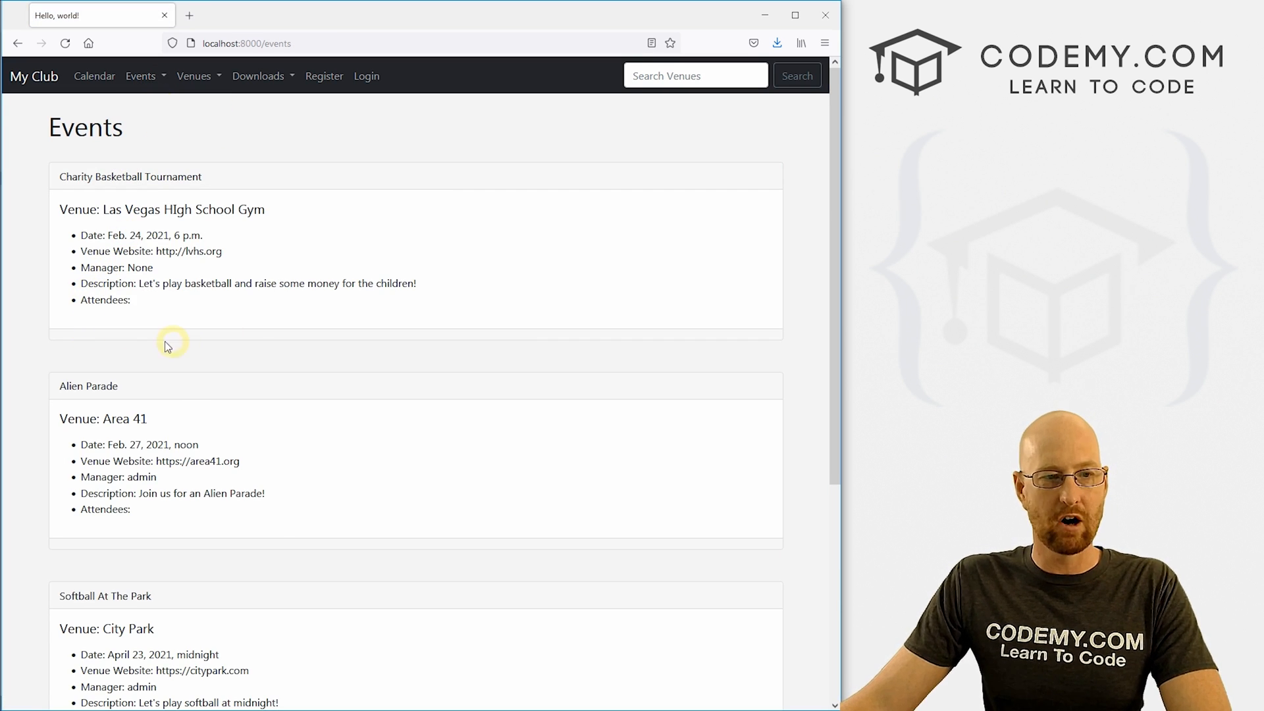
mouse_move(96, 342)
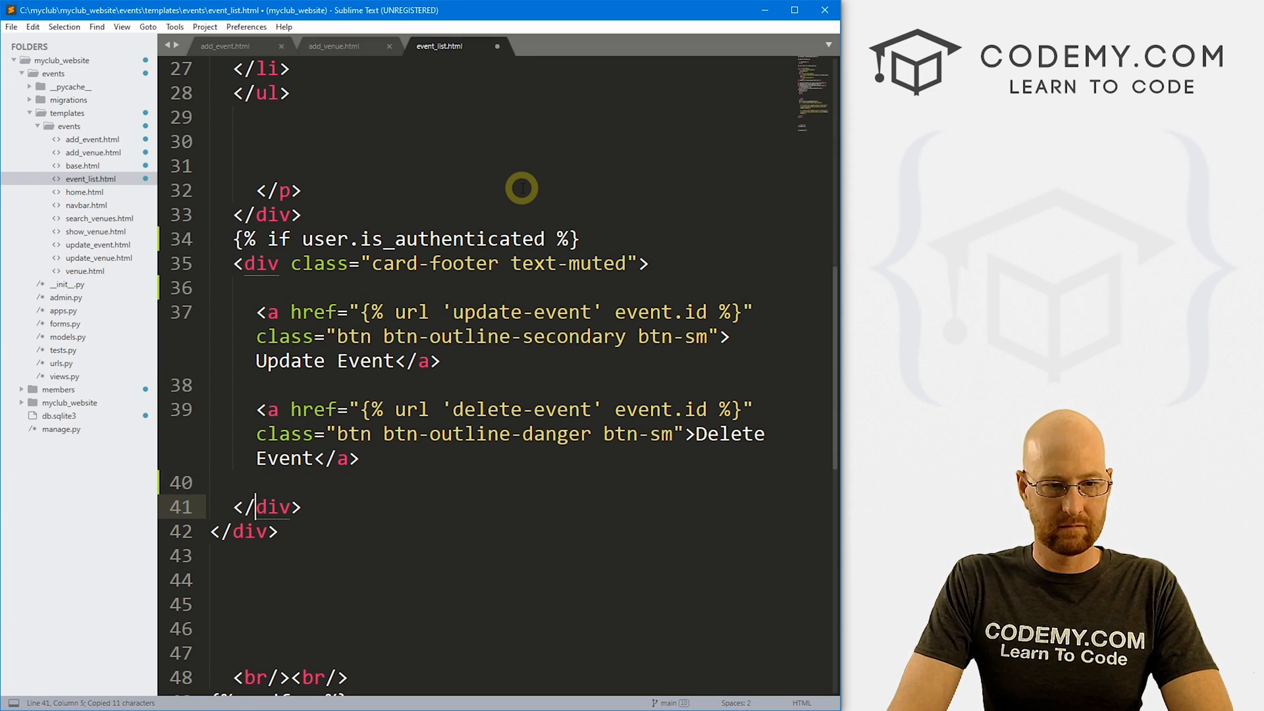
Close the card-footer login check in event_list.html with {% endif %} and switch to the browser.
type("{% endif %}")
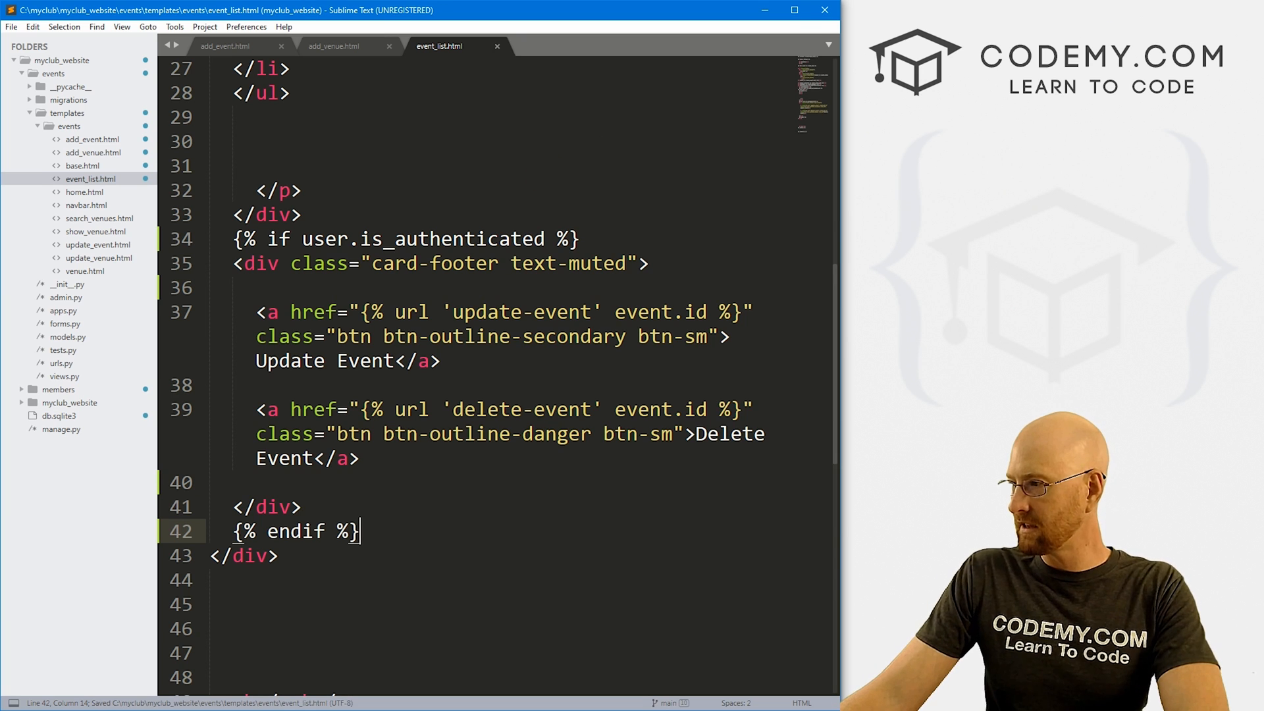
left_click(66, 42)
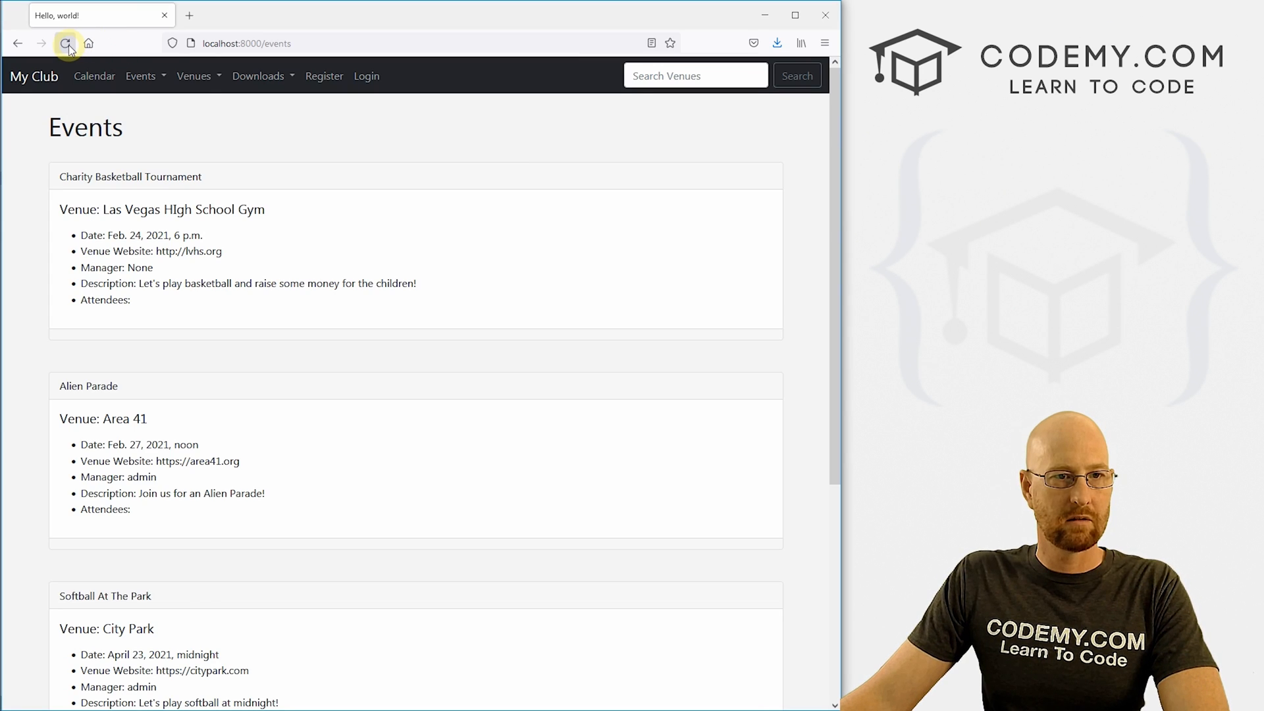
Reload the events page, then log in to the club site.
left_click(65, 42)
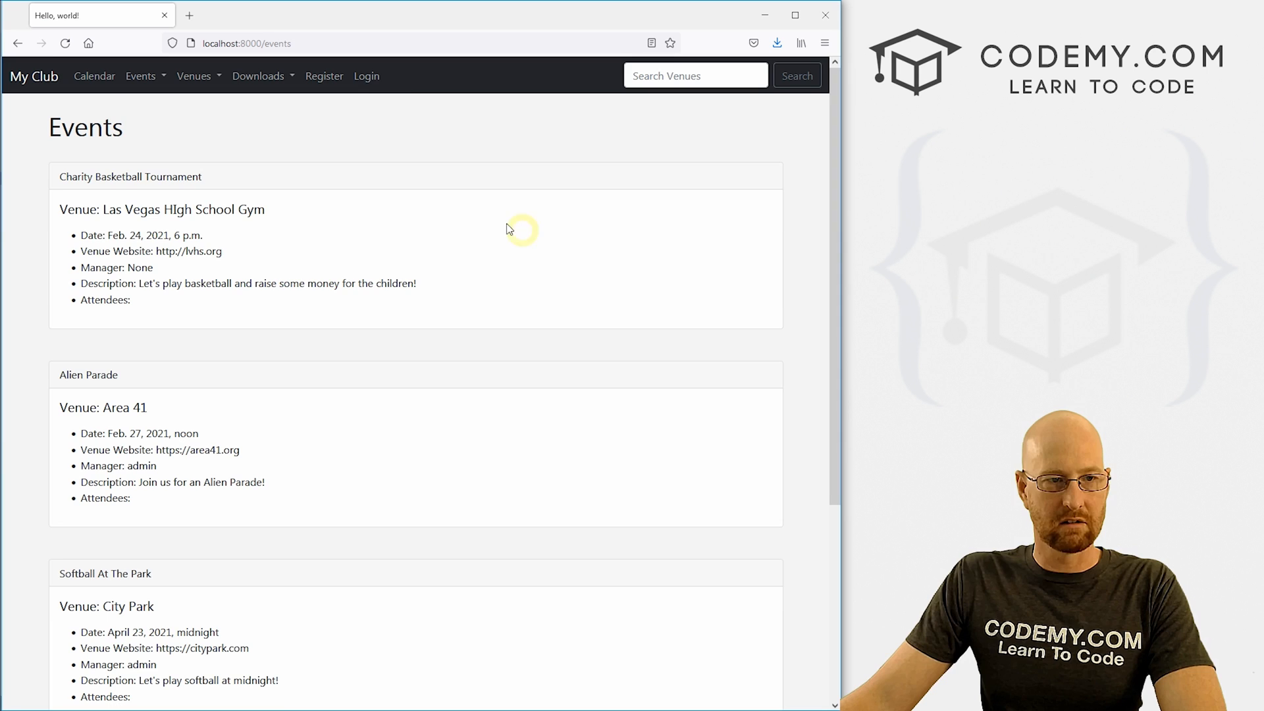
left_click(366, 76)
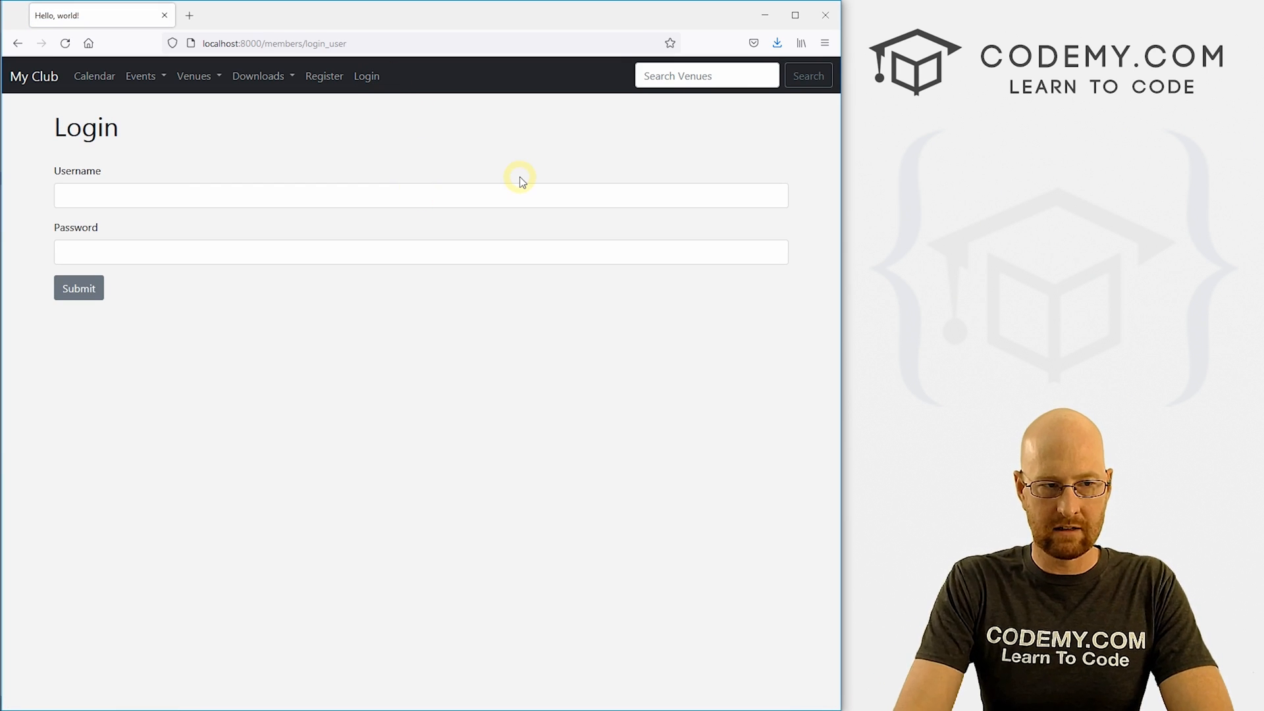
left_click(78, 288)
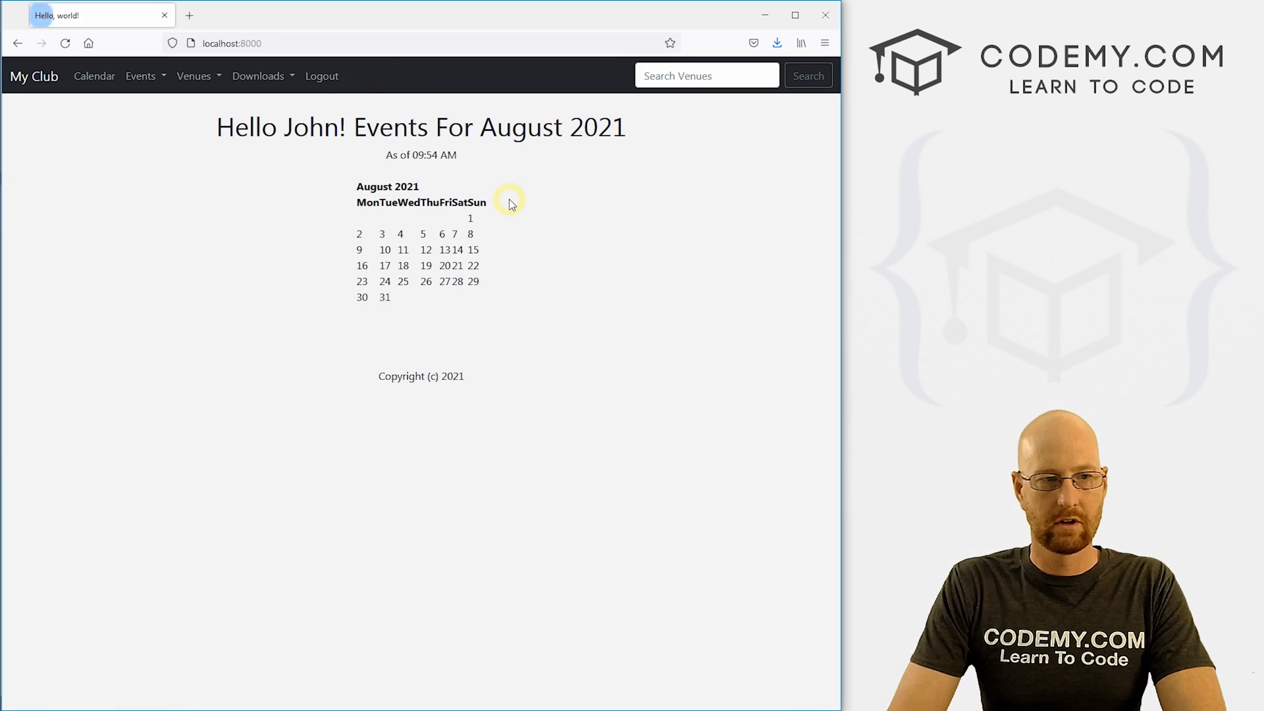
Open the events list and the Charity Basketball Tournament's update page, then return to the editor.
left_click(140, 75)
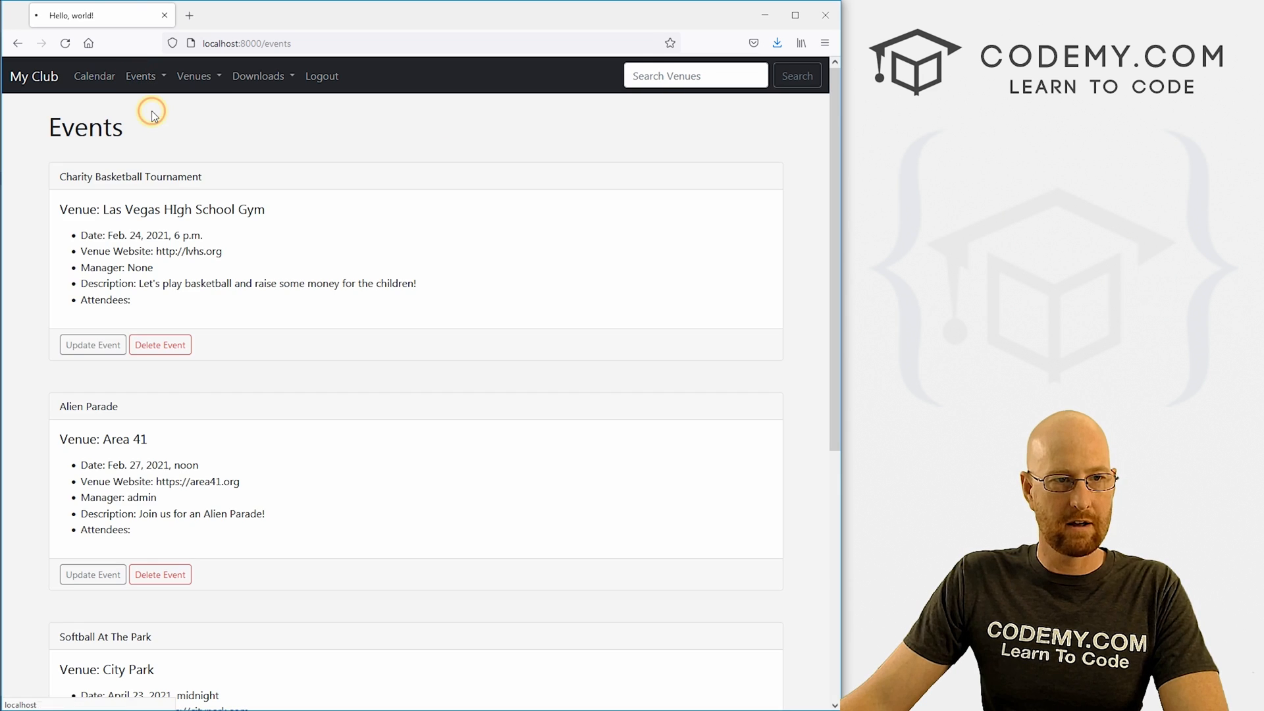
mouse_move(270, 343)
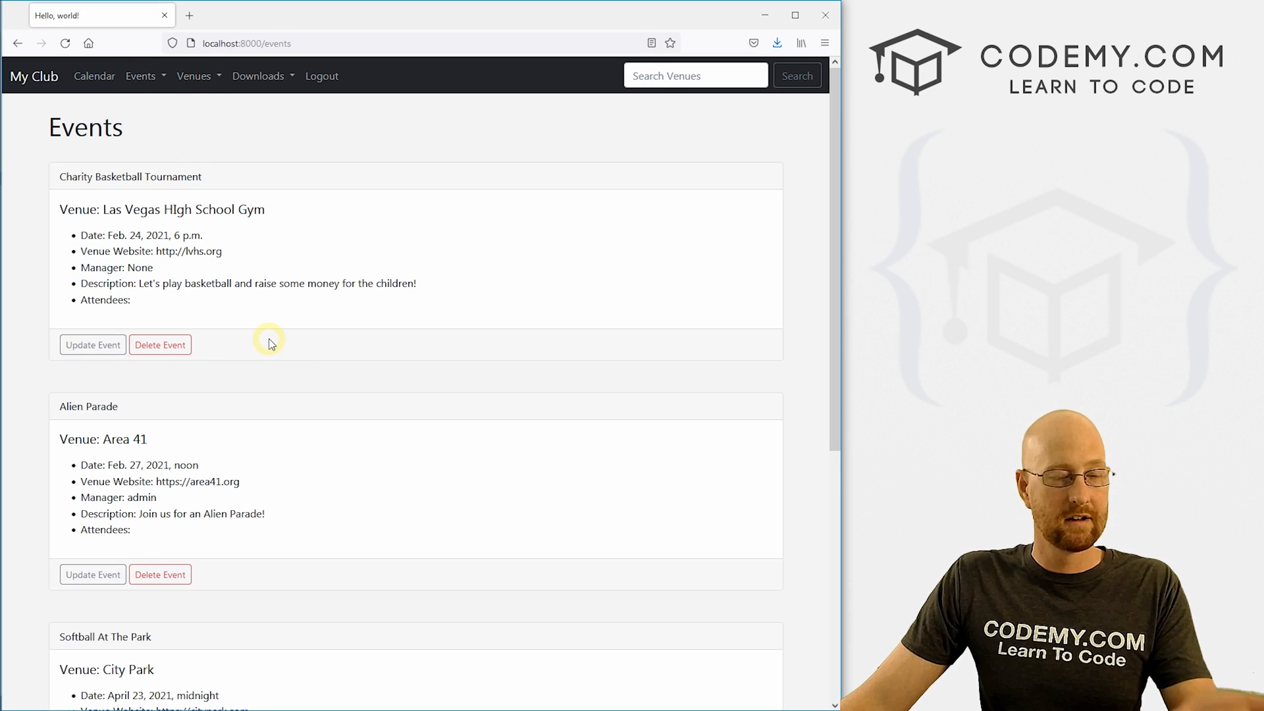
mouse_move(92, 346)
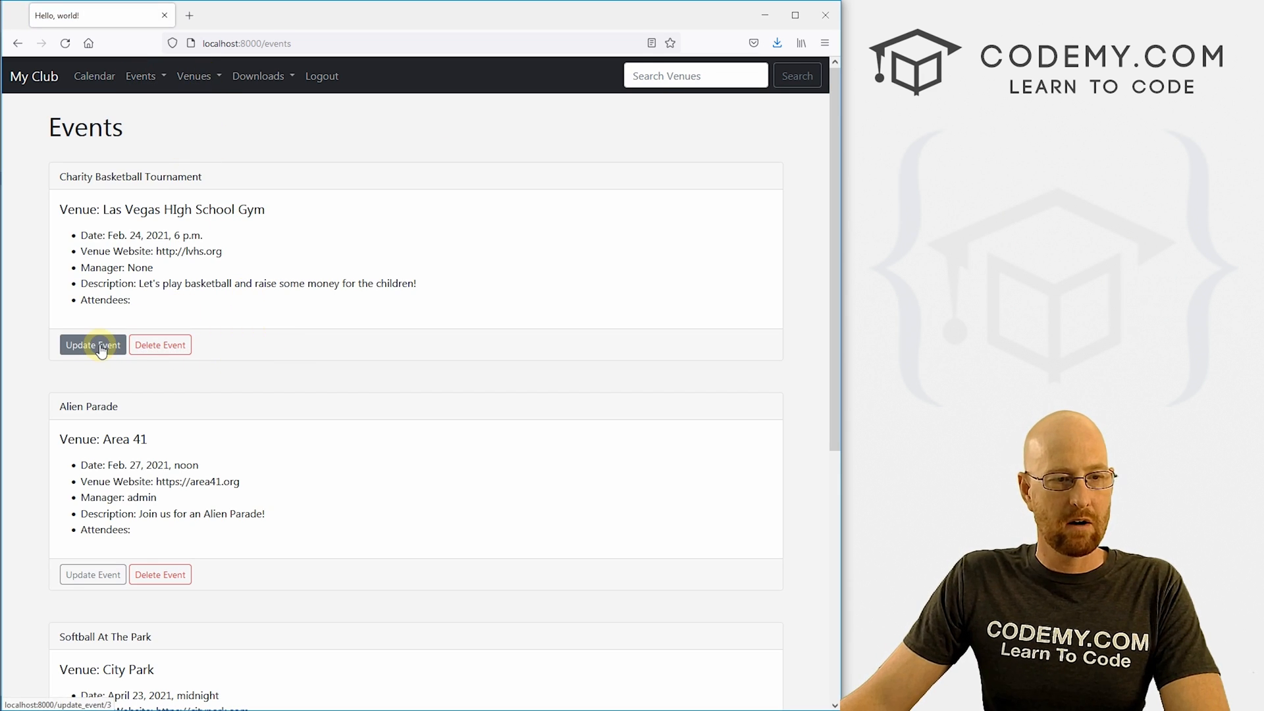
left_click(93, 345)
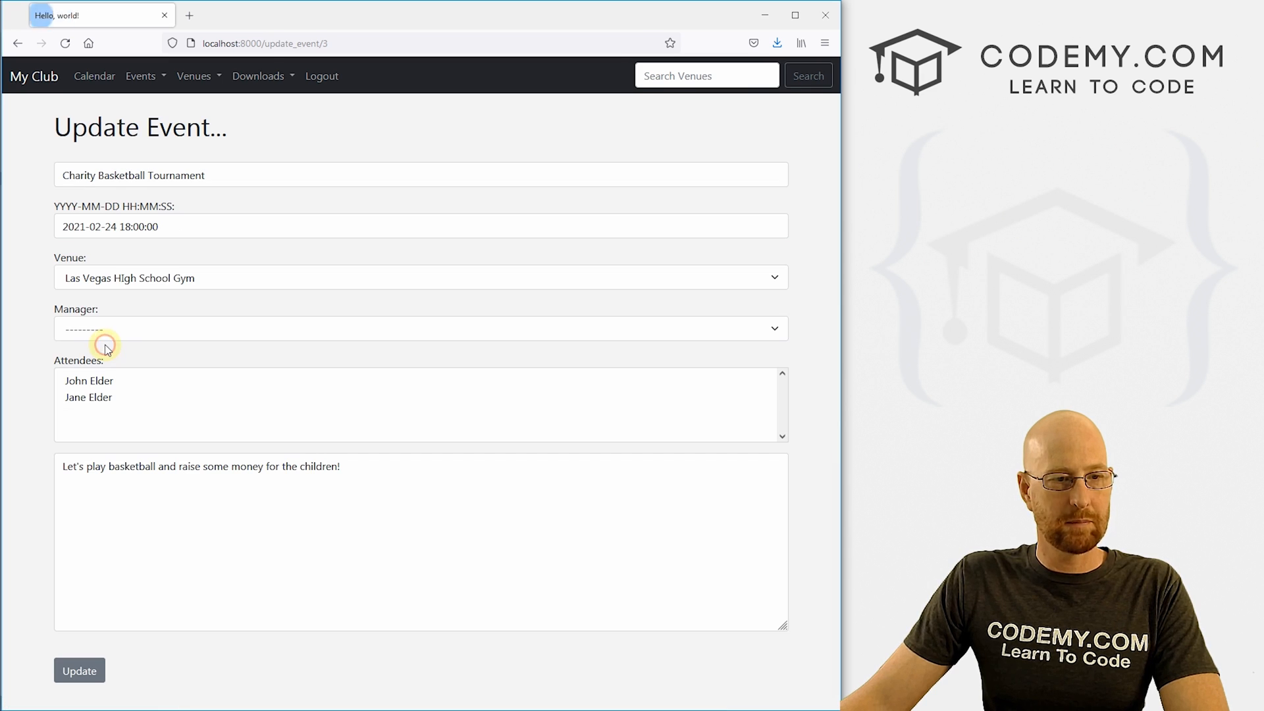
mouse_move(304, 101)
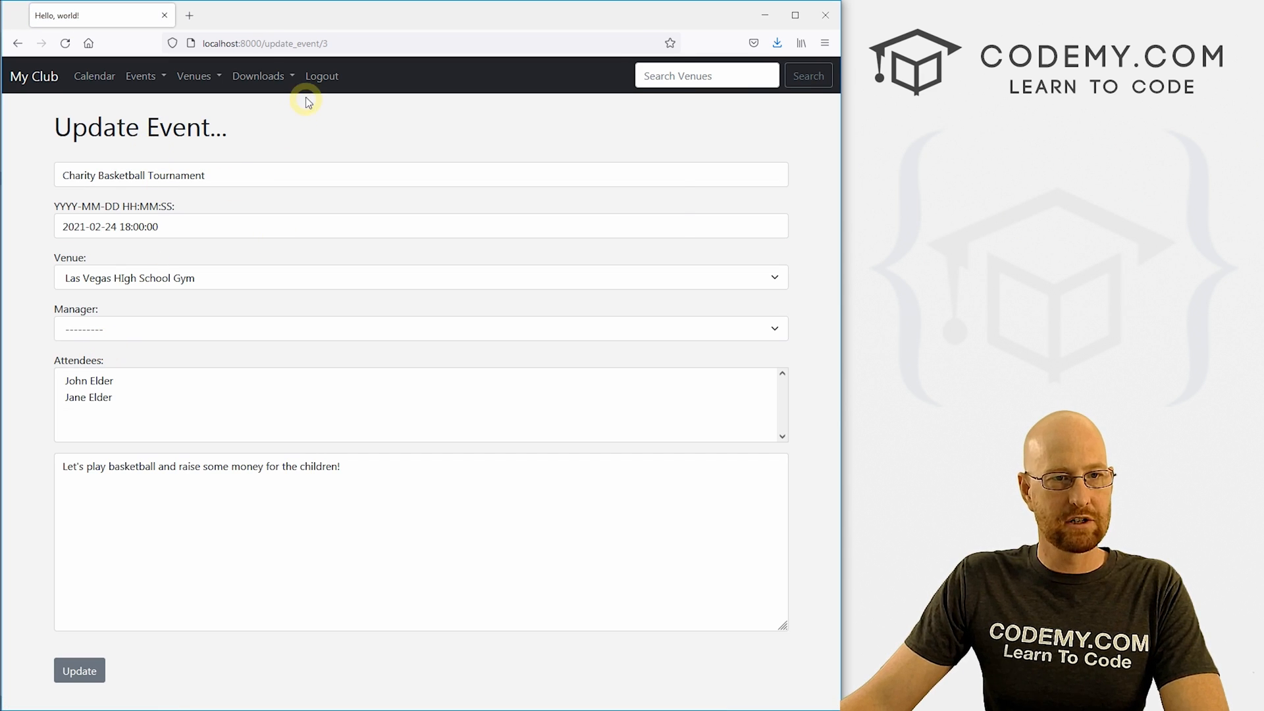
left_click(322, 76)
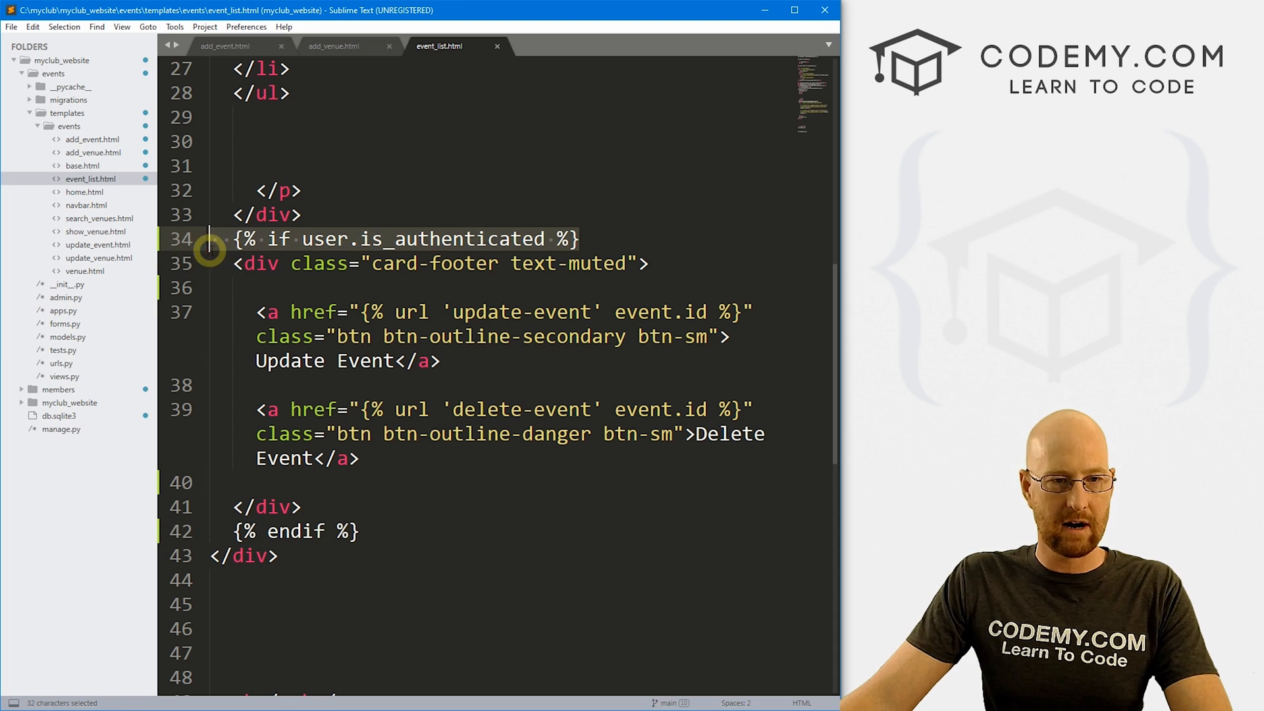
Start the login check in update_event.html, reusing the authentication line and add_venue.html's else block.
key("ctrl+c")
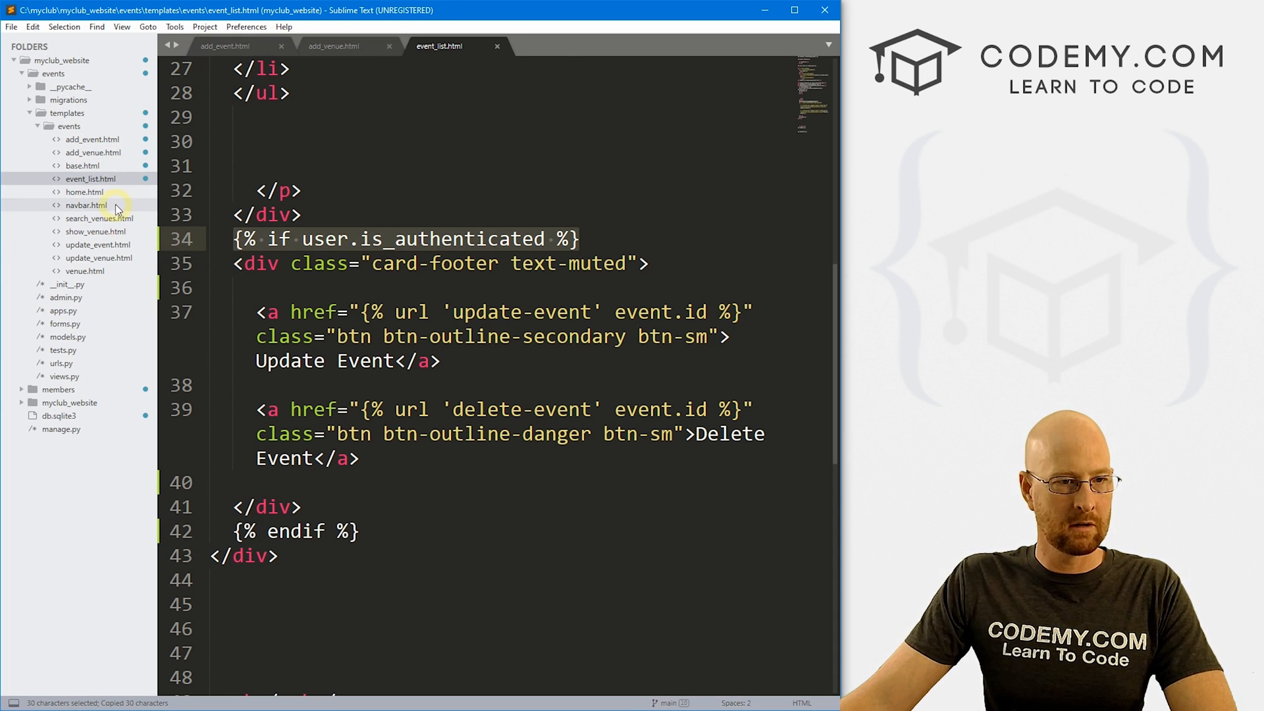
left_click(96, 245)
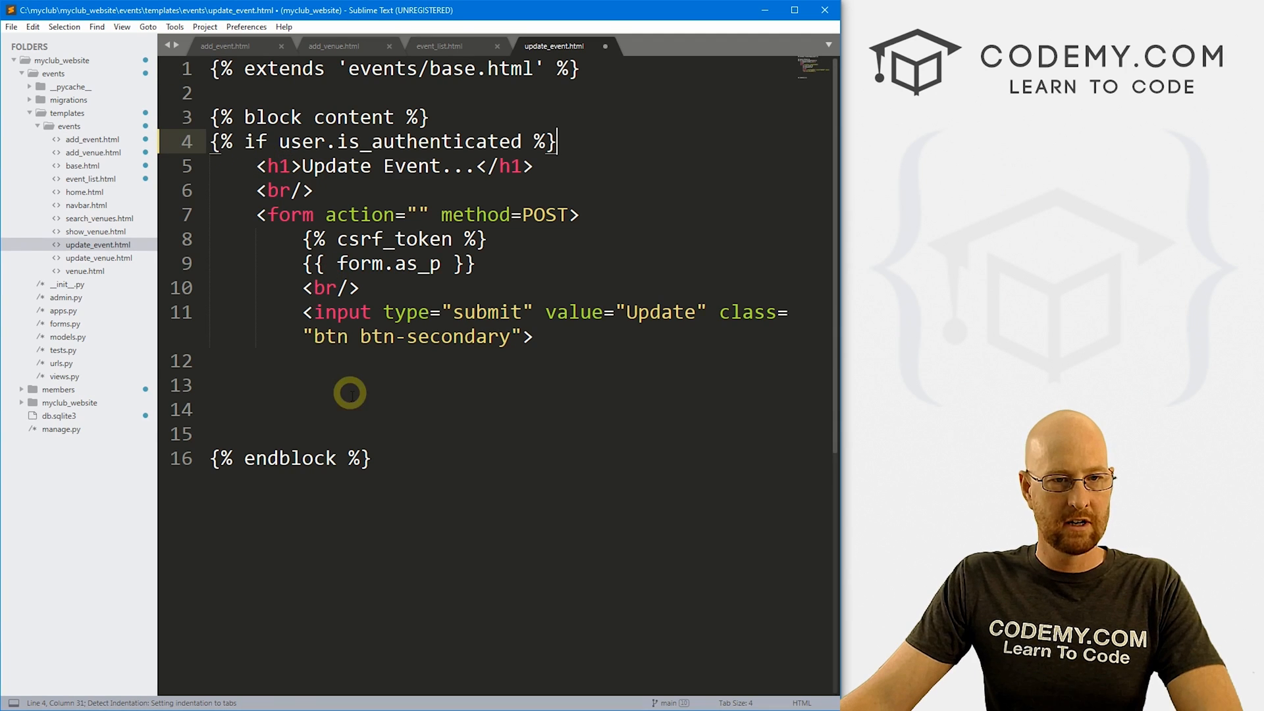
type("{}")
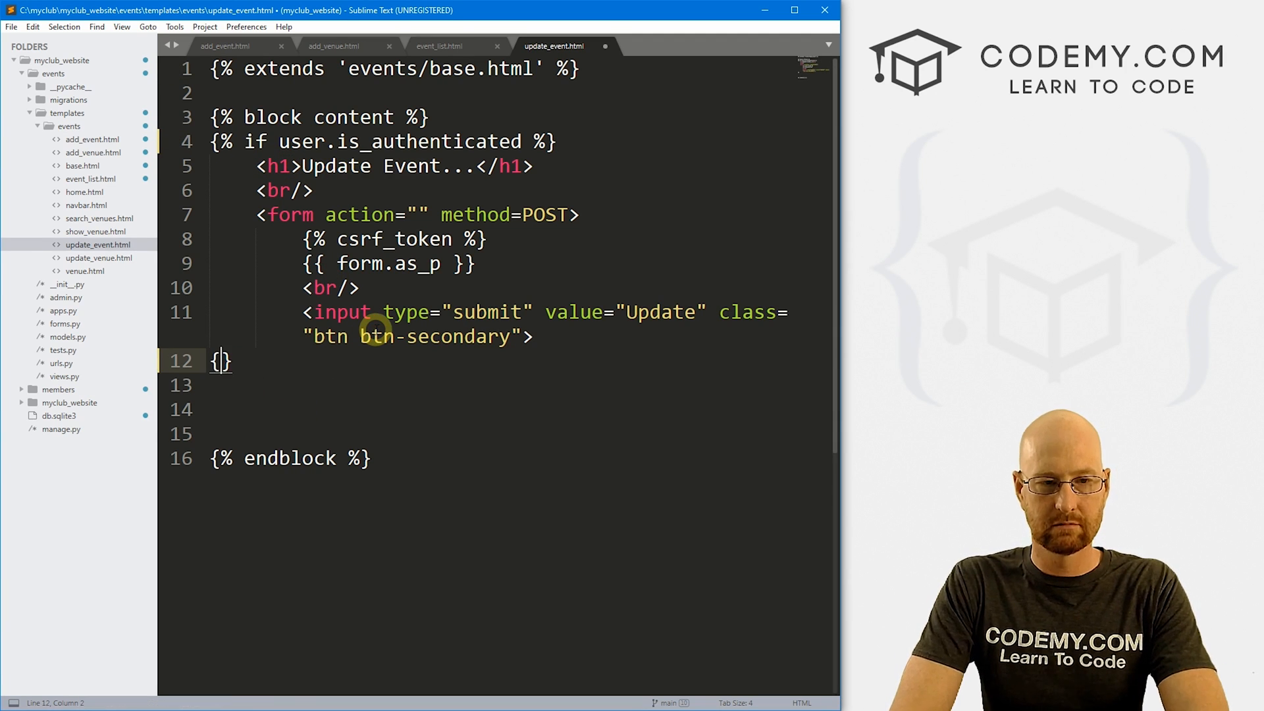
left_click(333, 46)
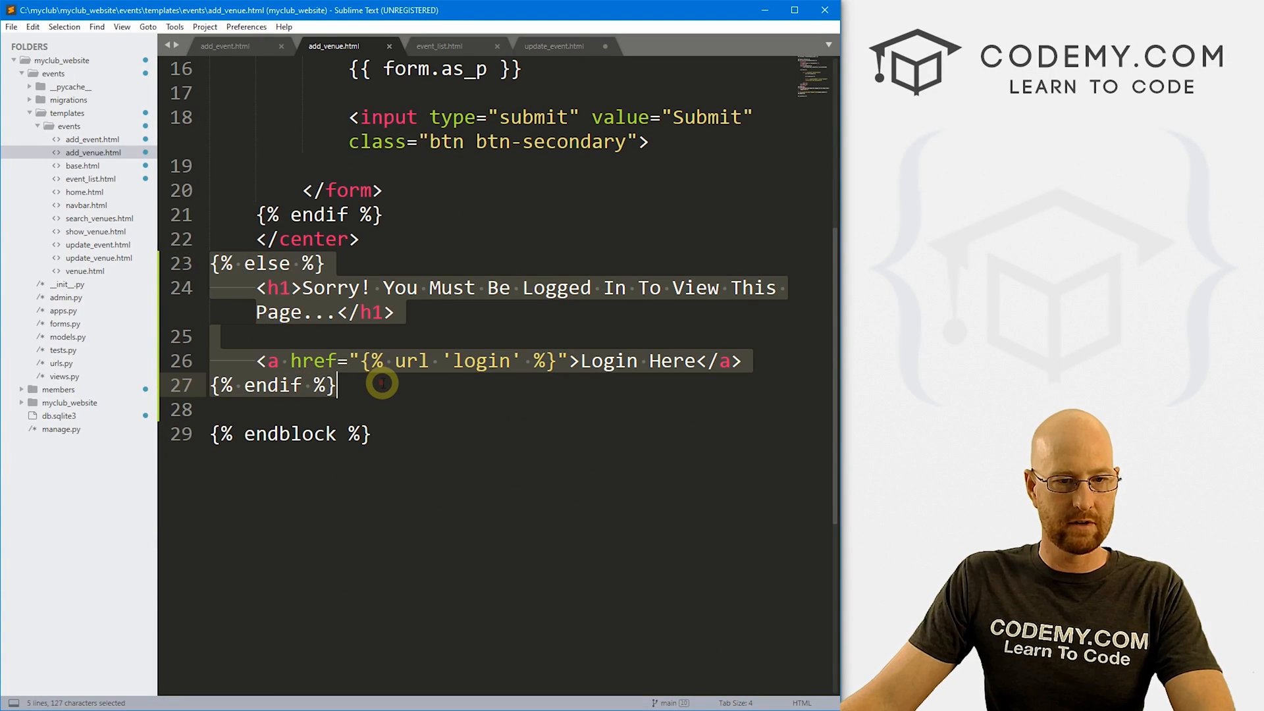
Add the {% else %} must-be-logged-in branch to update_event.html and save it.
left_click(553, 46)
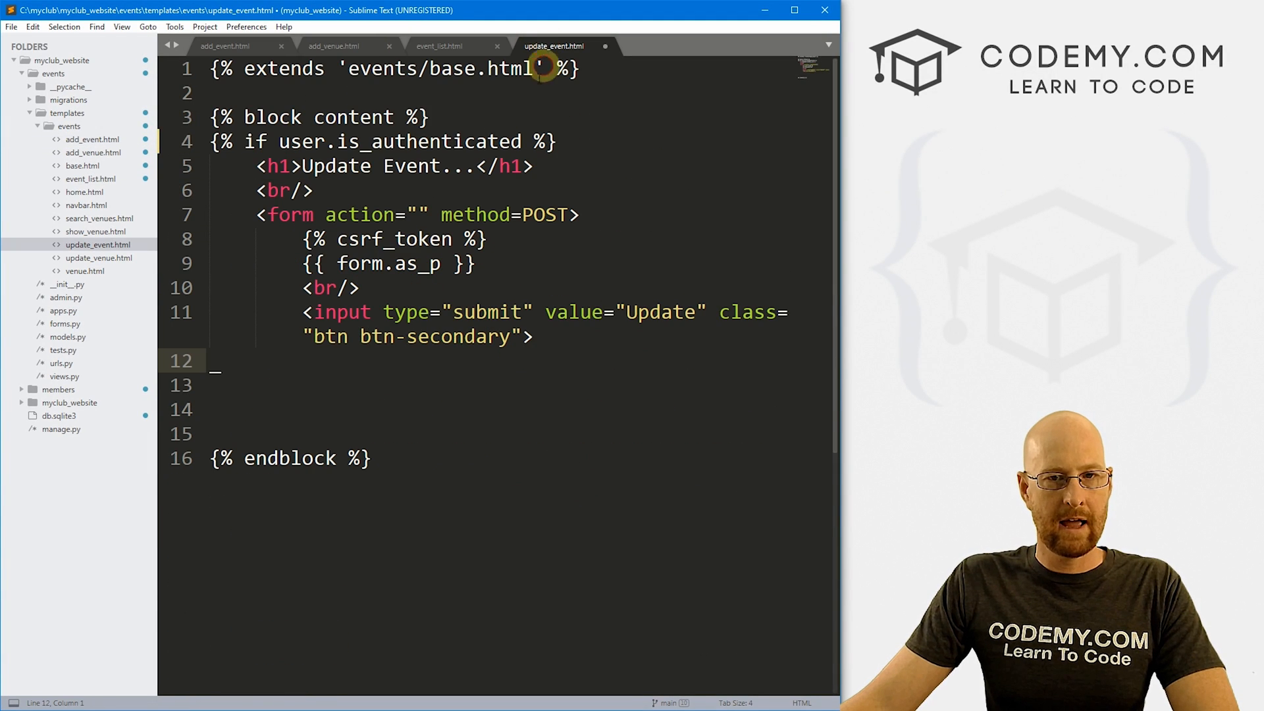
type("{% else %}")
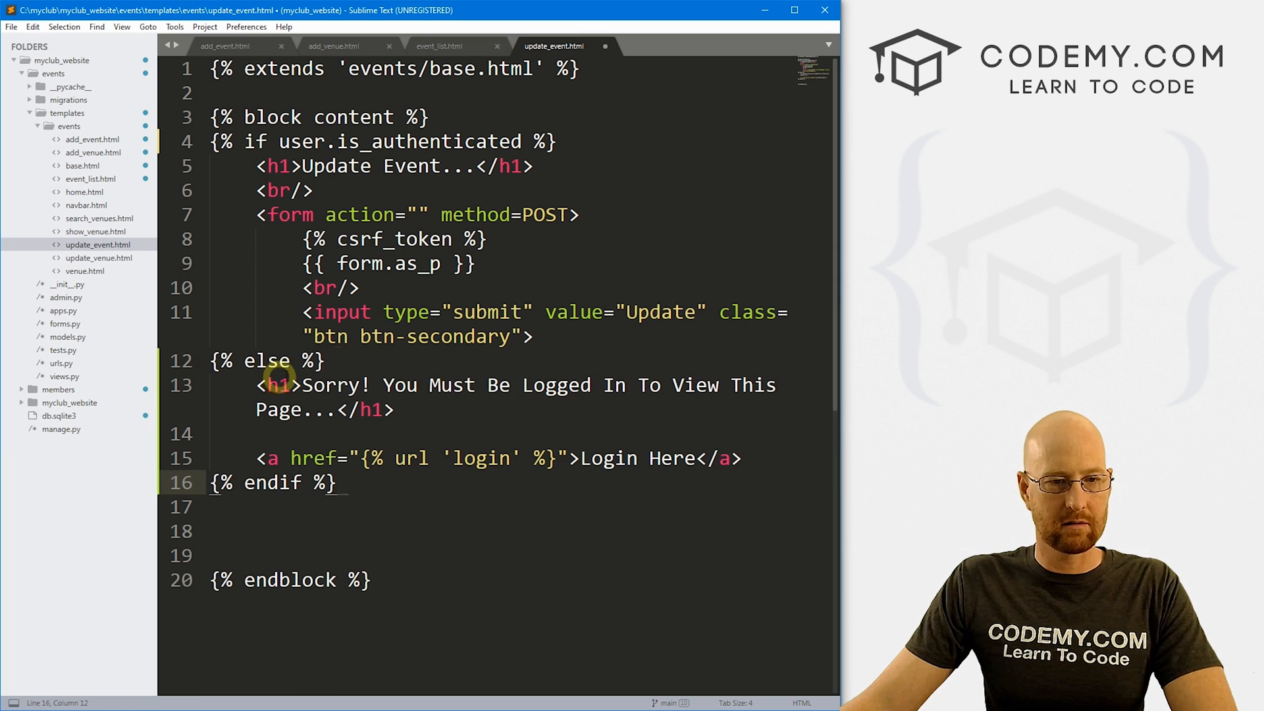
key("ctrl+s")
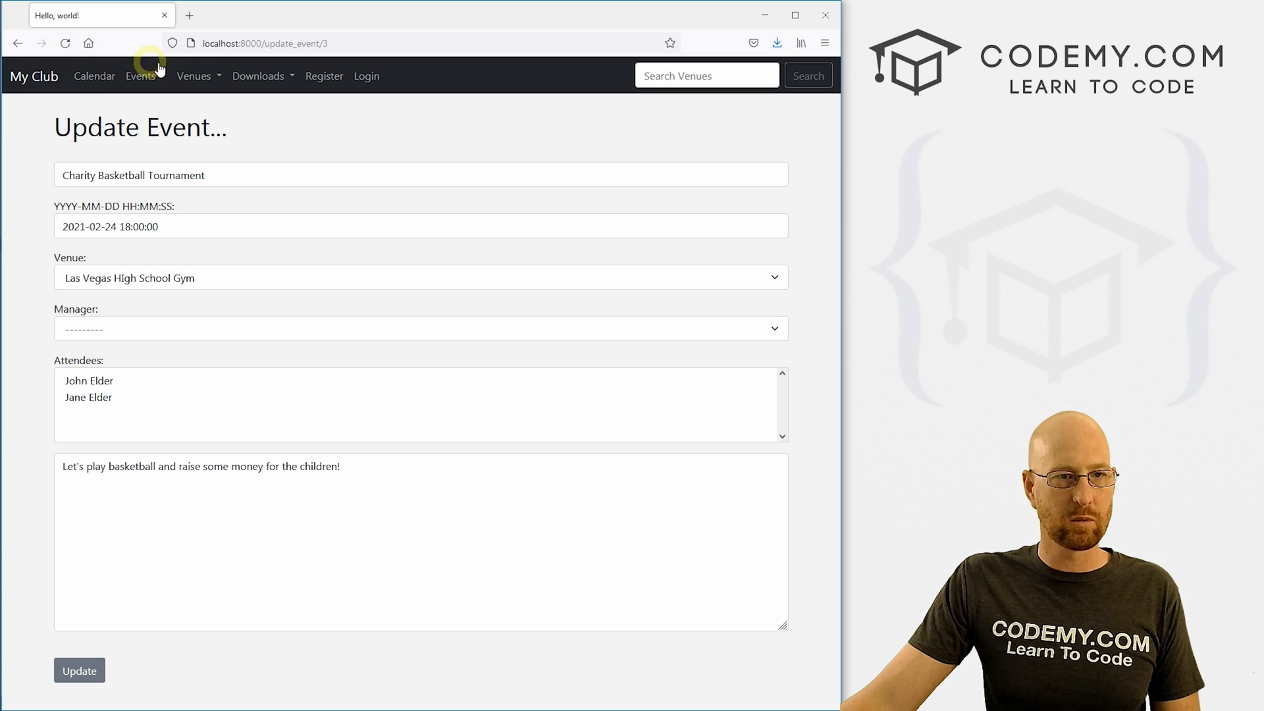
Reload the update event page logged out, sign in via Login Here as admin, and reopen the tournament's update form.
left_click(65, 44)
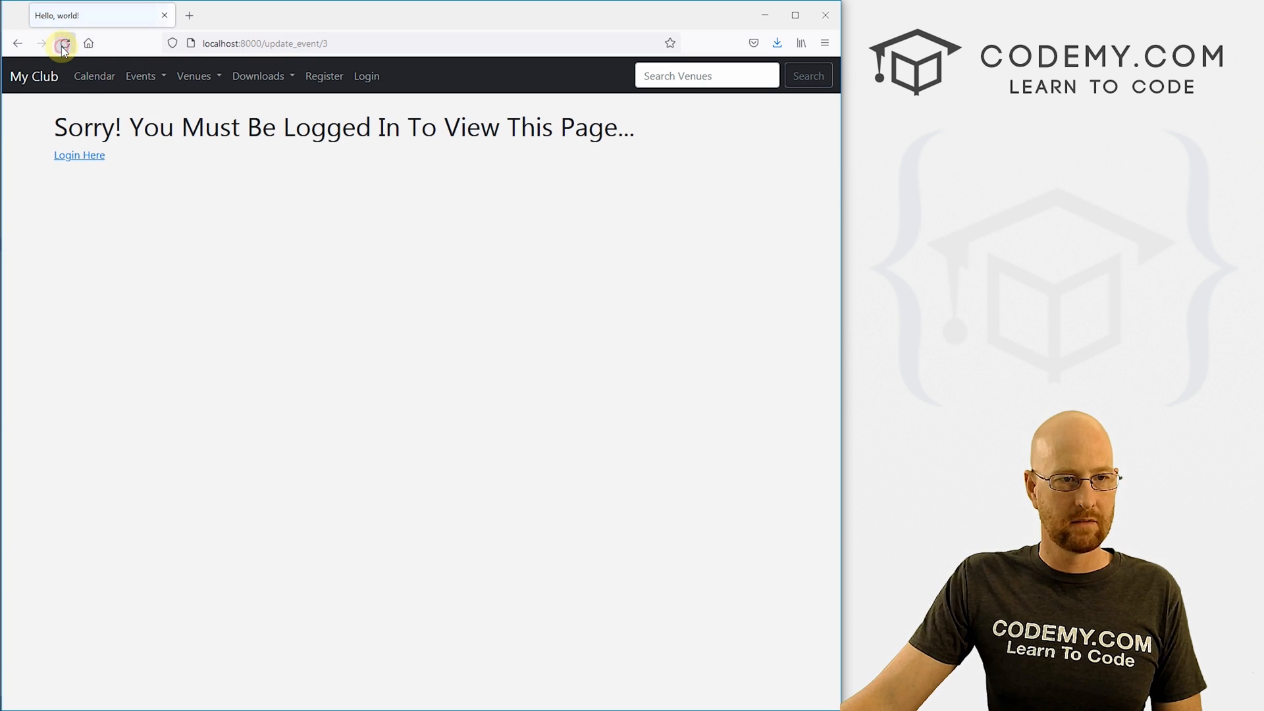
left_click(79, 156)
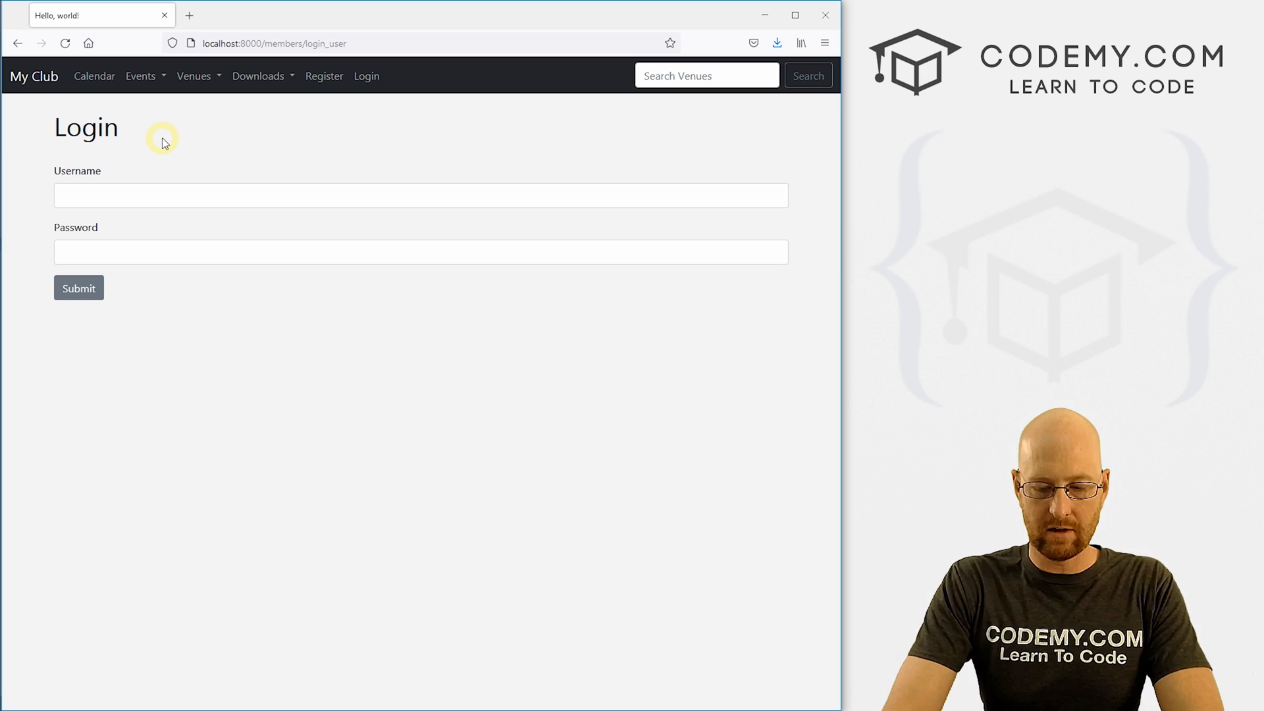
type("adm")
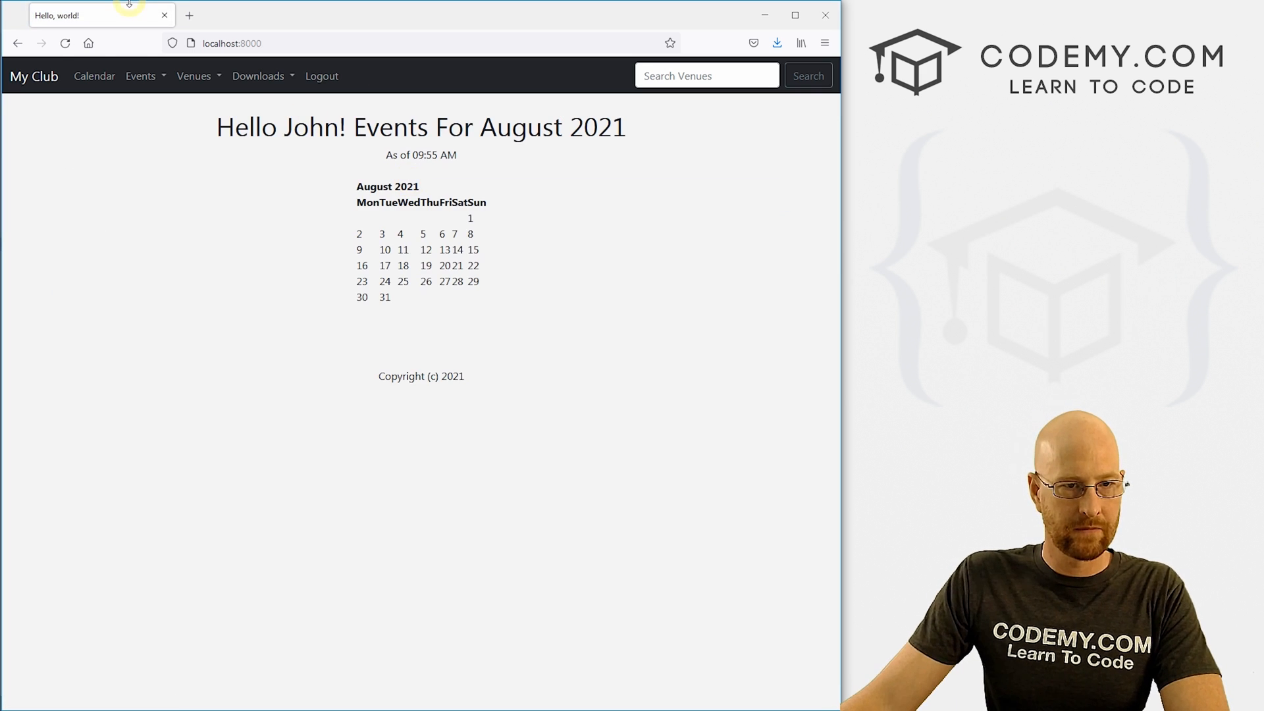
left_click(141, 75)
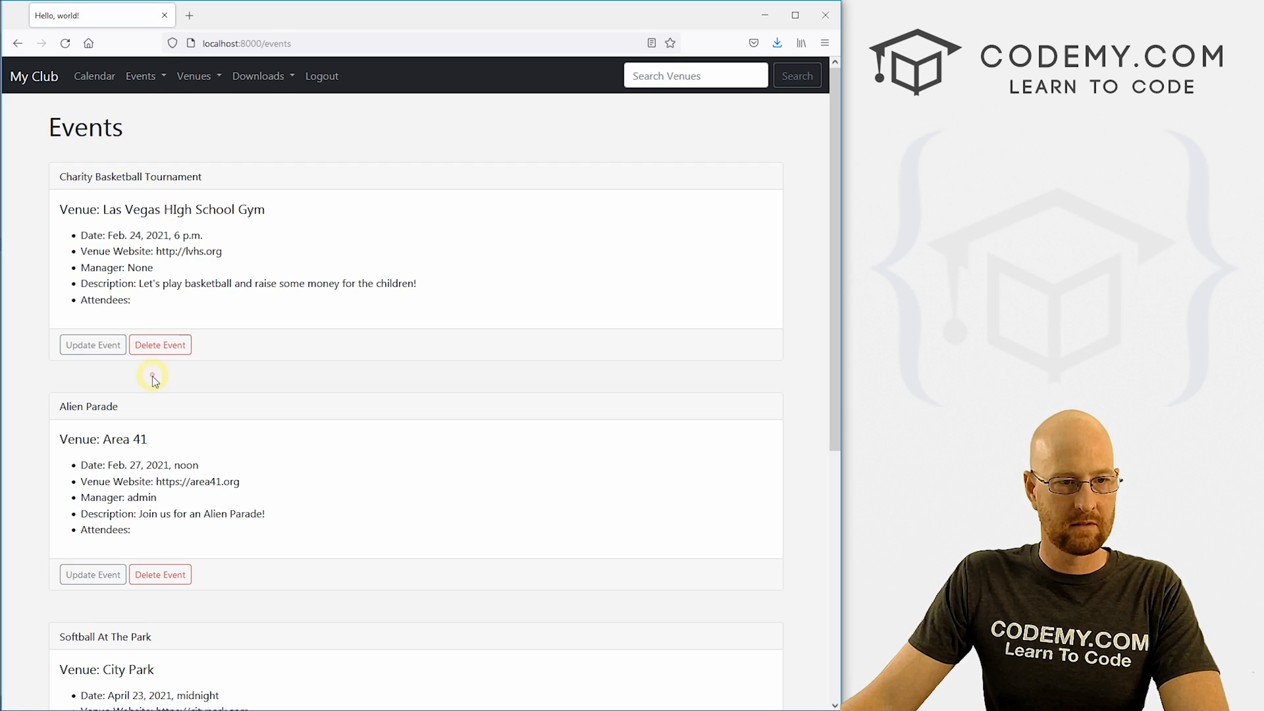
left_click(92, 344)
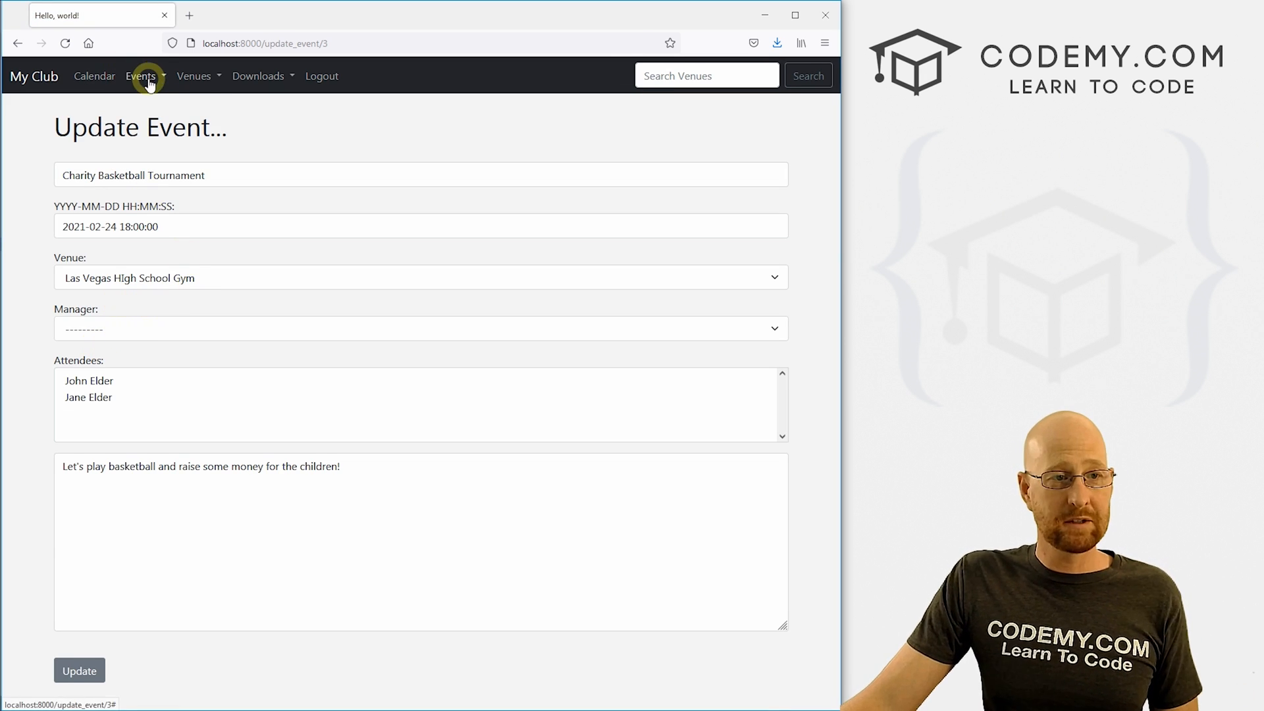
Browse the venues list and City Park details, open City Park's Update Venue form, then return to the editor.
left_click(194, 76)
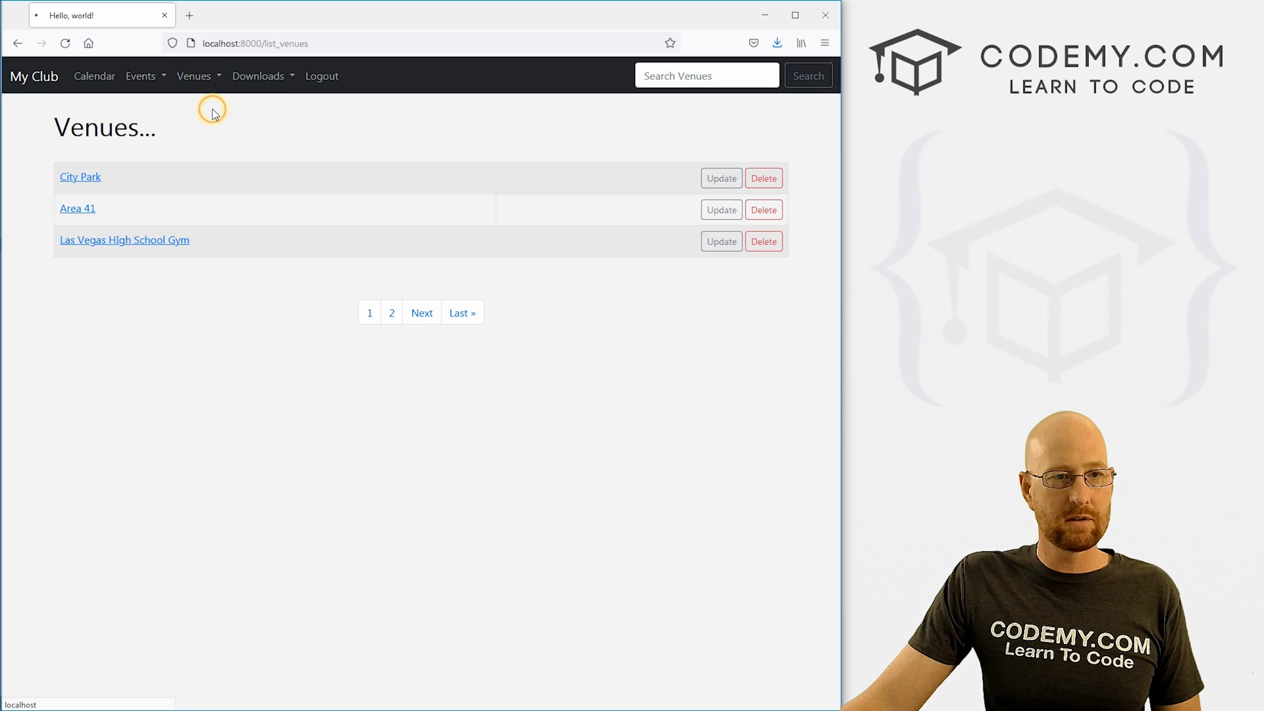
mouse_move(762, 177)
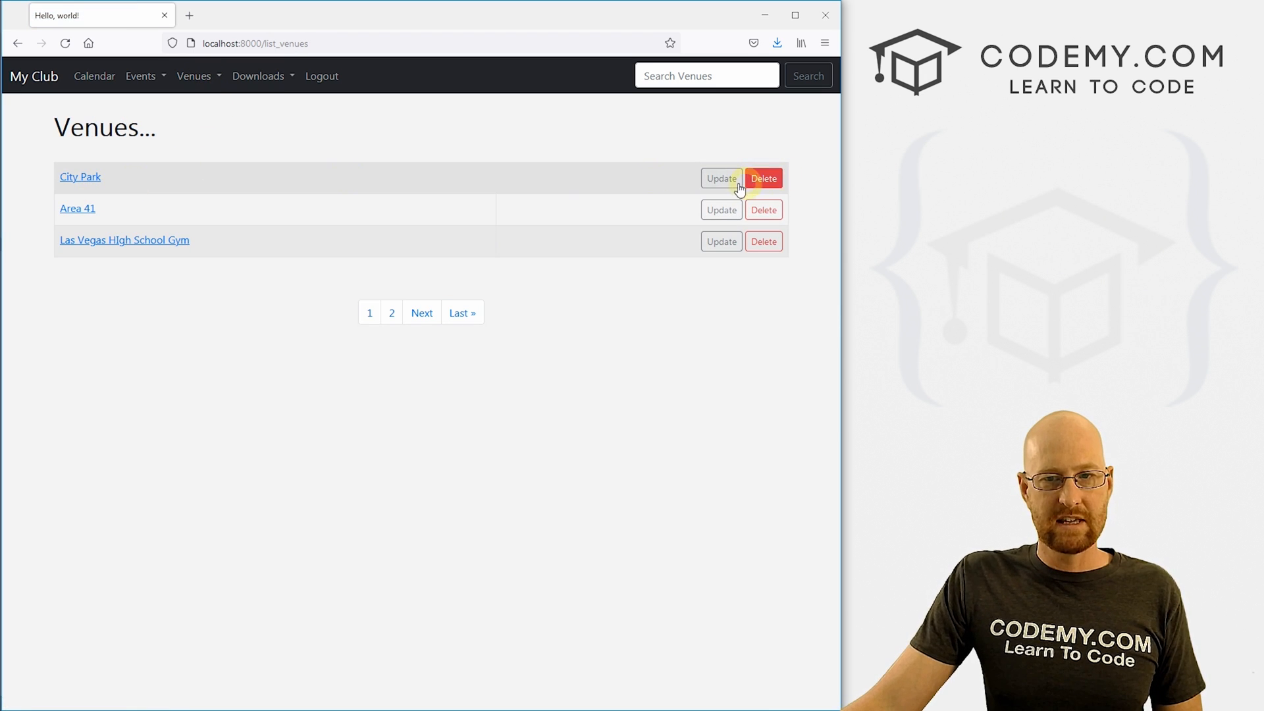
left_click(81, 177)
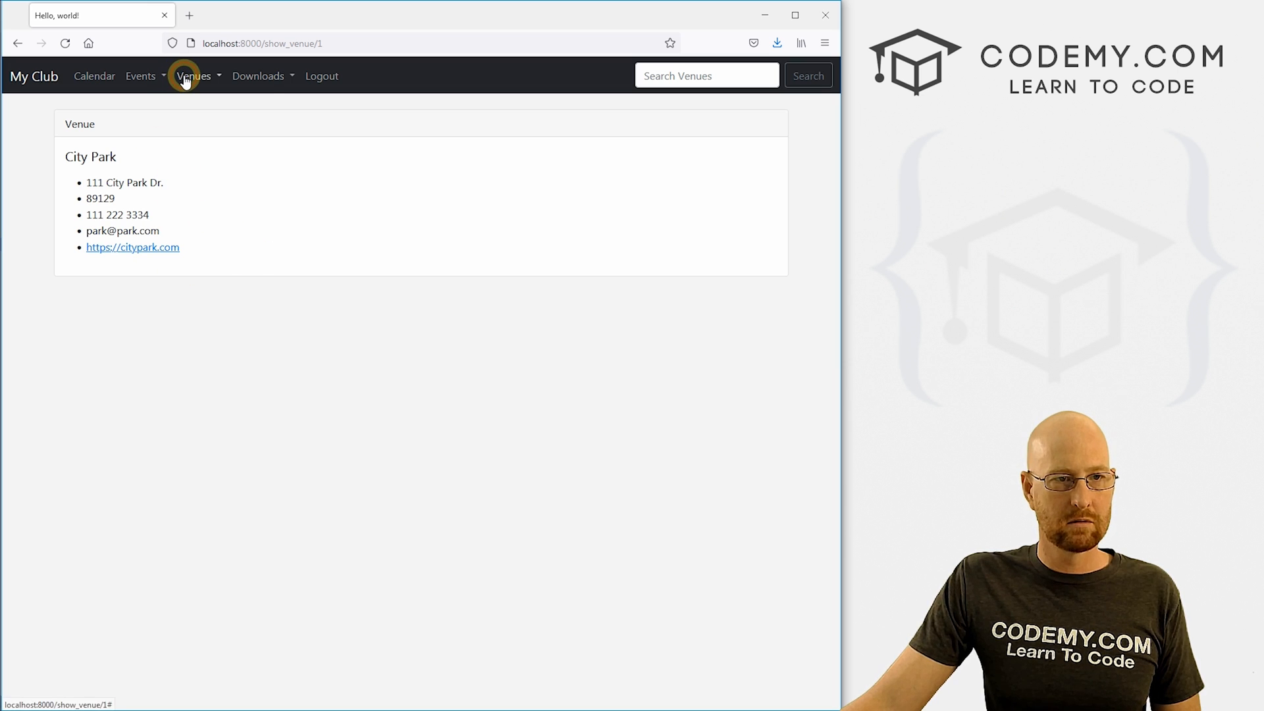
left_click(193, 76)
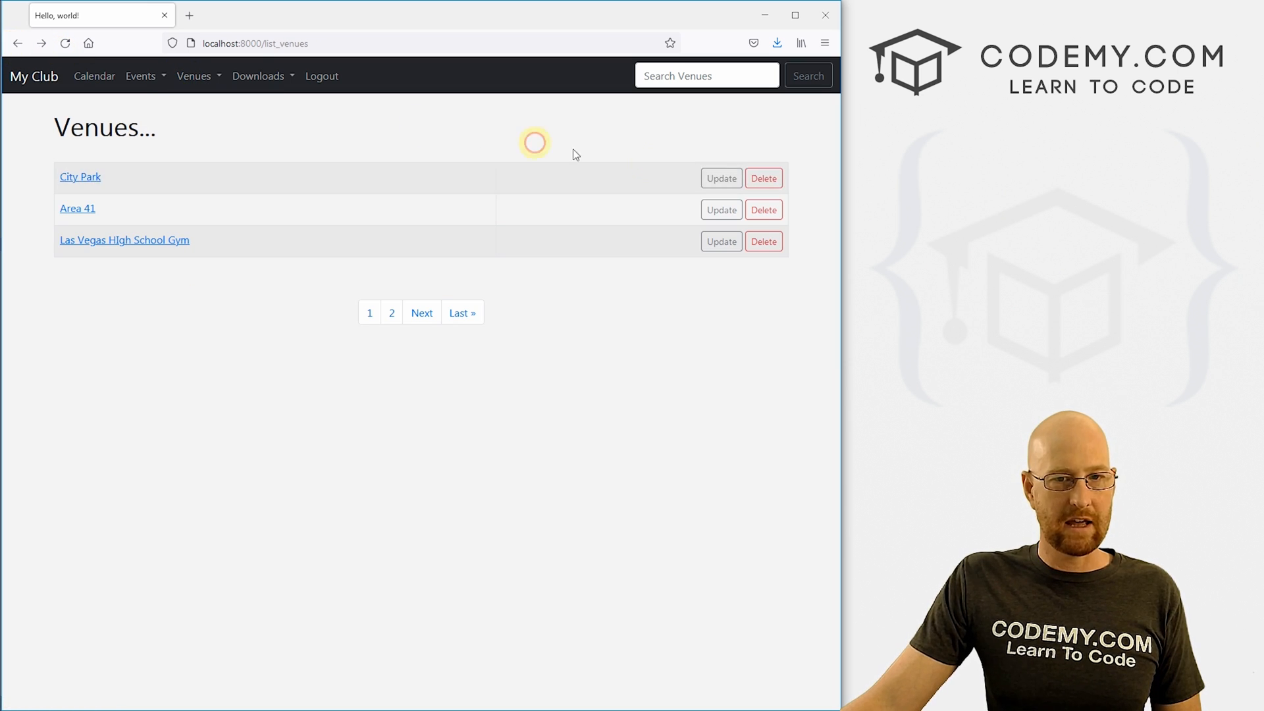
left_click(720, 178)
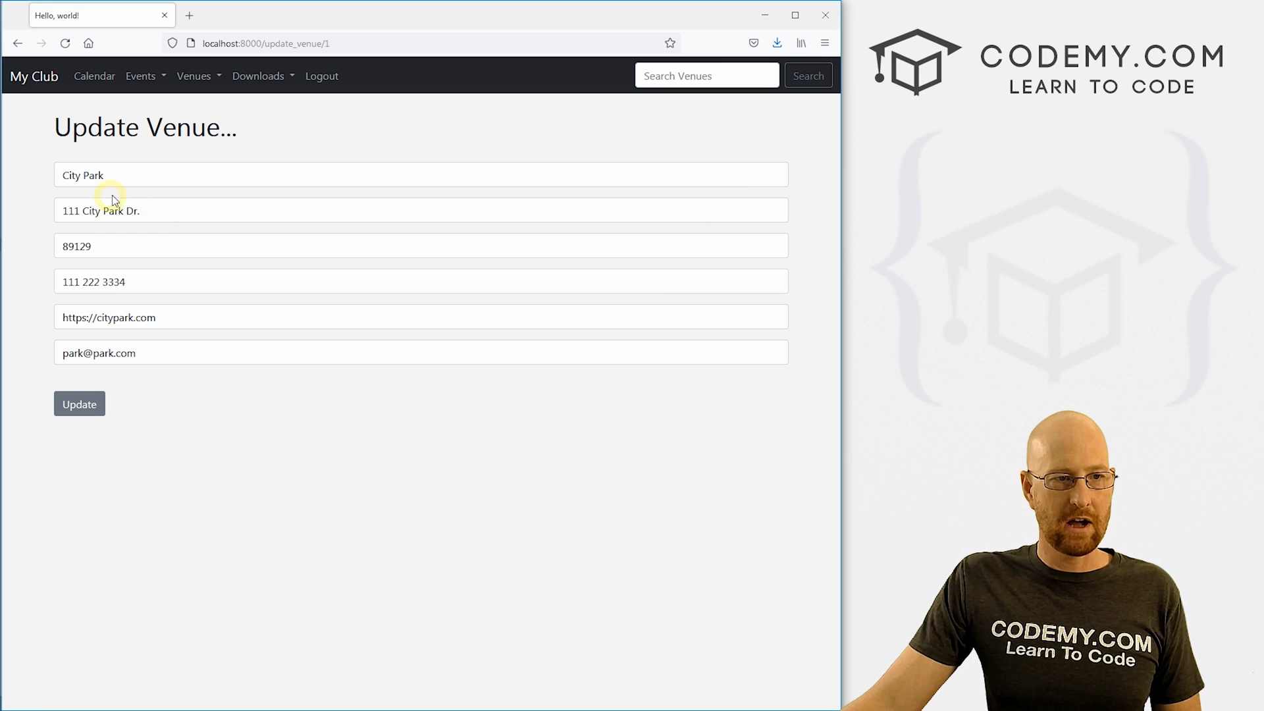
left_click(79, 404)
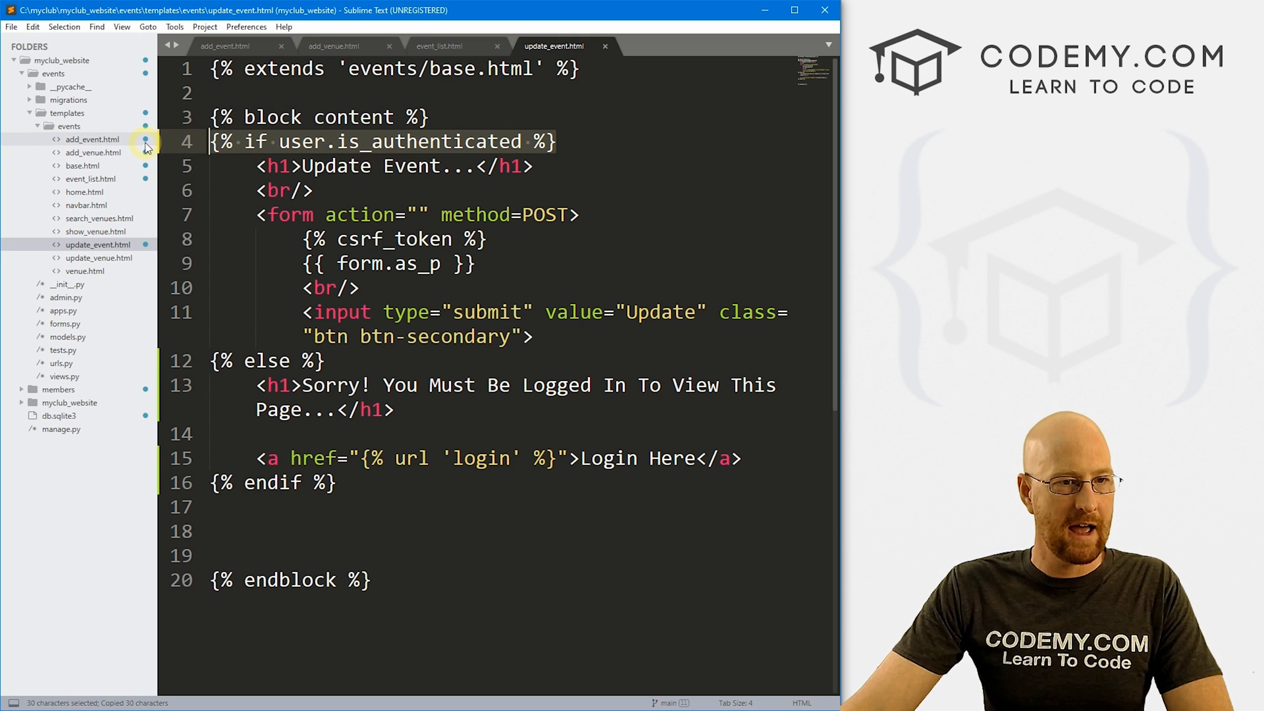
In venue.html add {% if user.is_authenticated %} before the Update and Delete buttons cell.
left_click(83, 271)
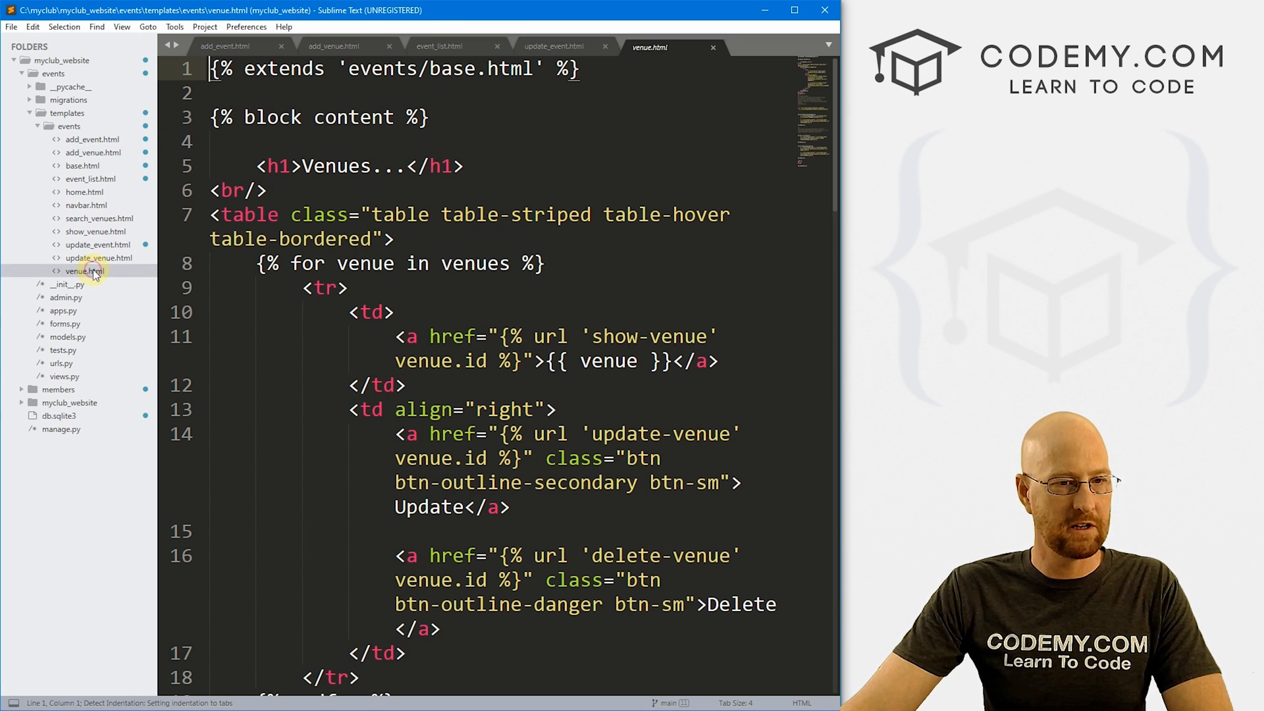
scroll("down", 3)
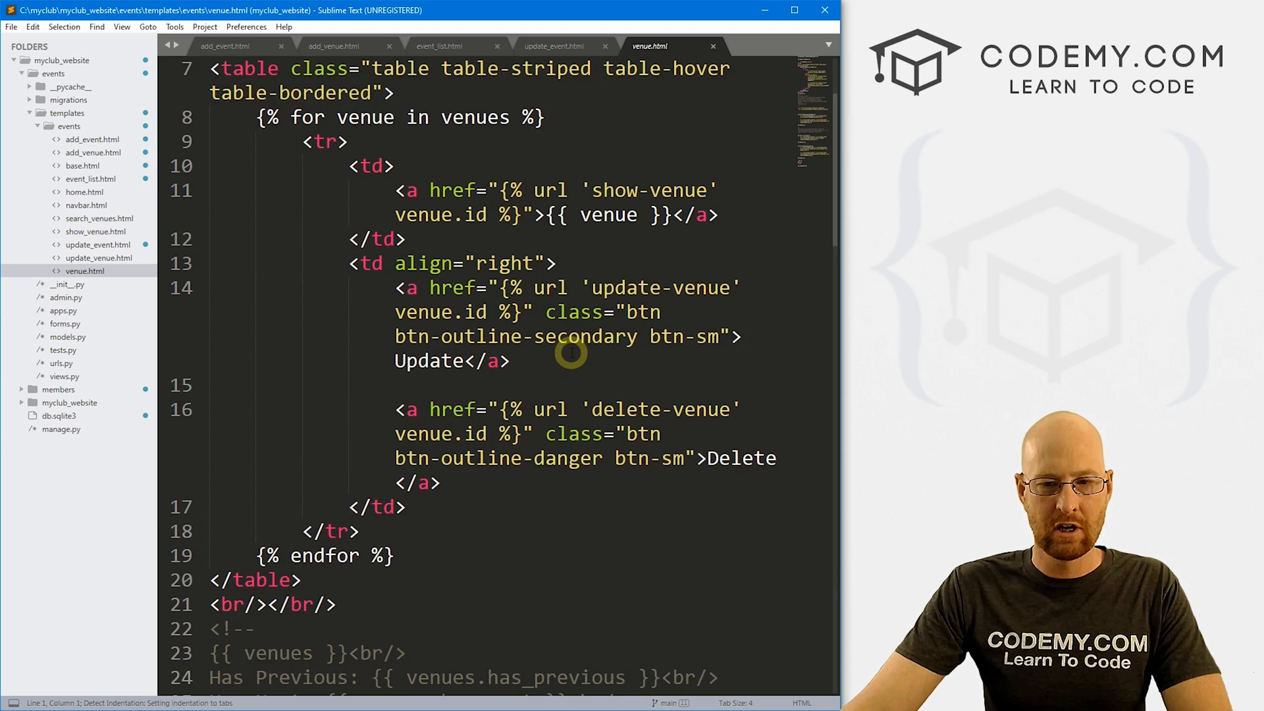
scroll("down", 3)
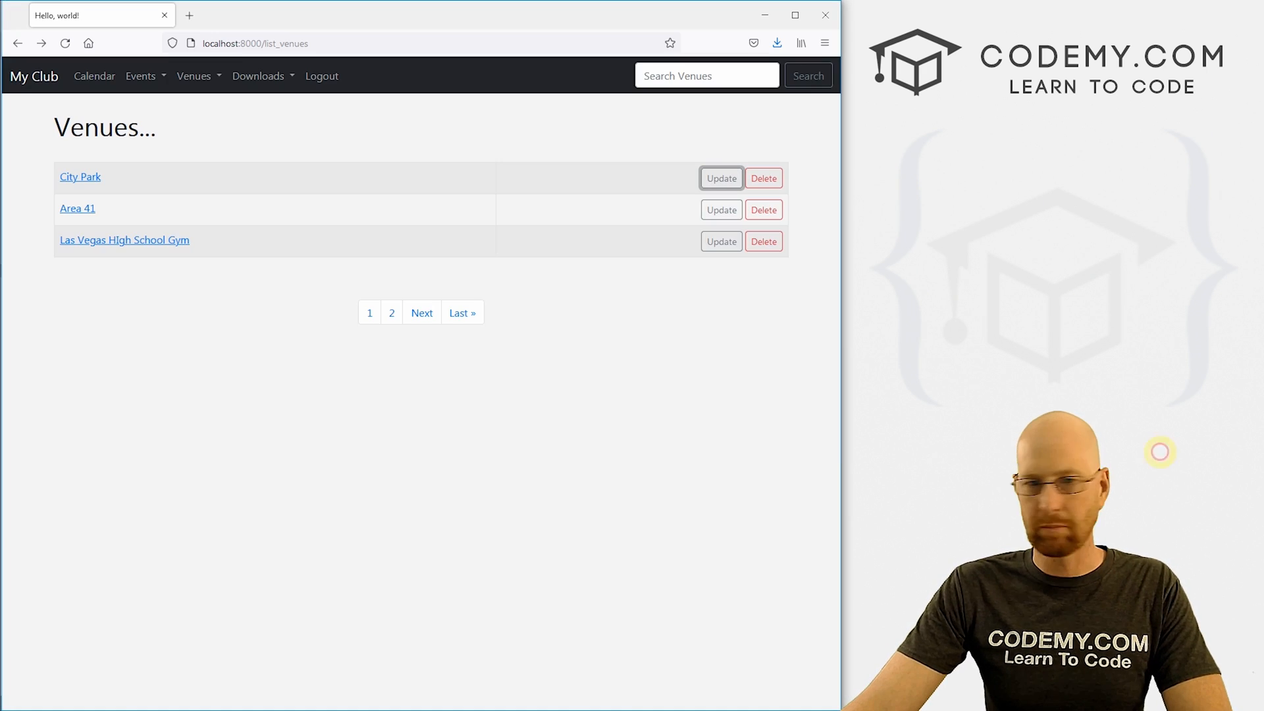
mouse_move(506, 171)
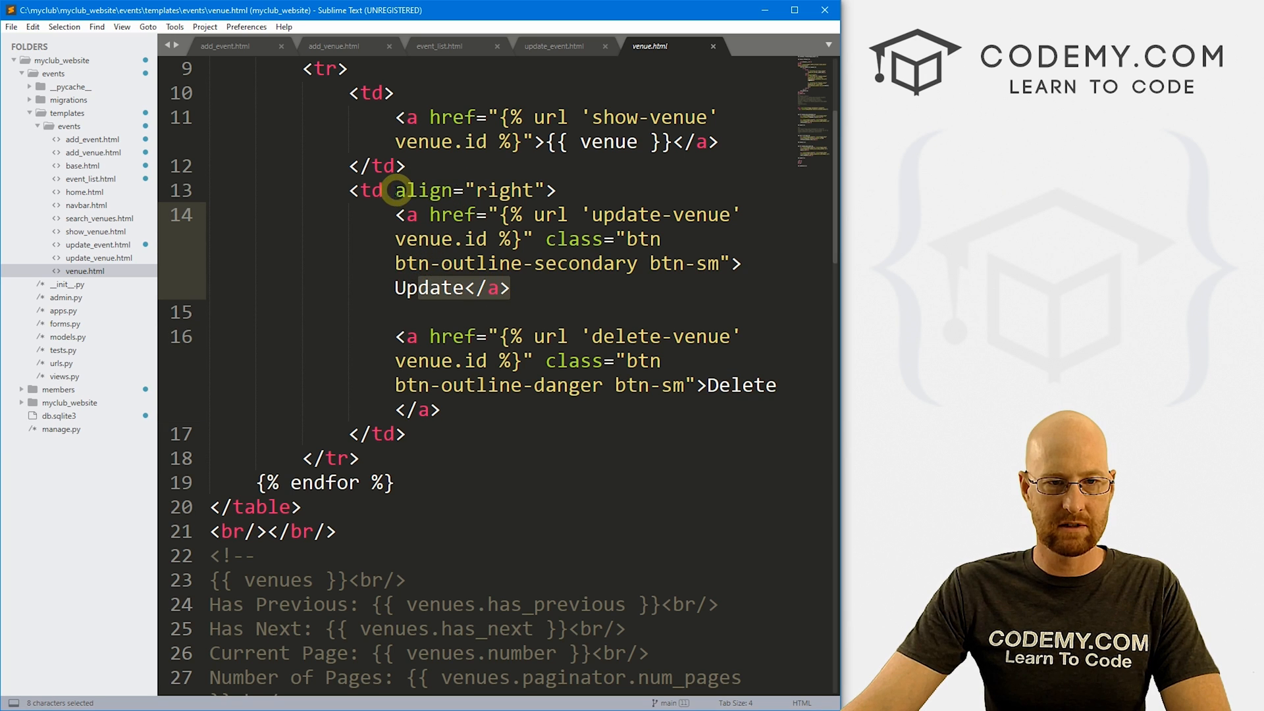
type("{% if user.is_authenticated %}")
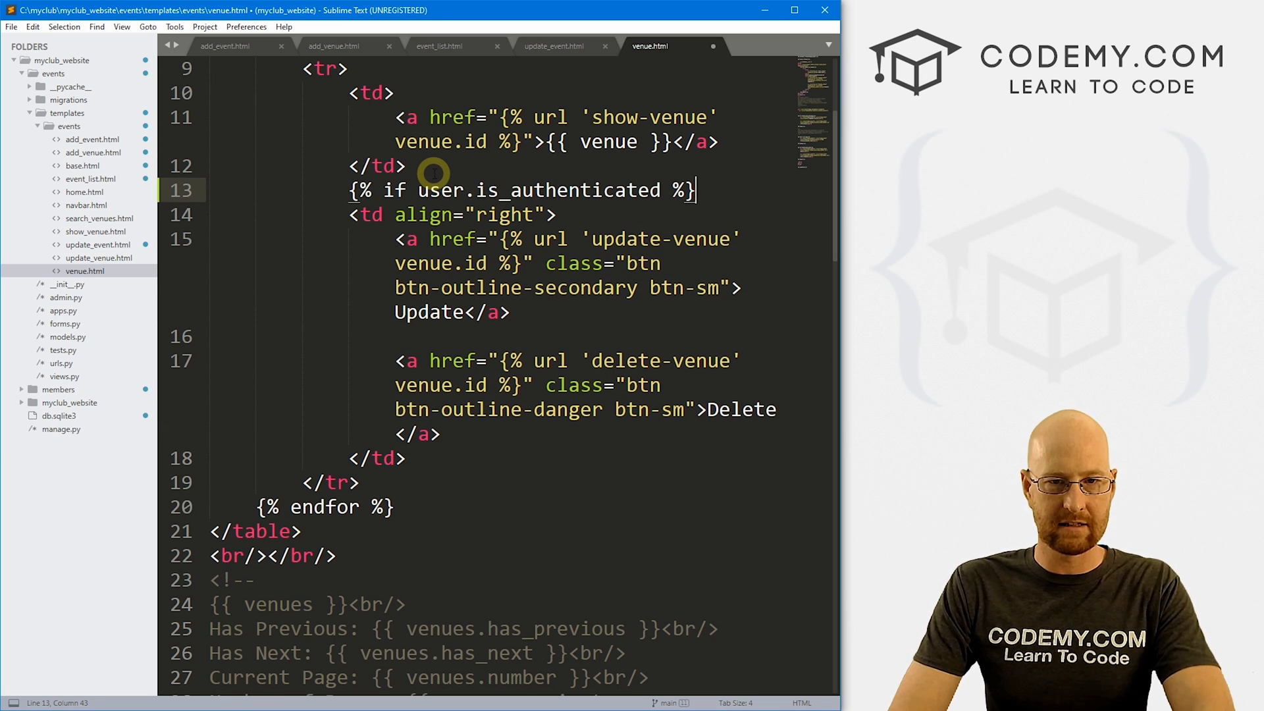
Close the buttons cell check with {% endif %} on a new line.
key("enter")
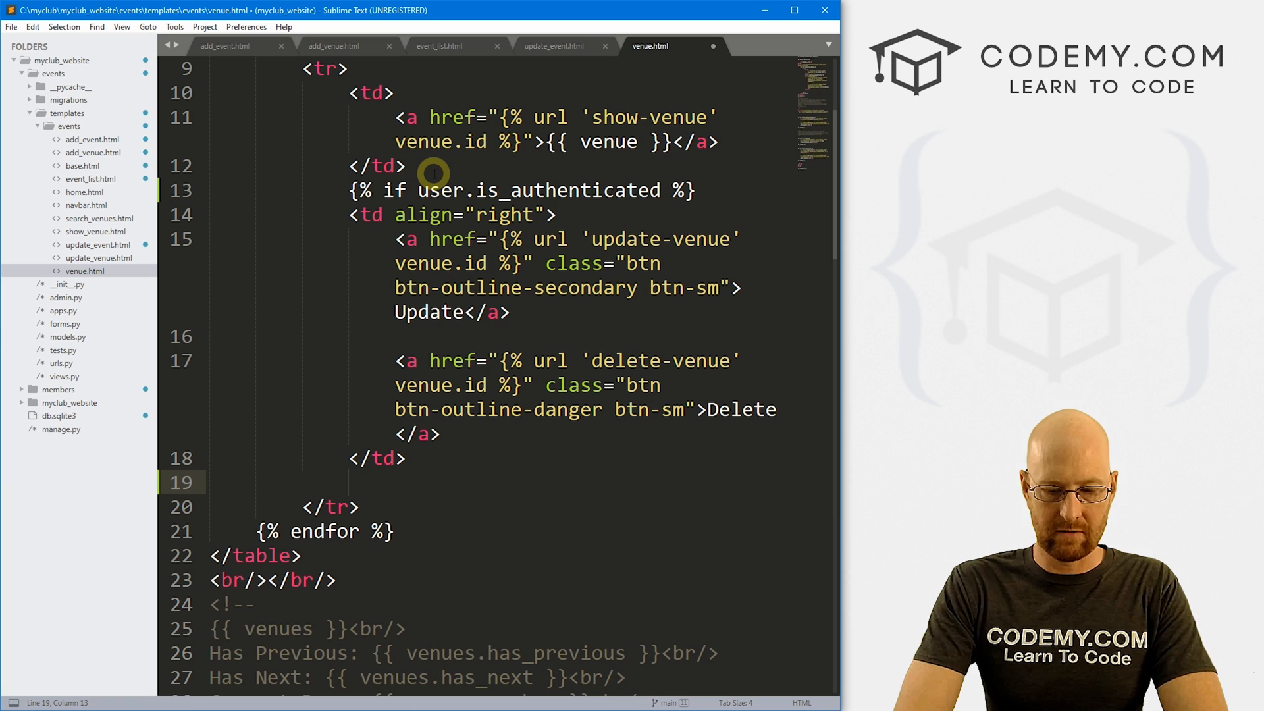
type("{%%}")
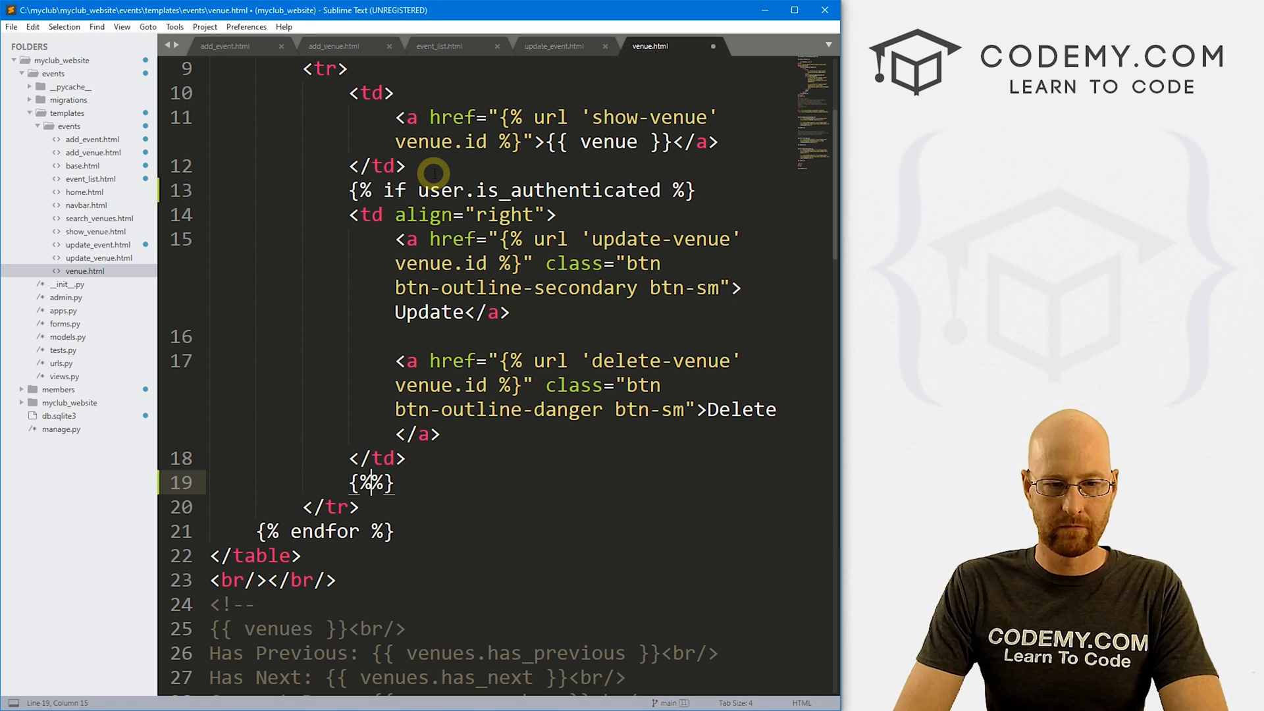
type("endif")
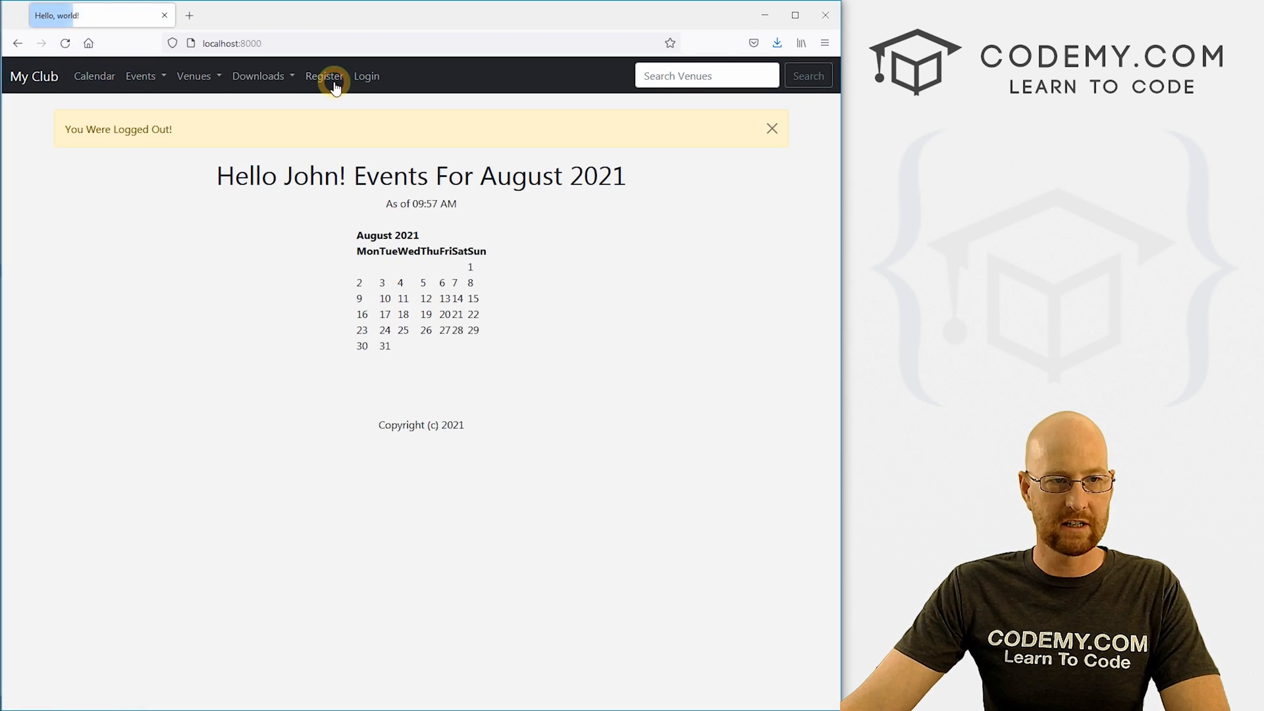
Check the venue list and City Park details while logged out, then go to the login page.
left_click(194, 77)
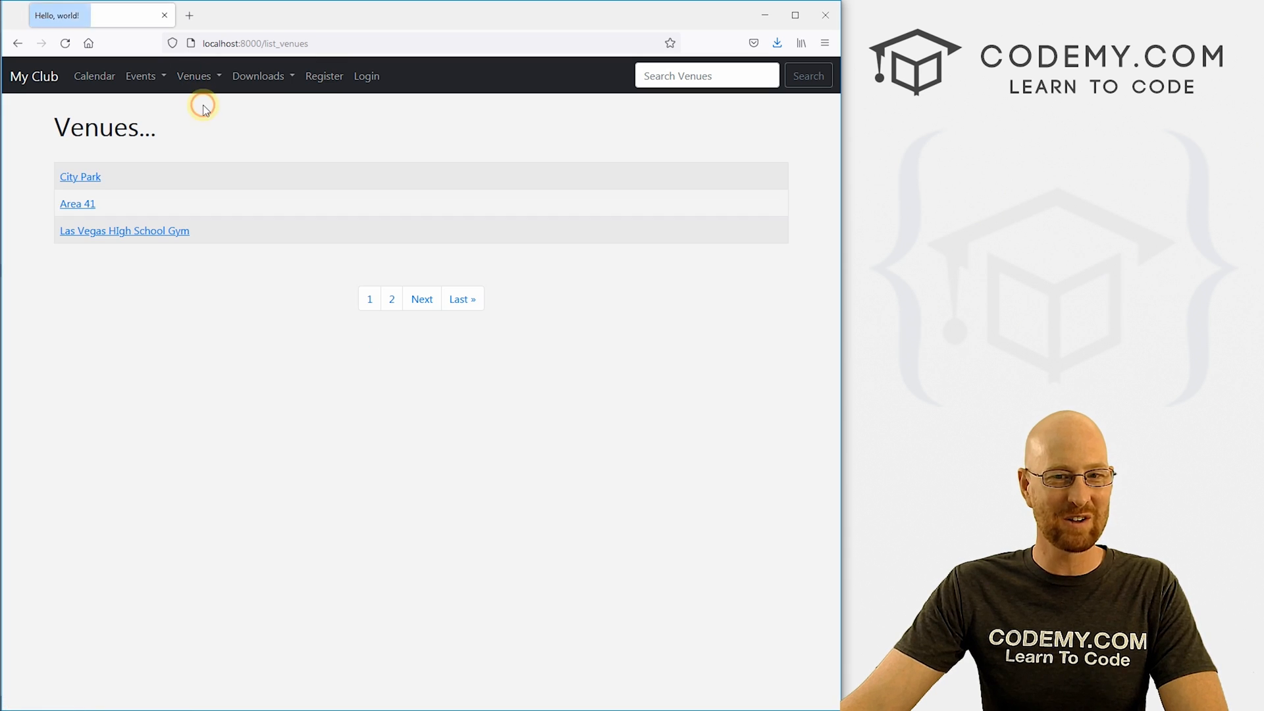
mouse_move(685, 178)
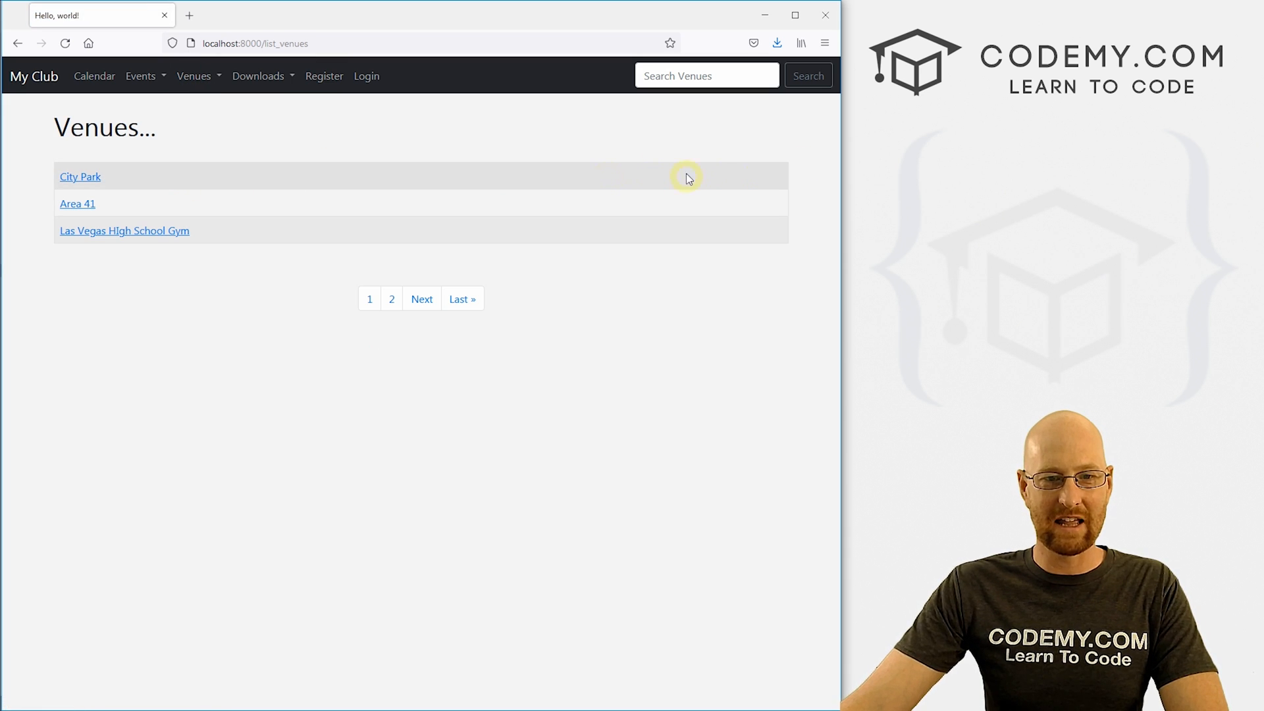
left_click(80, 176)
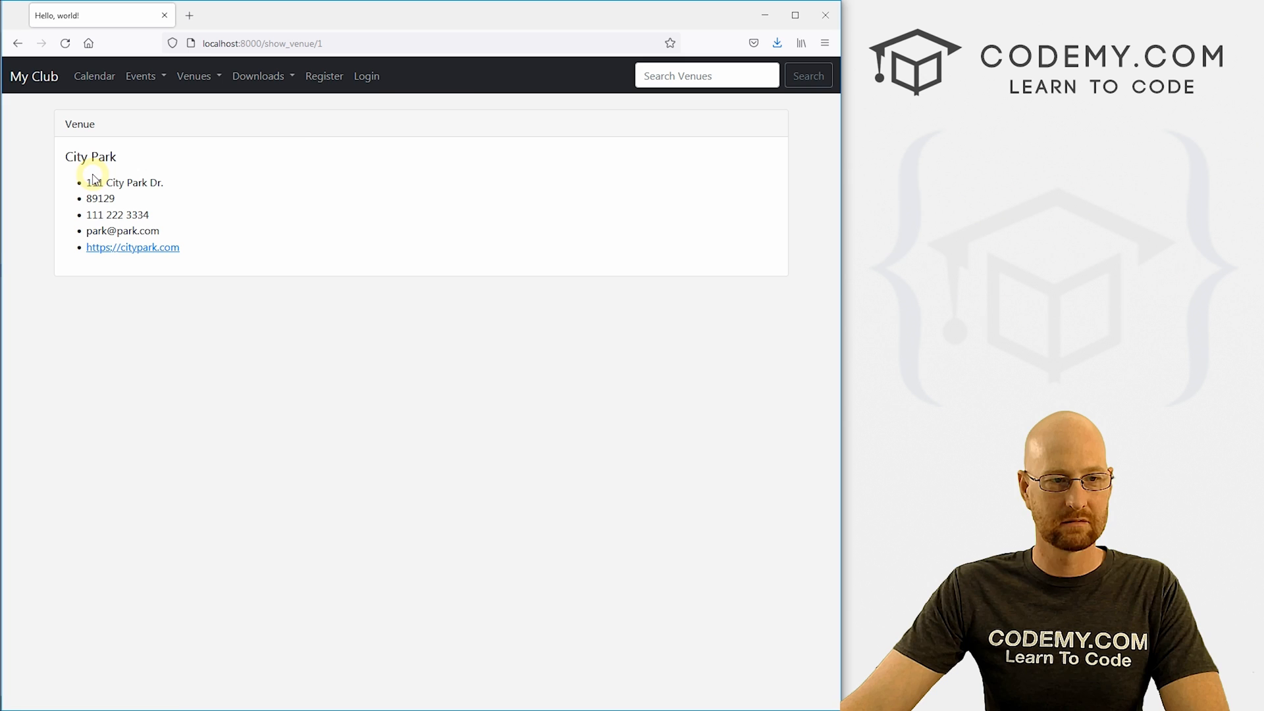
left_click(366, 77)
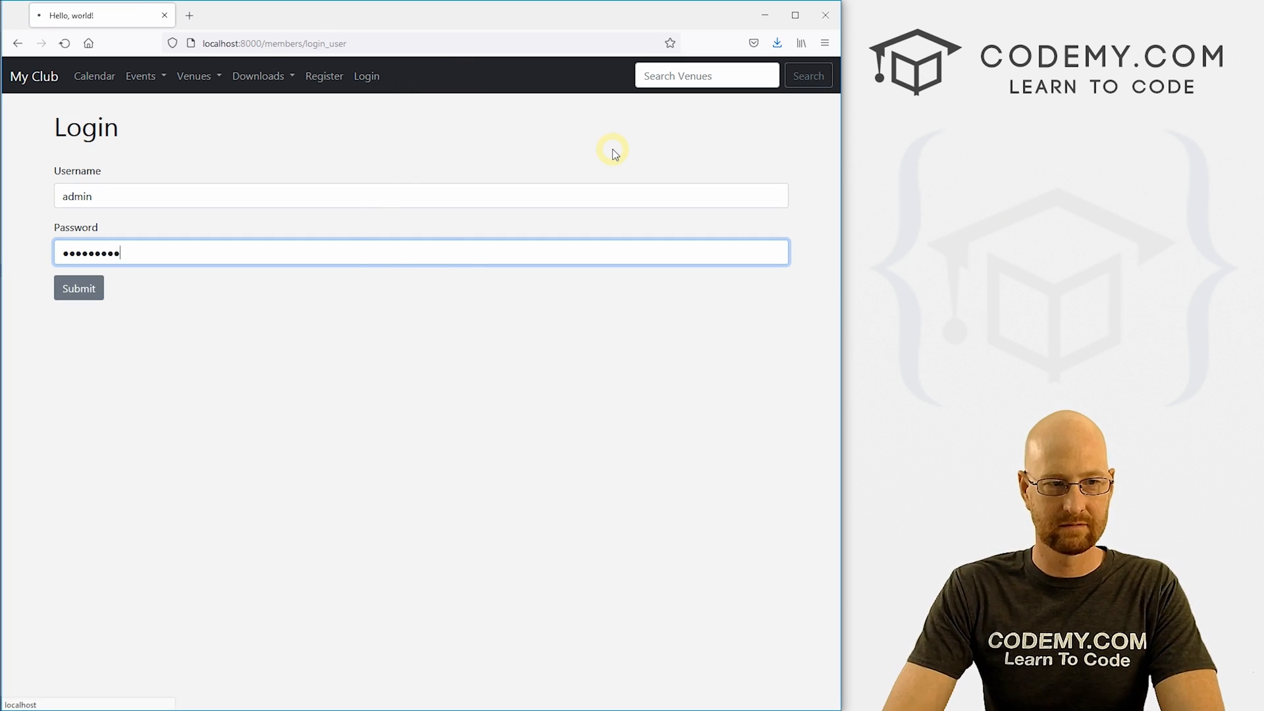
Log in as admin and open City Park's update form.
left_click(78, 289)
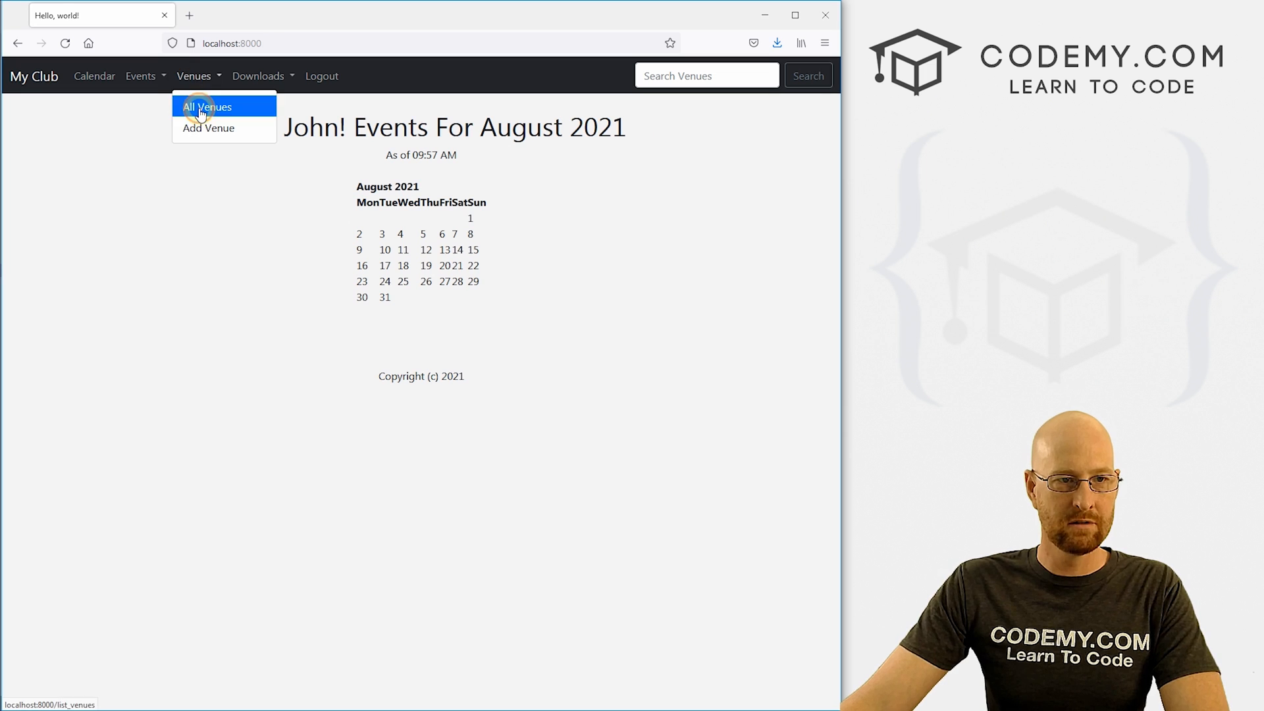
left_click(207, 106)
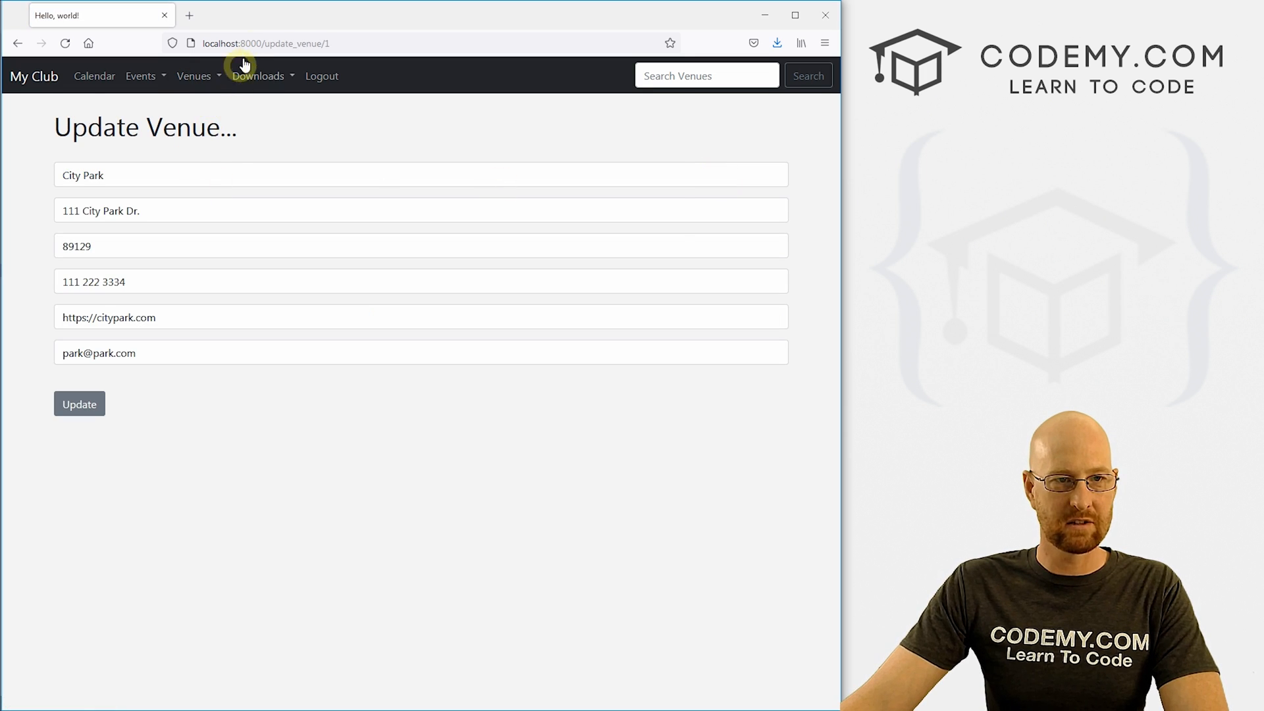
left_click(322, 75)
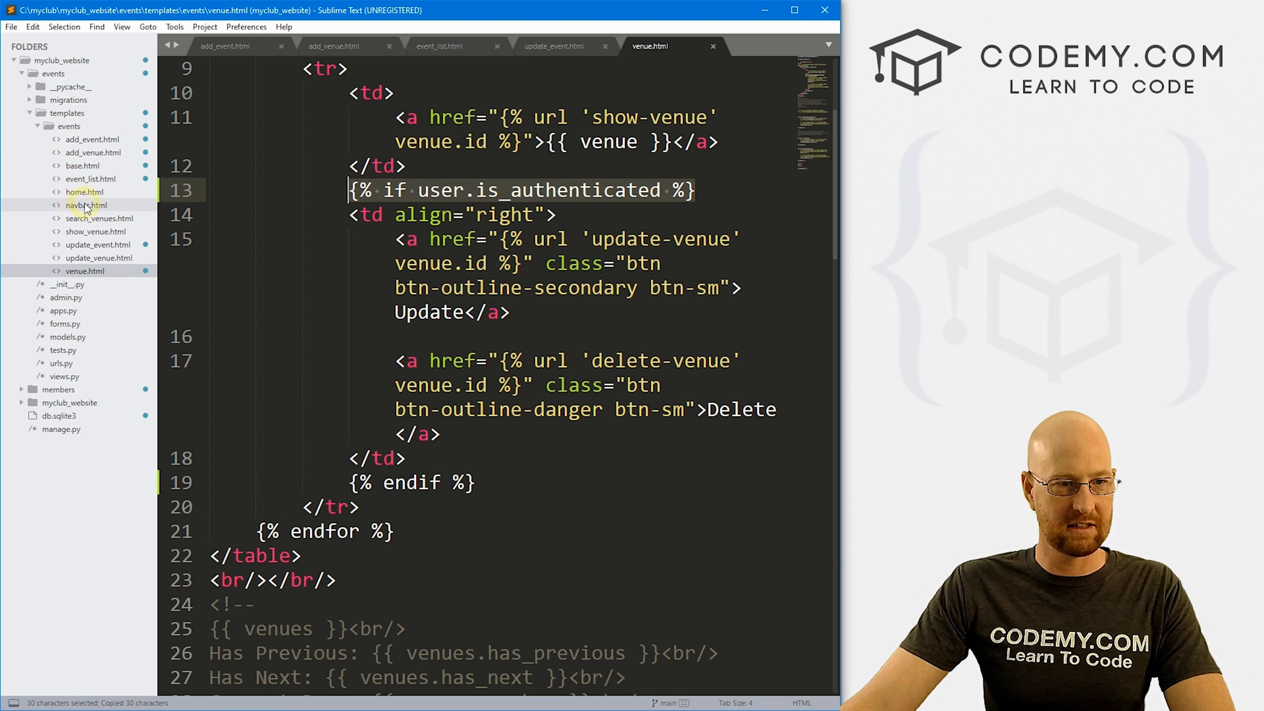
Wrap the update_venue.html form in {% if user.is_authenticated %}, taking the else block from add_venue.html.
left_click(95, 257)
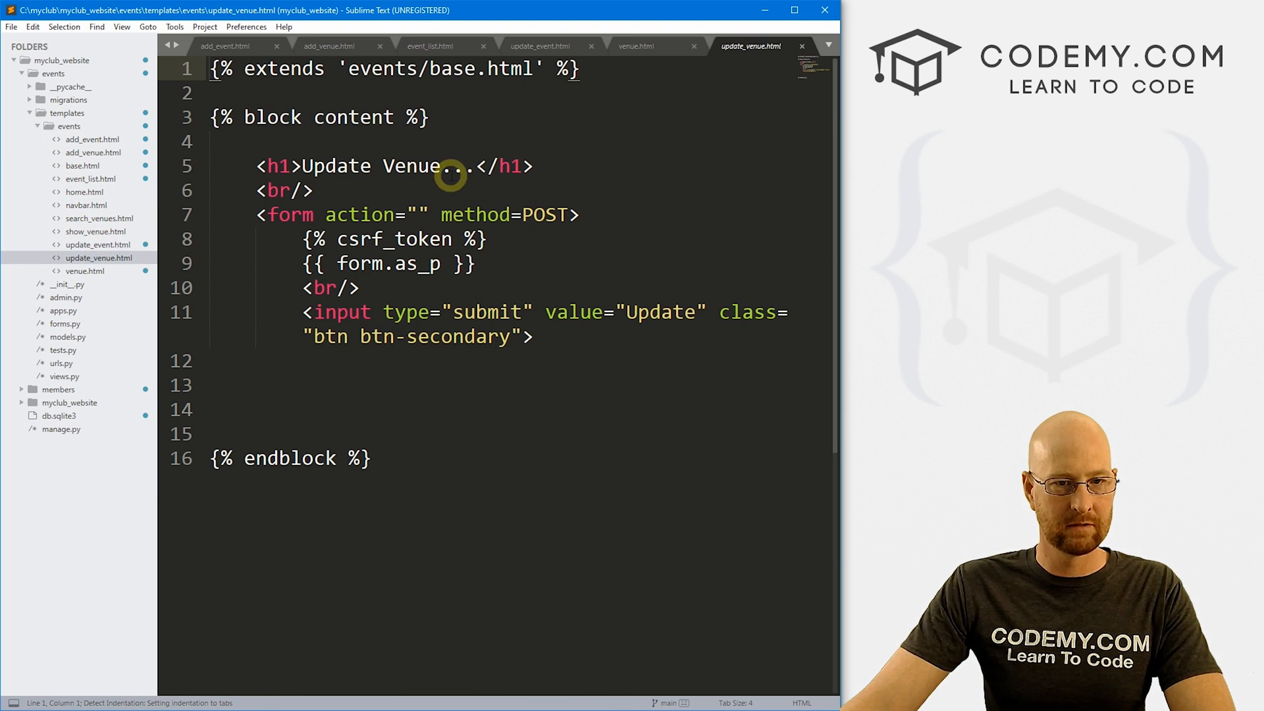
type("{% if user.is_authenticated %}")
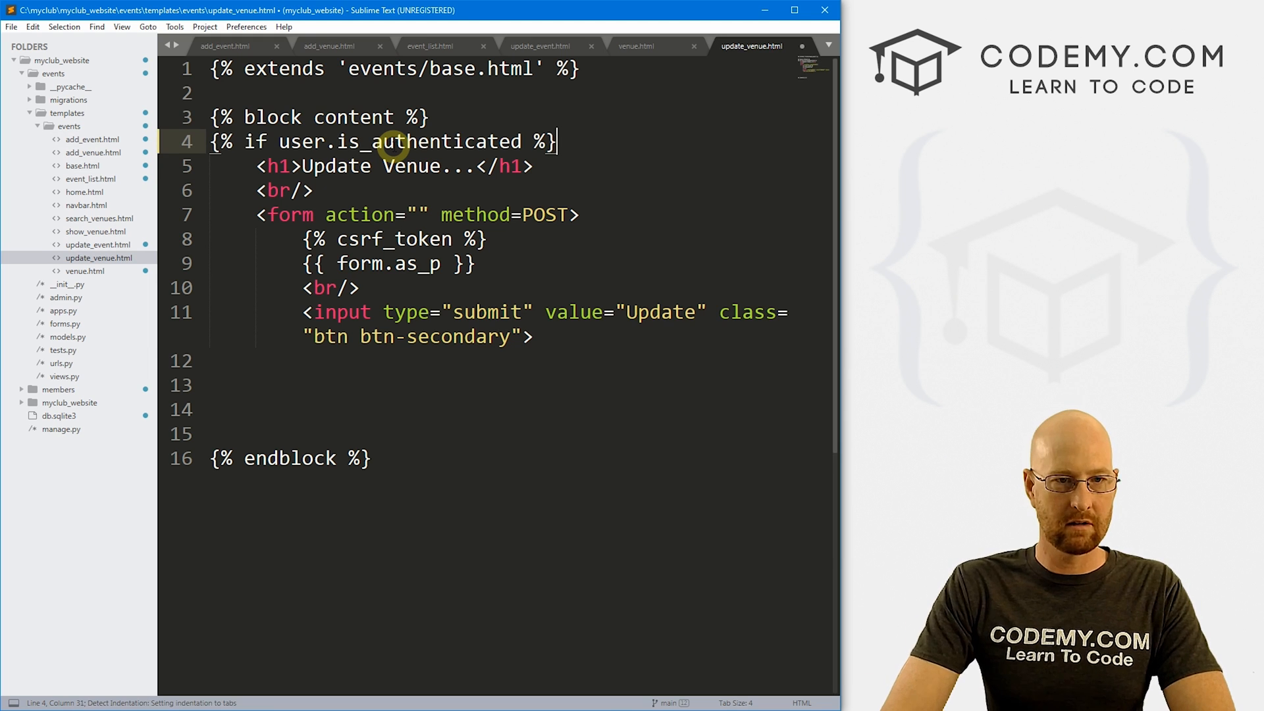
left_click(328, 46)
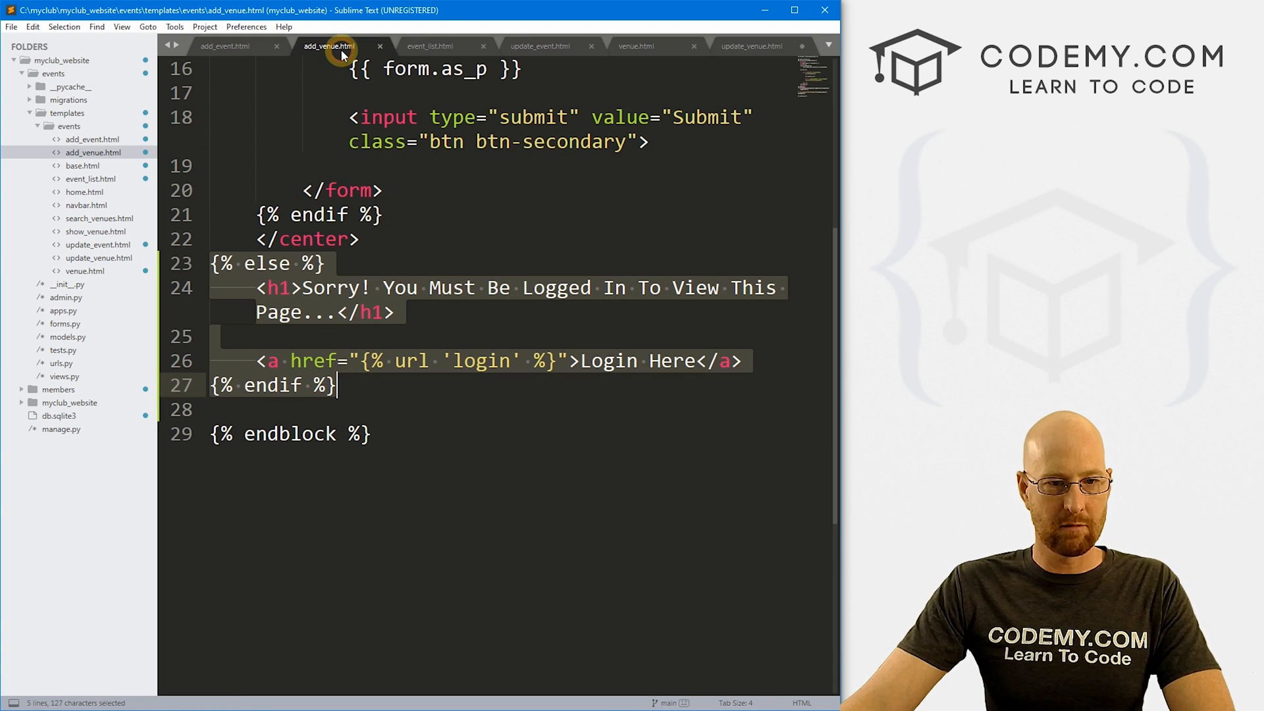
Paste the must-be-logged-in else branch into update_venue.html and save it.
left_click(315, 386)
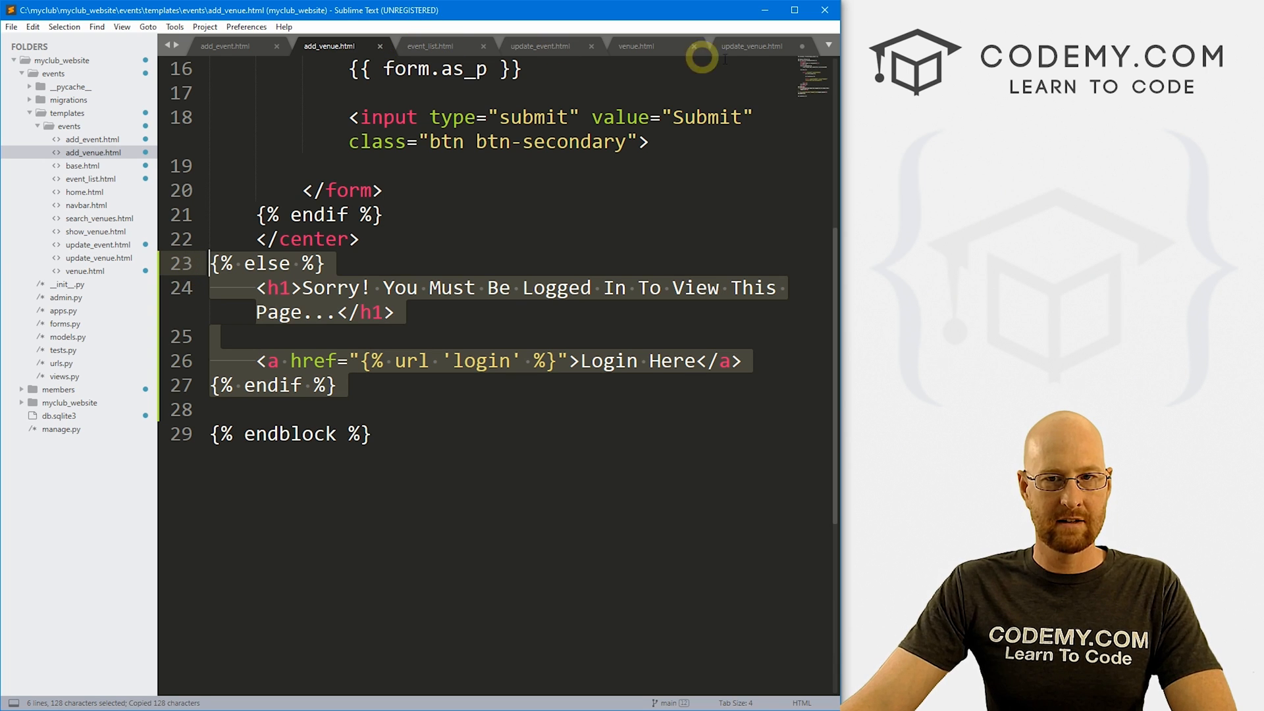
left_click(751, 46)
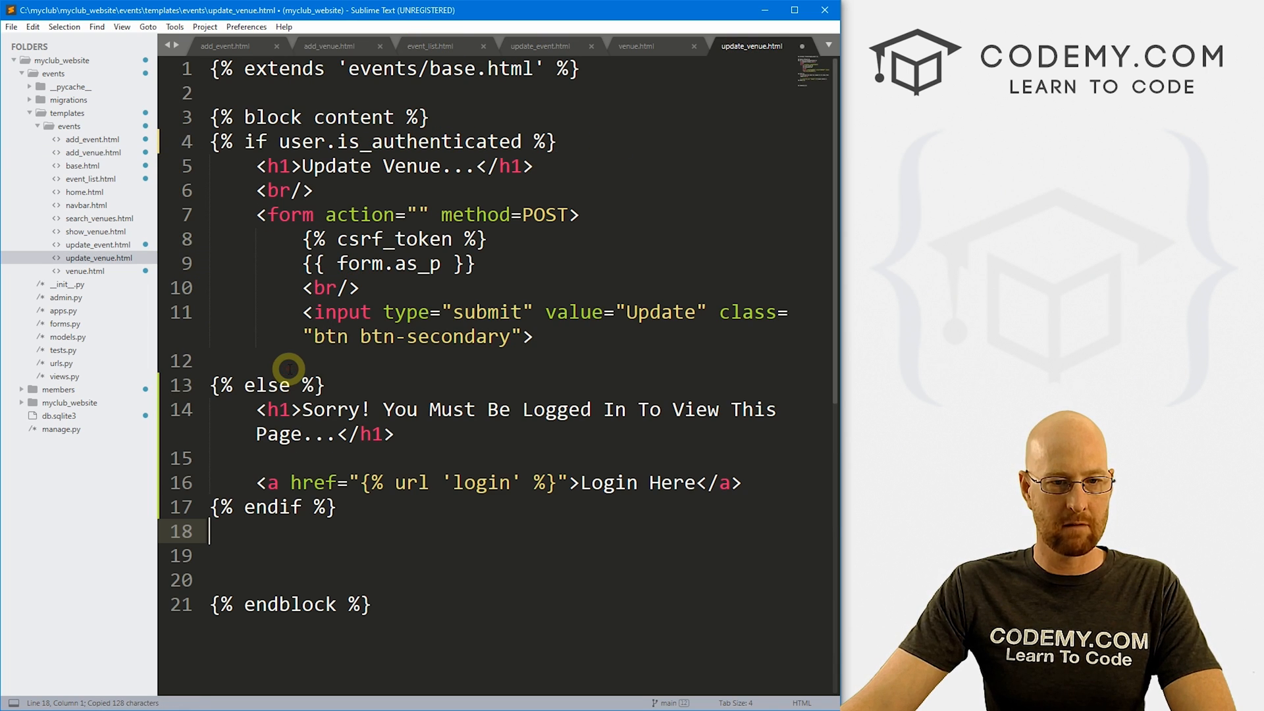
key("ctrl+s")
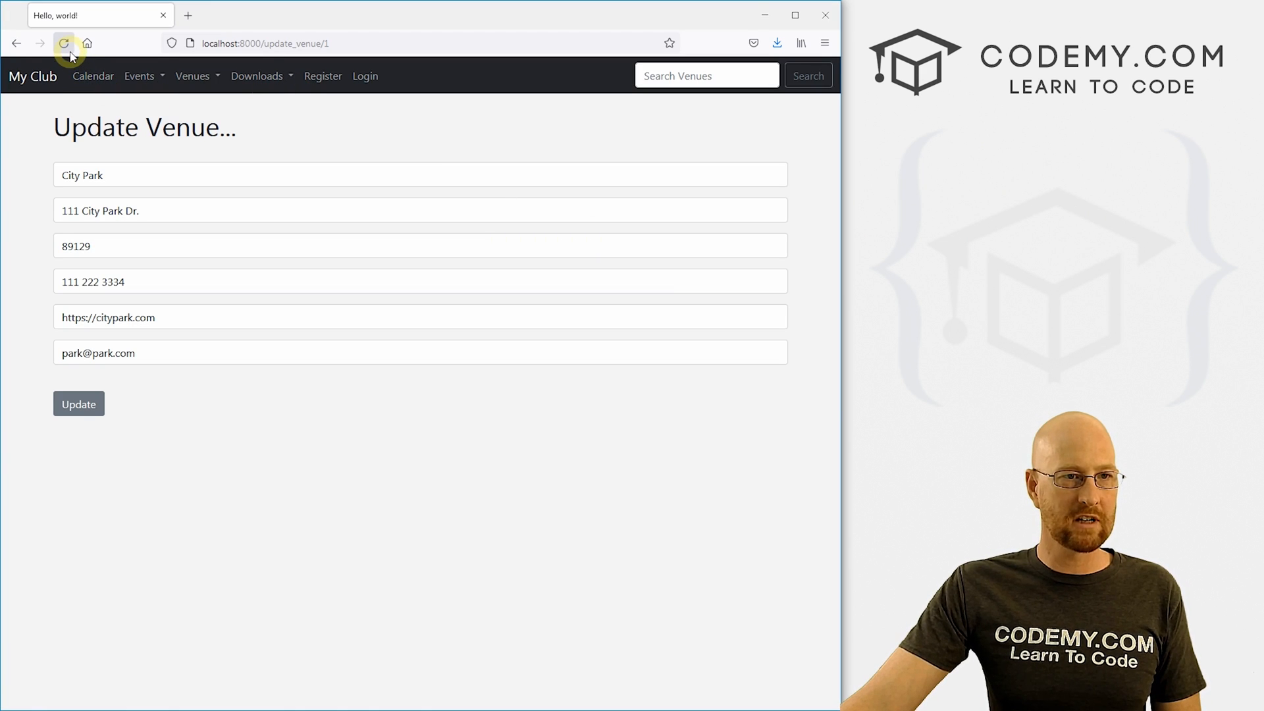
Reload the venue update page, log in from the prompt, and open City Park's Update Venue form.
left_click(63, 42)
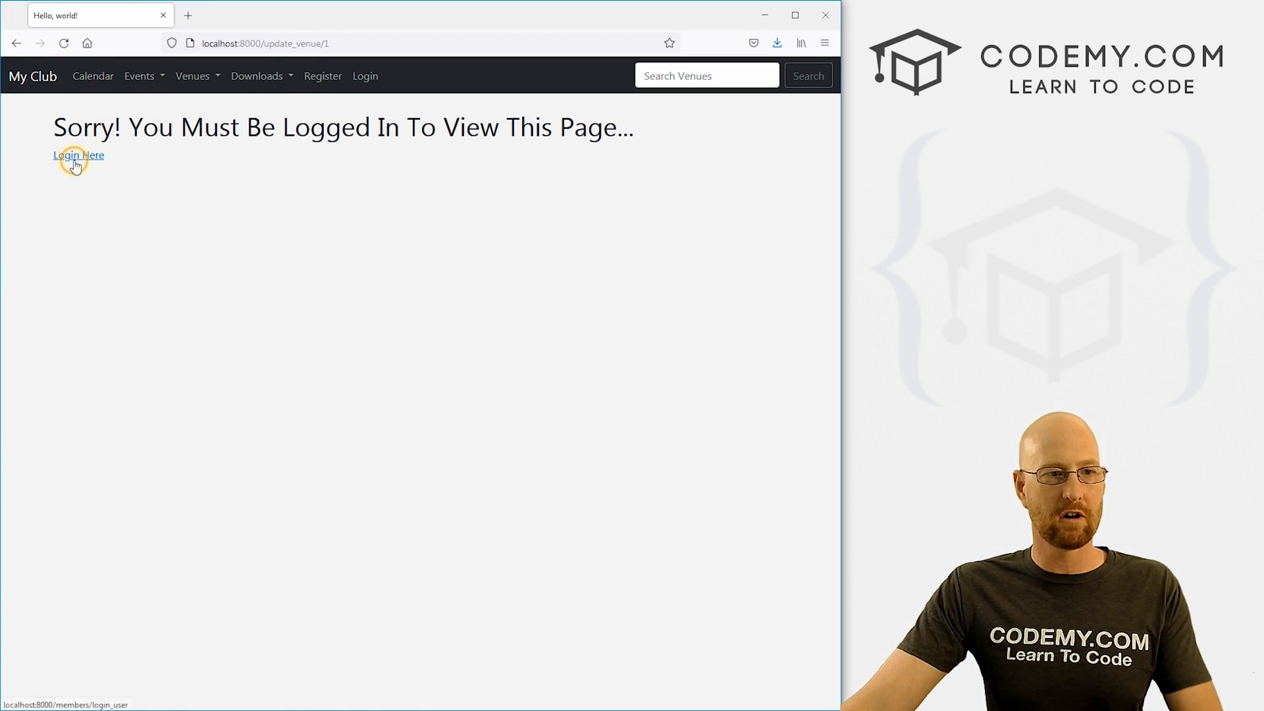
left_click(78, 155)
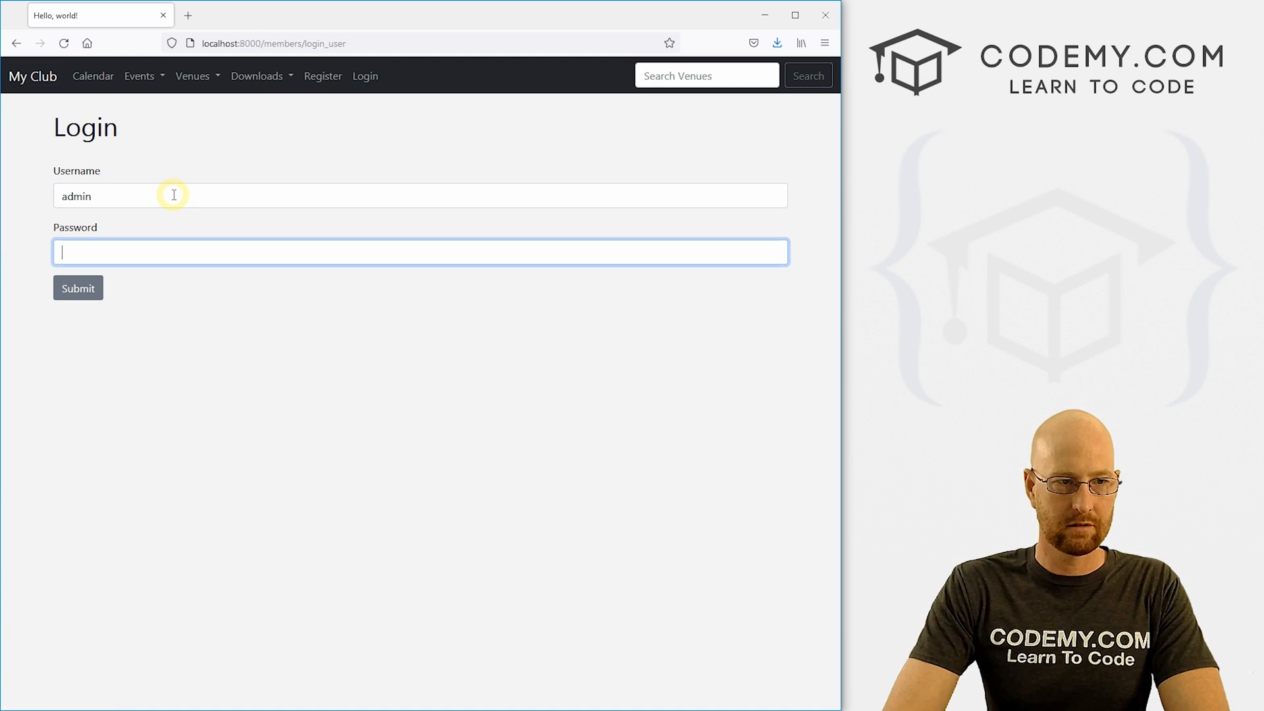
left_click(78, 288)
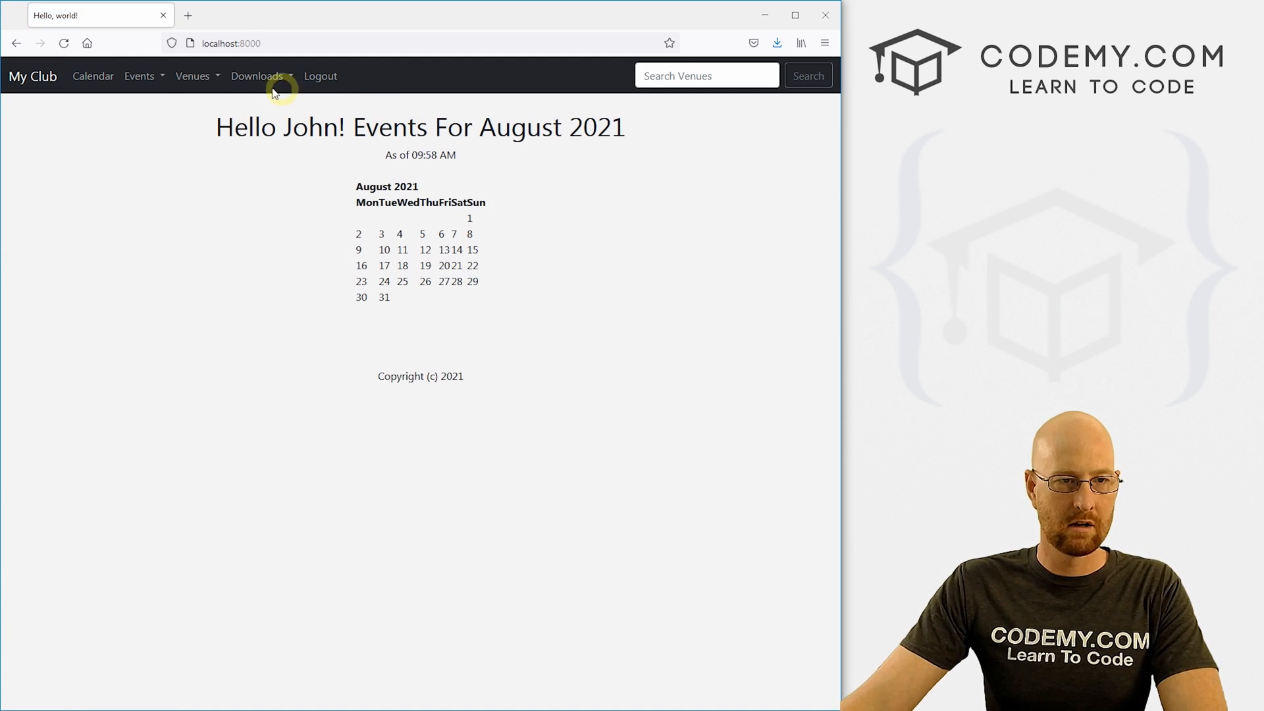
left_click(192, 77)
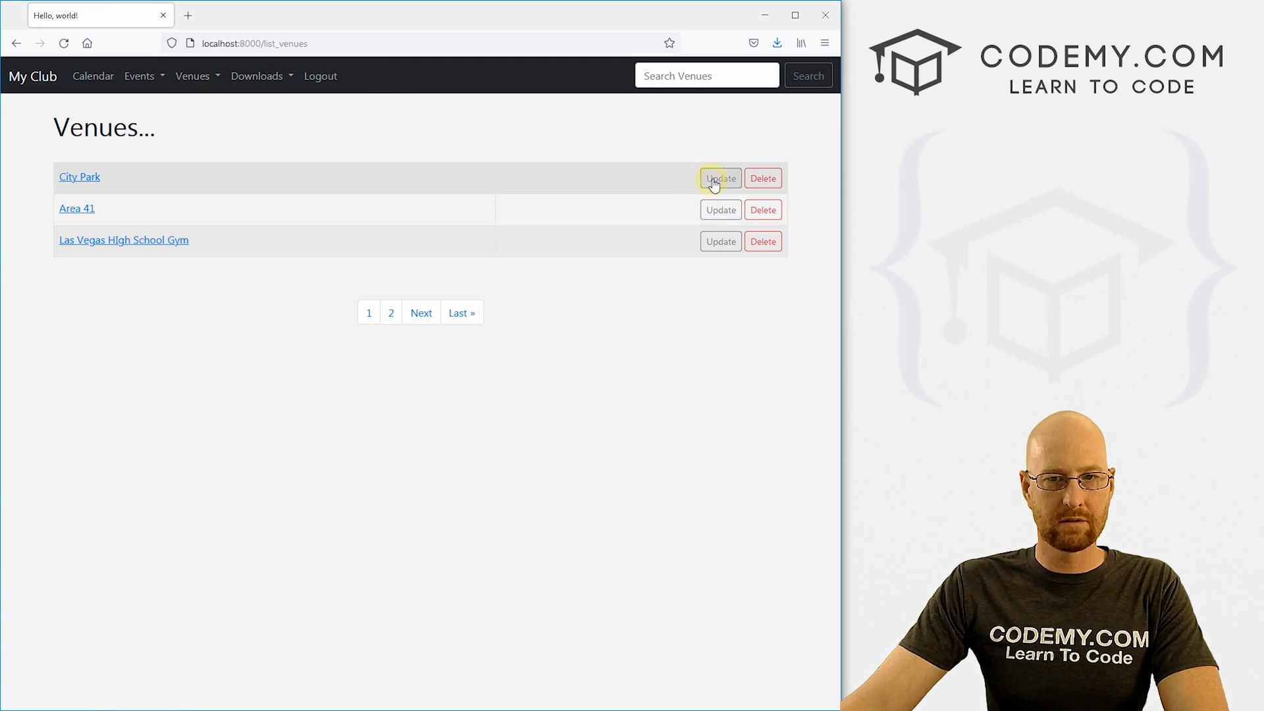
left_click(719, 177)
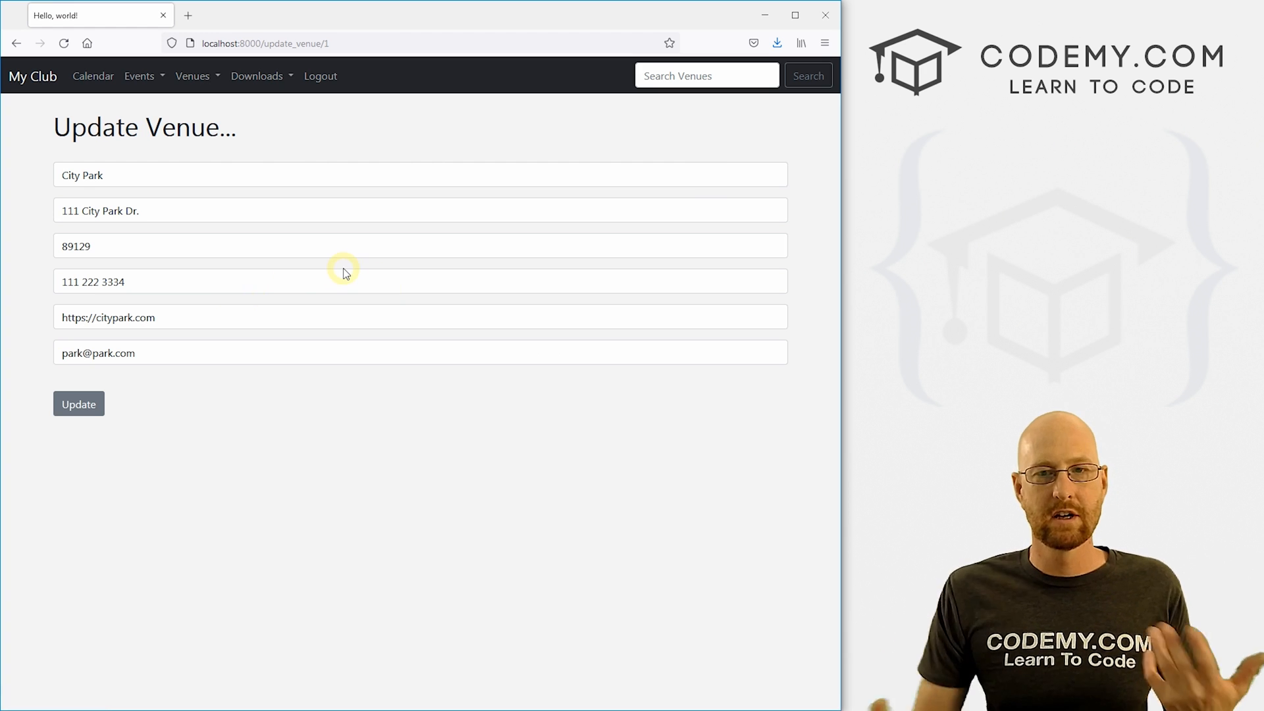
Check the Events menu, log out, and check the menus again while logged out.
left_click(138, 75)
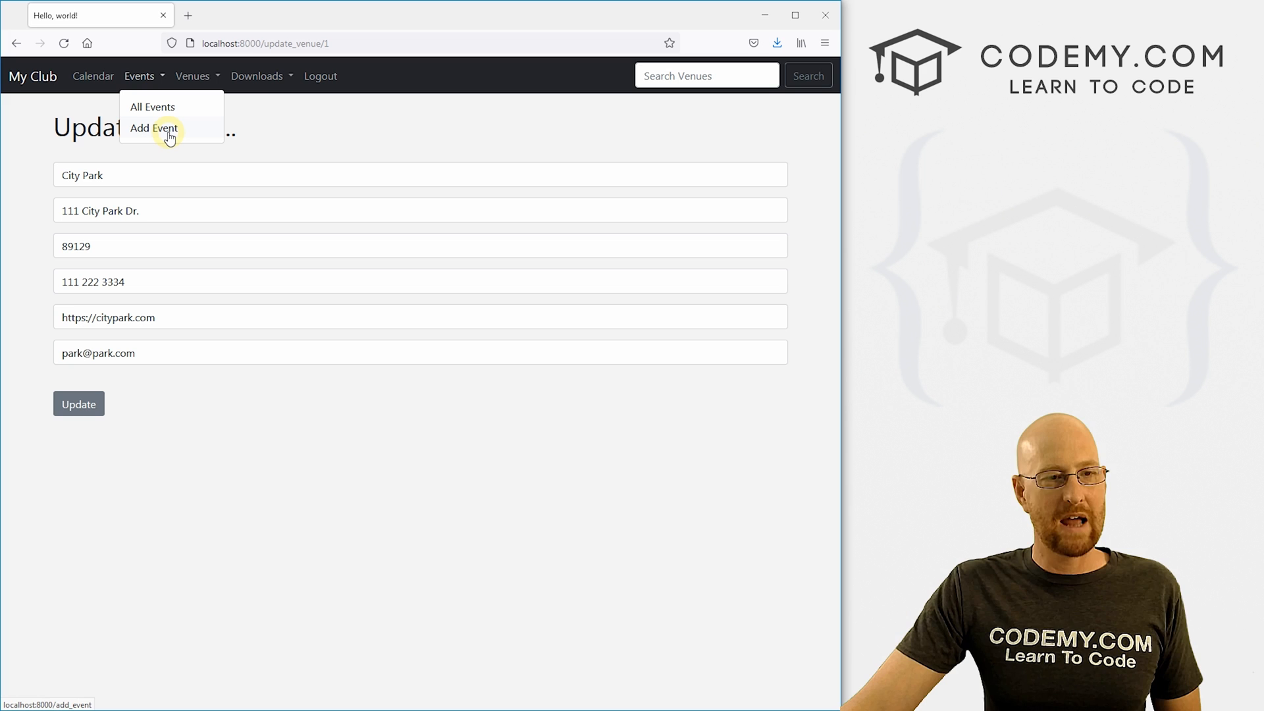
mouse_move(320, 77)
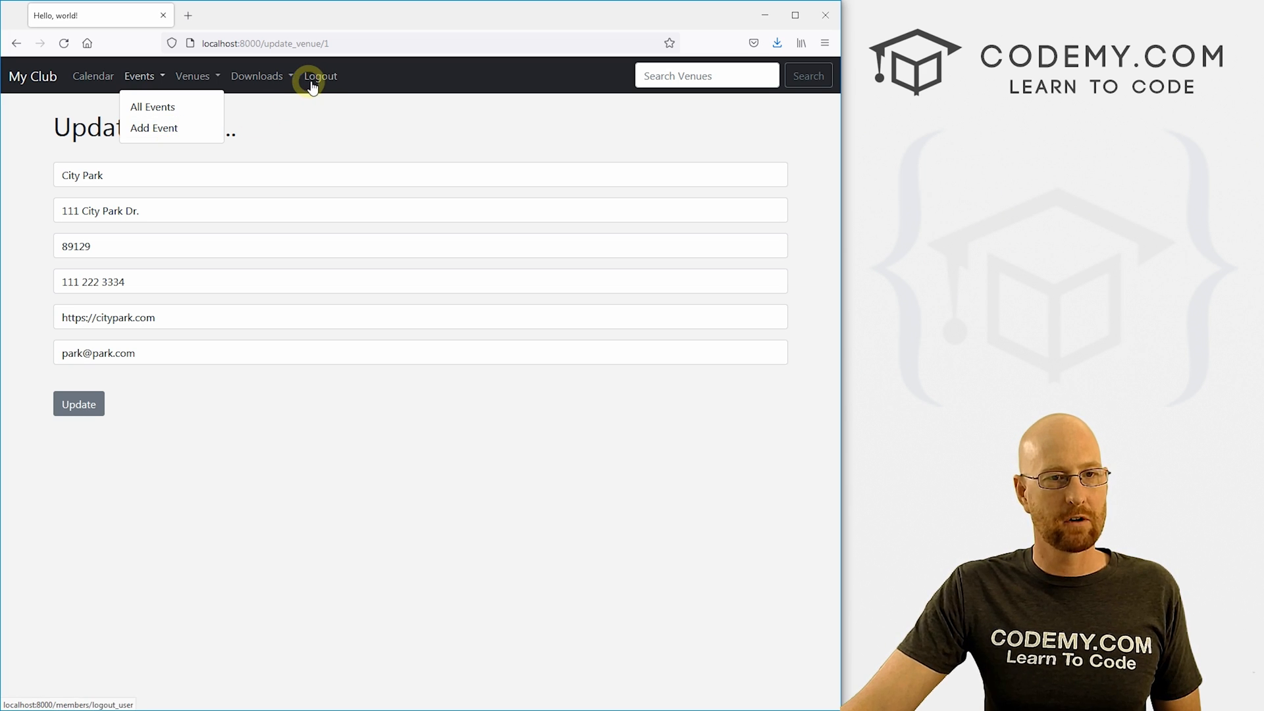
left_click(319, 77)
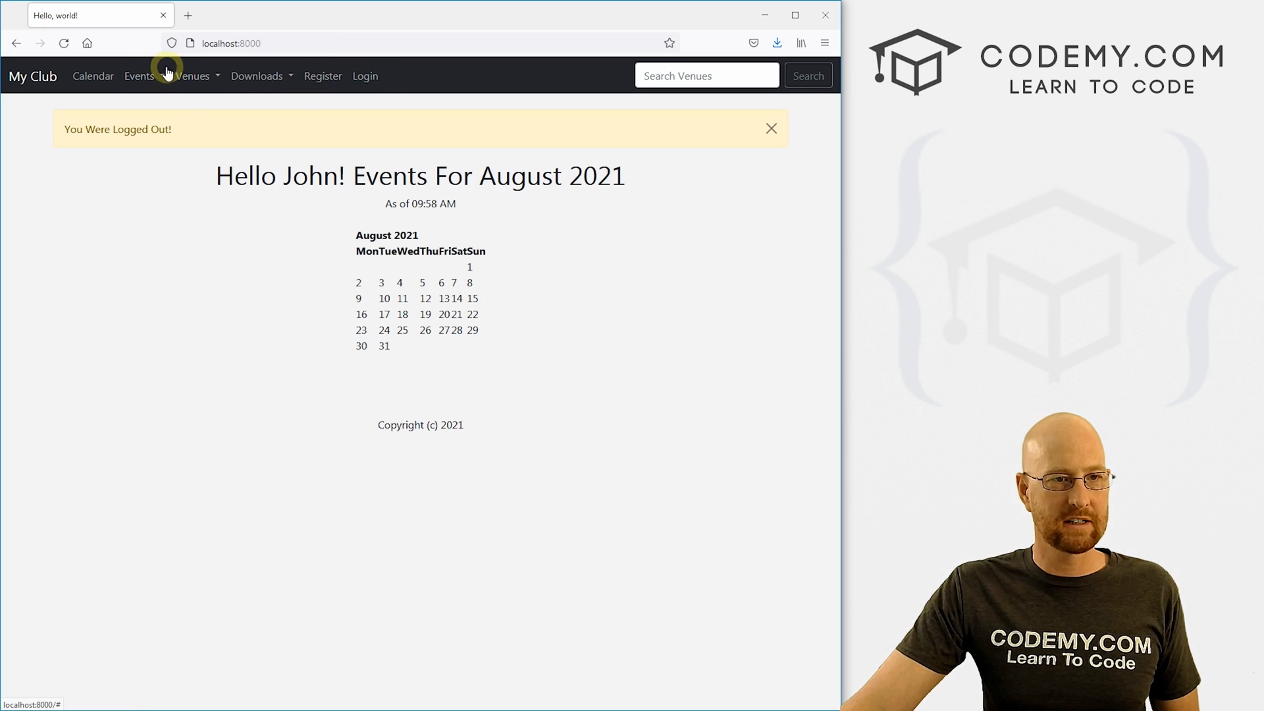
left_click(192, 77)
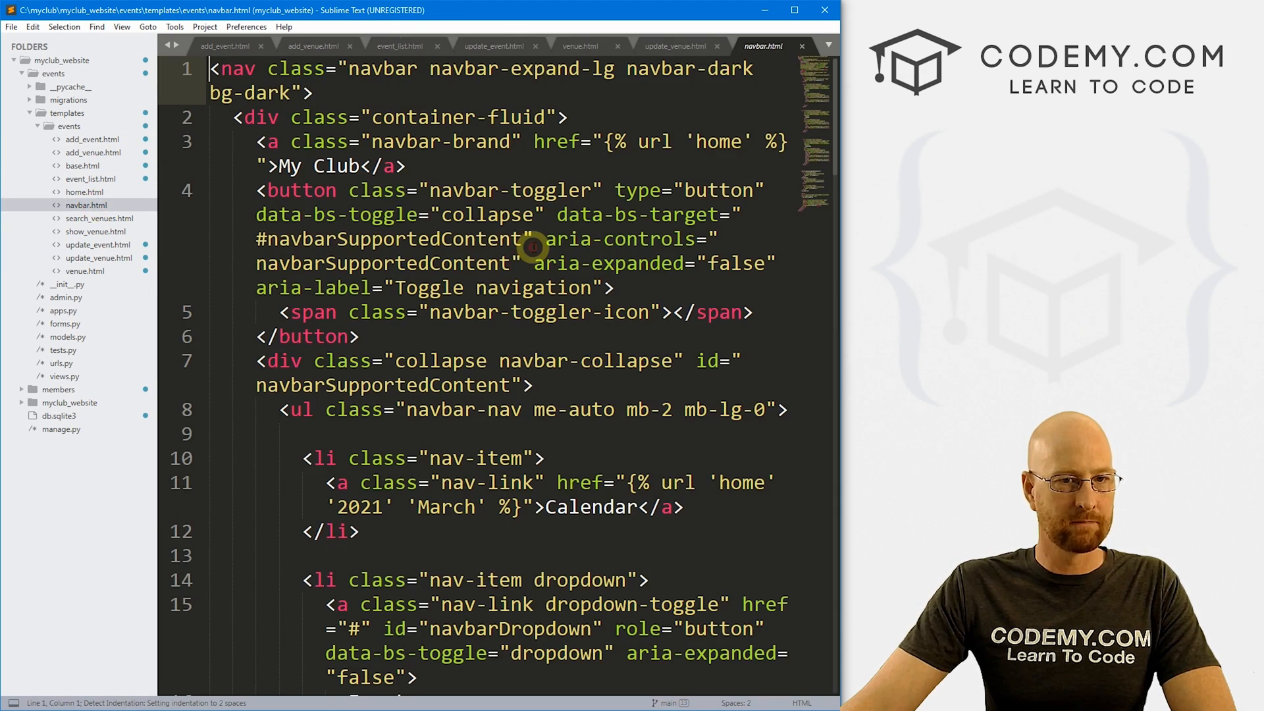
Wrap the navbar's Add Event item in {% if user.is_authenticated %}.
scroll("down", 3)
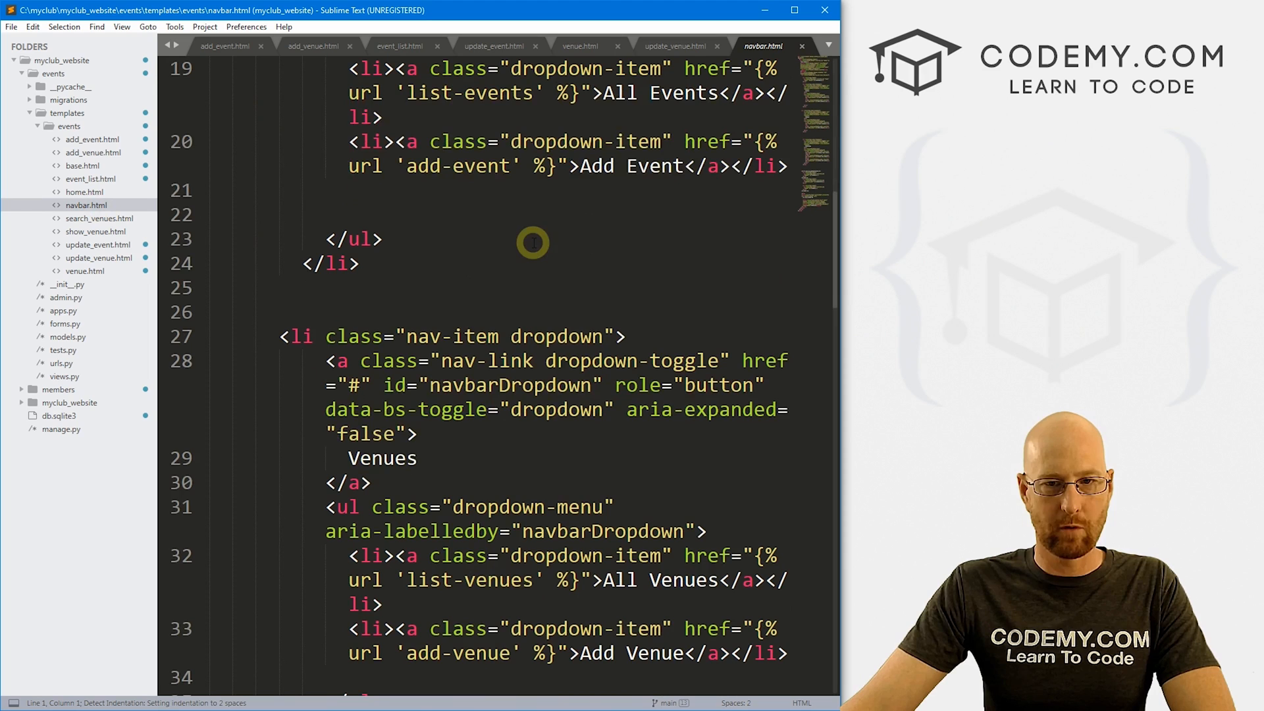
scroll("up", 3)
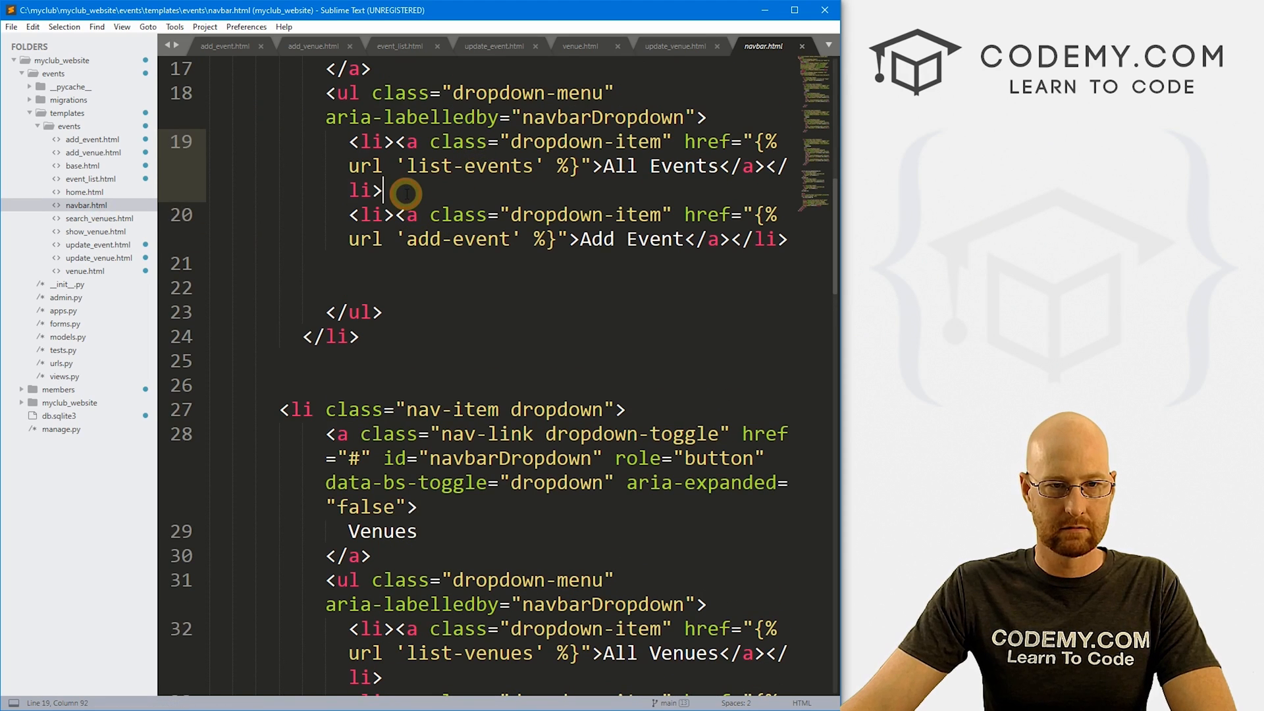
type("{% if user.is_authenticated %}")
left_click(500, 264)
type("{% endif %}")
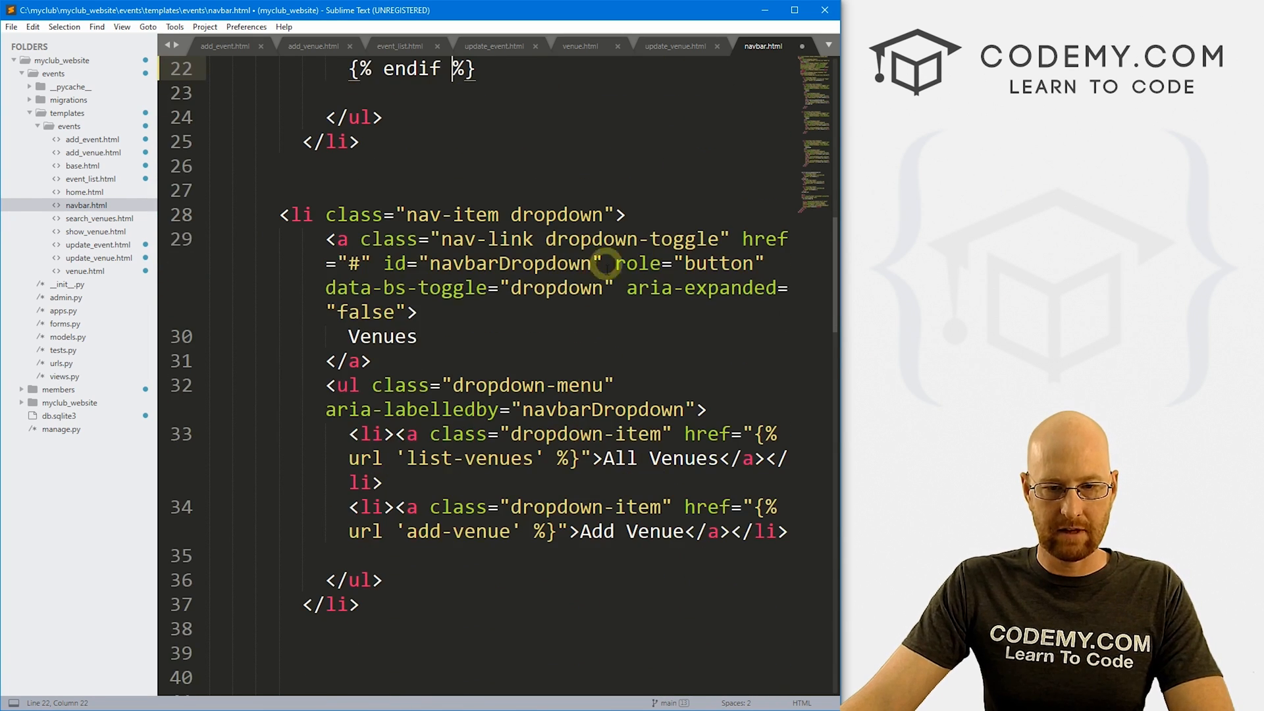
Start the same login check around the Add Venue item and begin its closing tag.
key("enter")
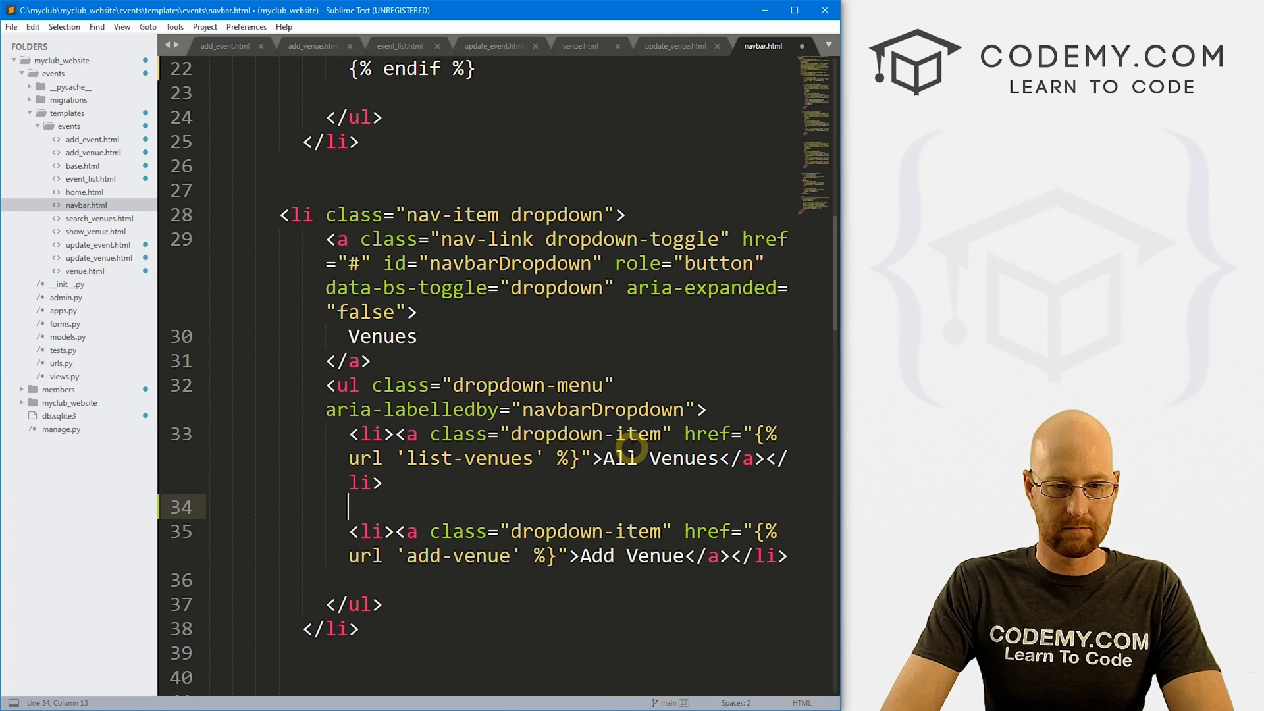
type("{% if user.is_authenticated %}")
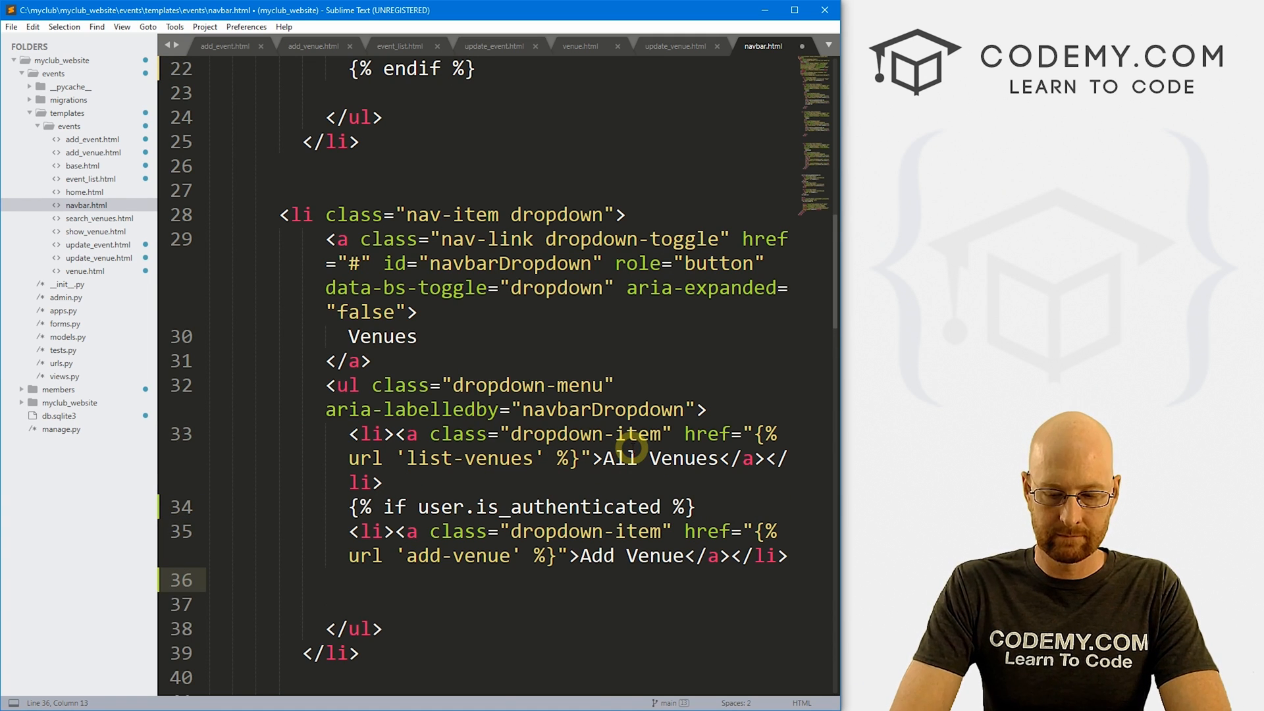
type("{% end%}")
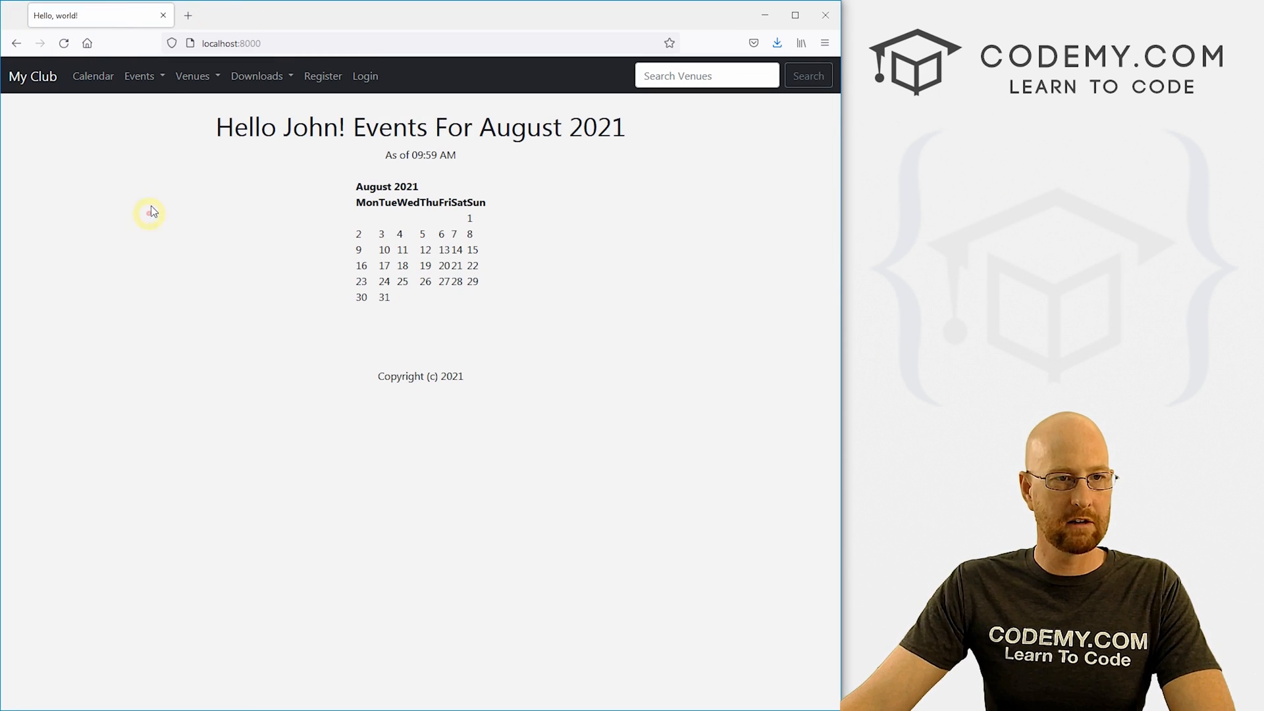
Confirm the Events menu shows only All Events when logged out, then log in.
left_click(140, 76)
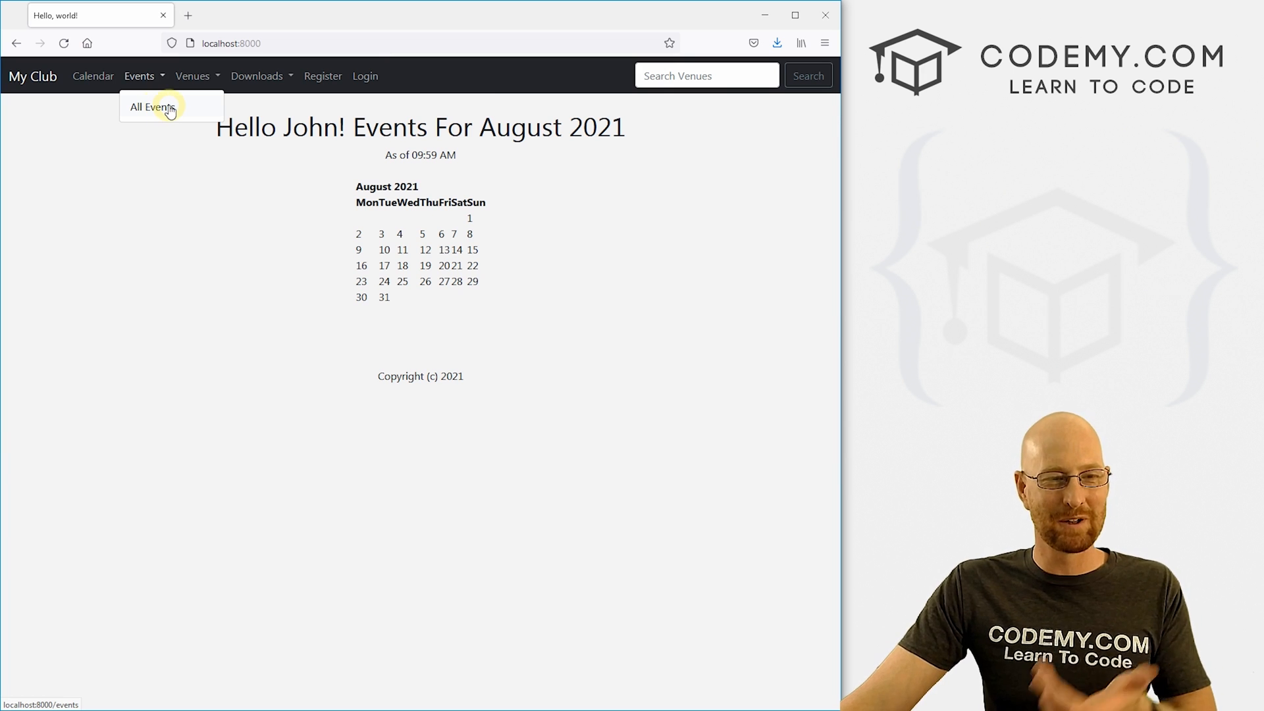
mouse_move(160, 113)
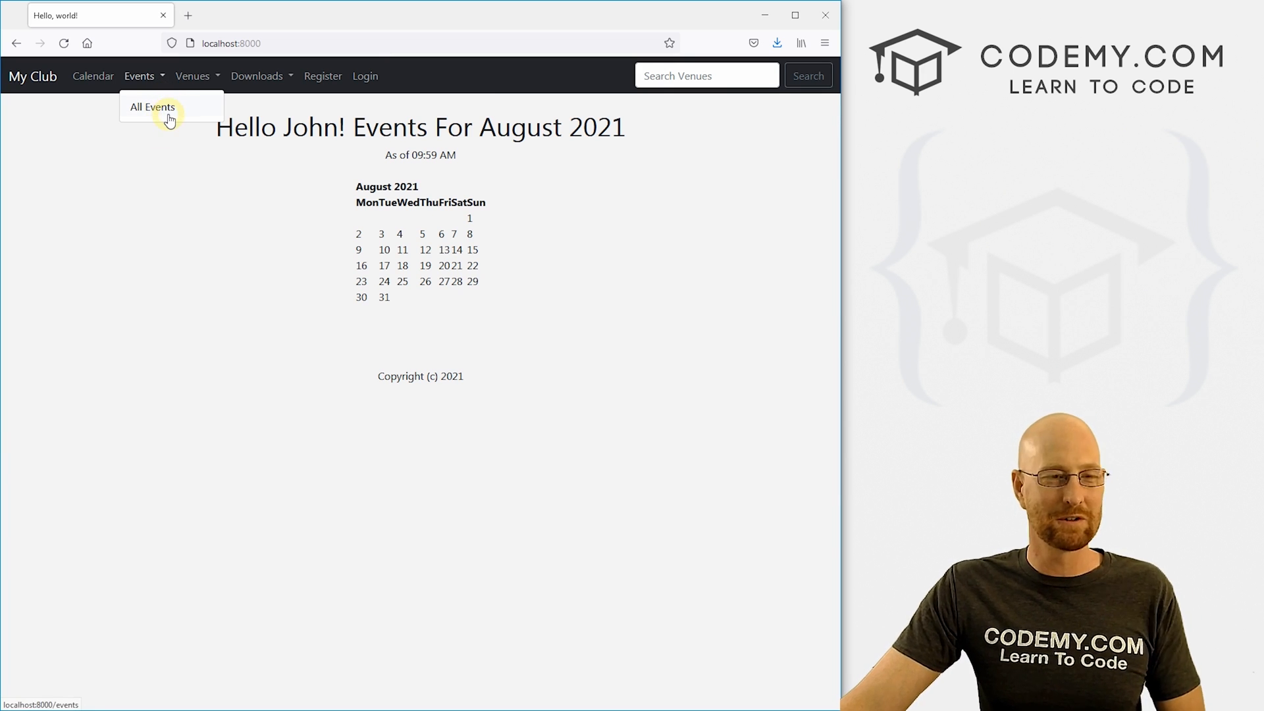
left_click(192, 76)
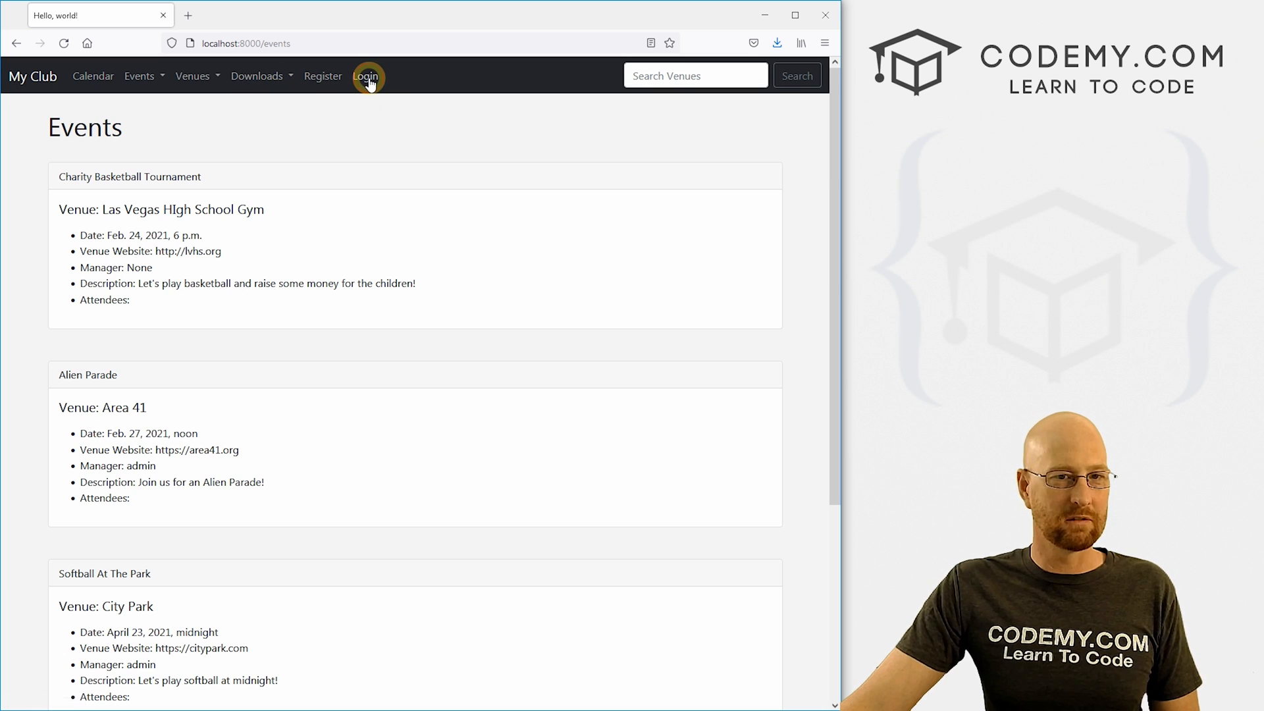
left_click(365, 76)
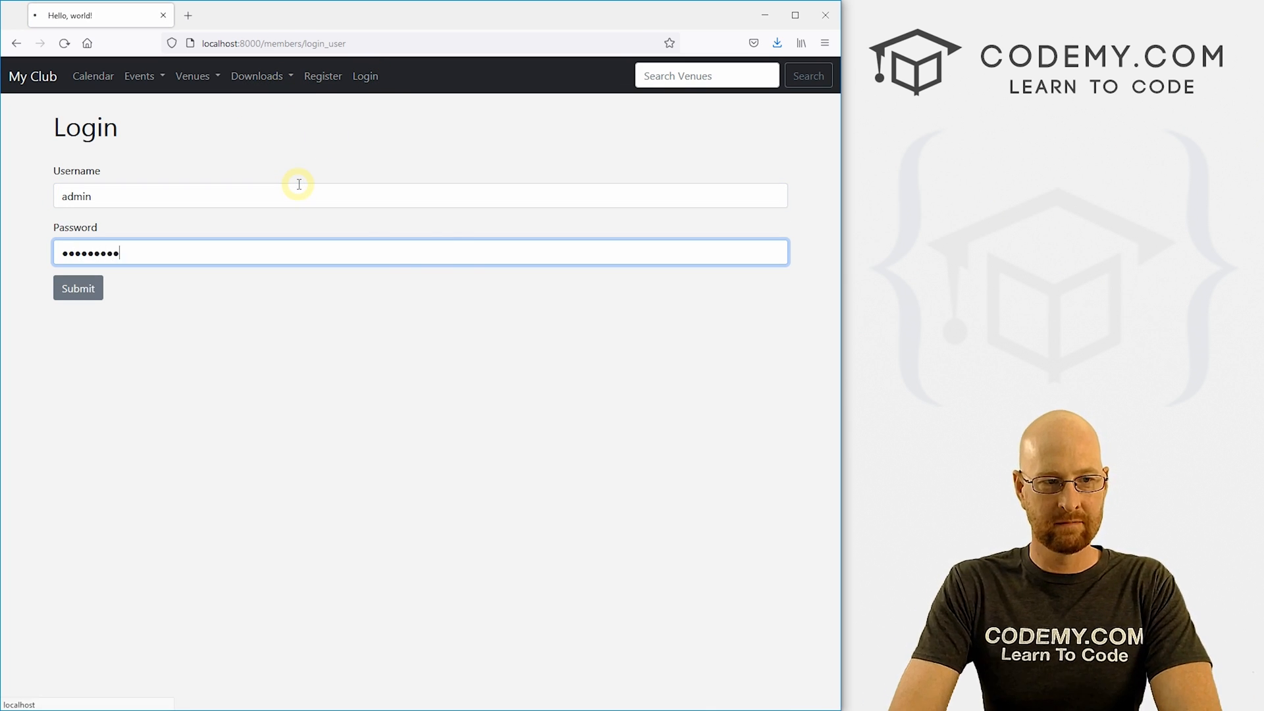
left_click(78, 288)
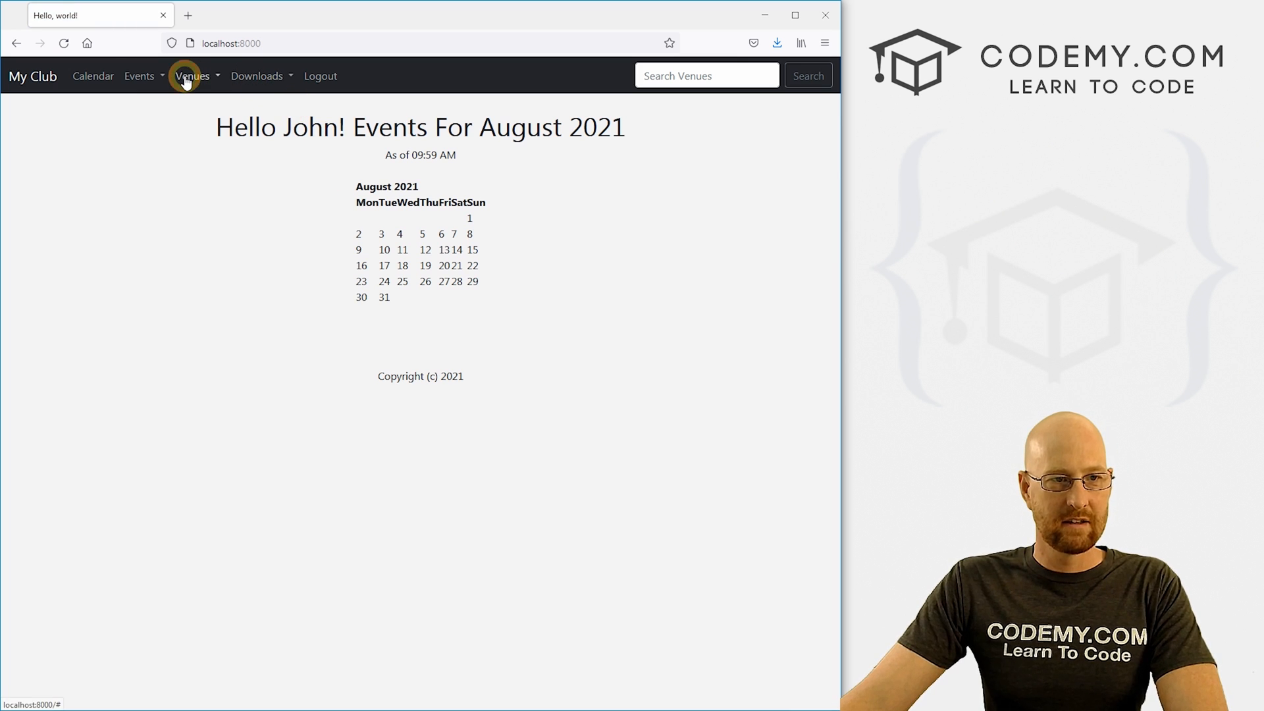
Confirm Add Event appears when logged in, open the tournament's update form, and go back to the events list.
left_click(138, 76)
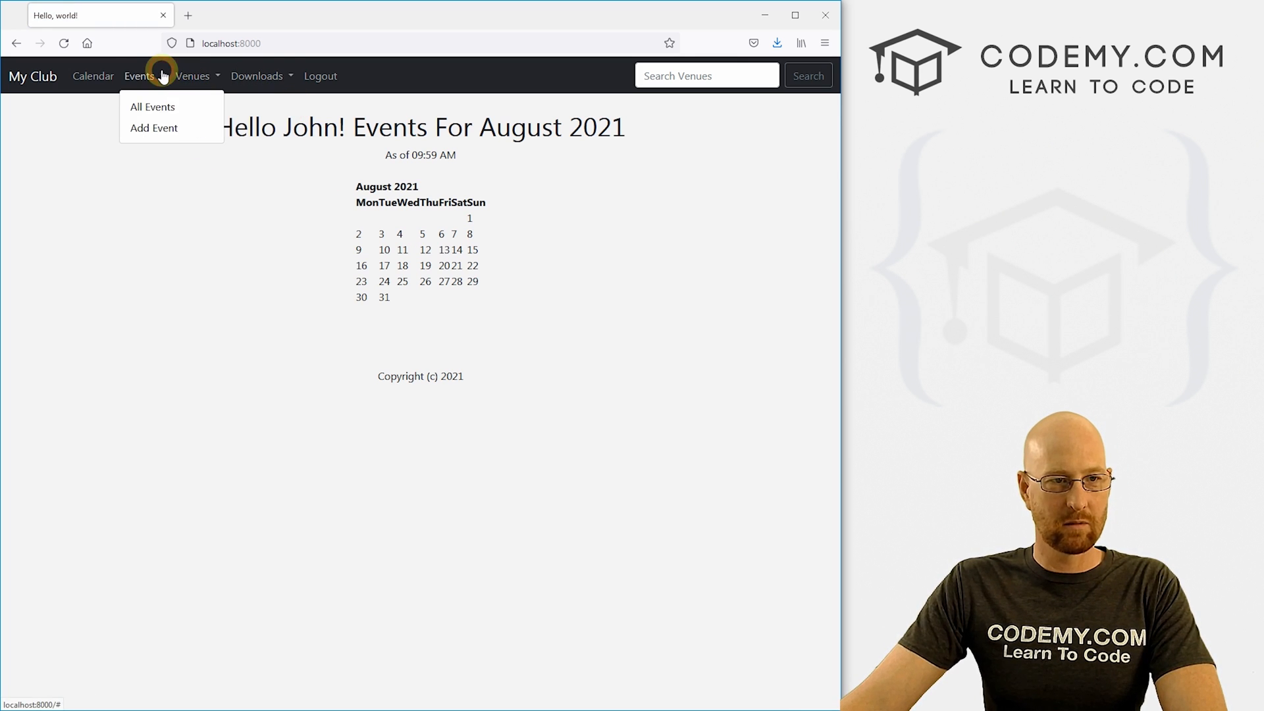
left_click(153, 128)
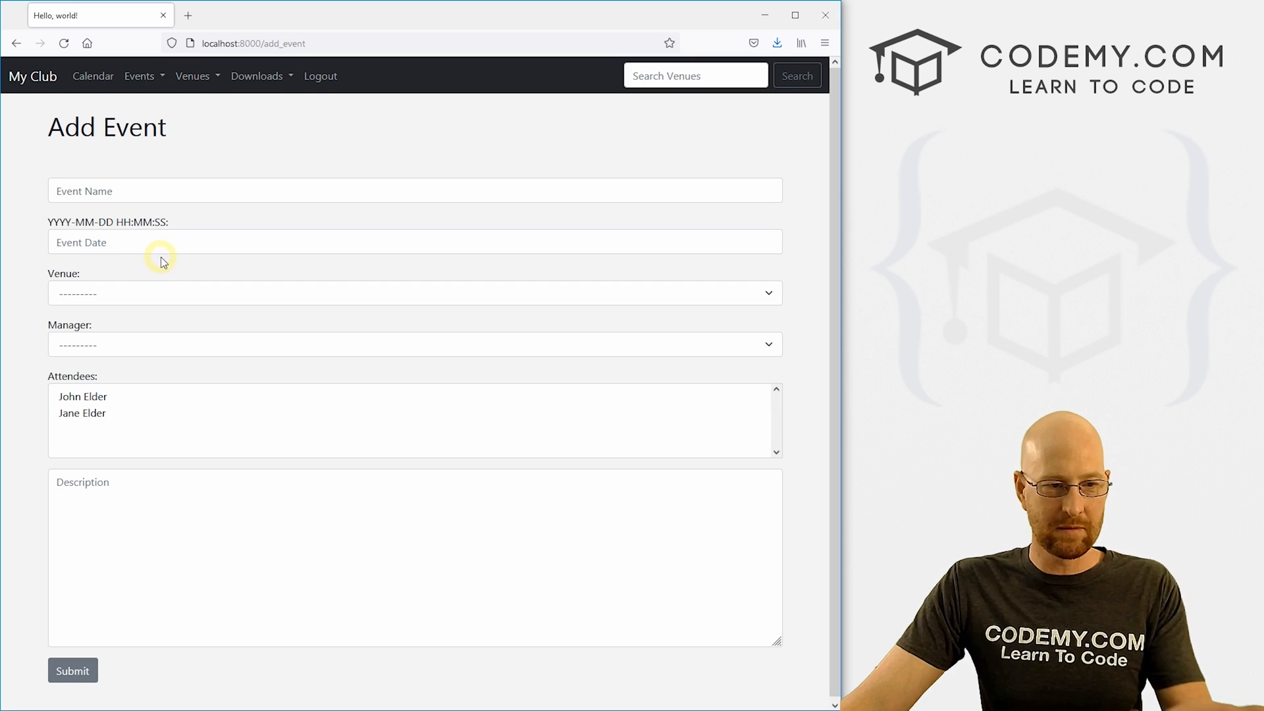
left_click(140, 76)
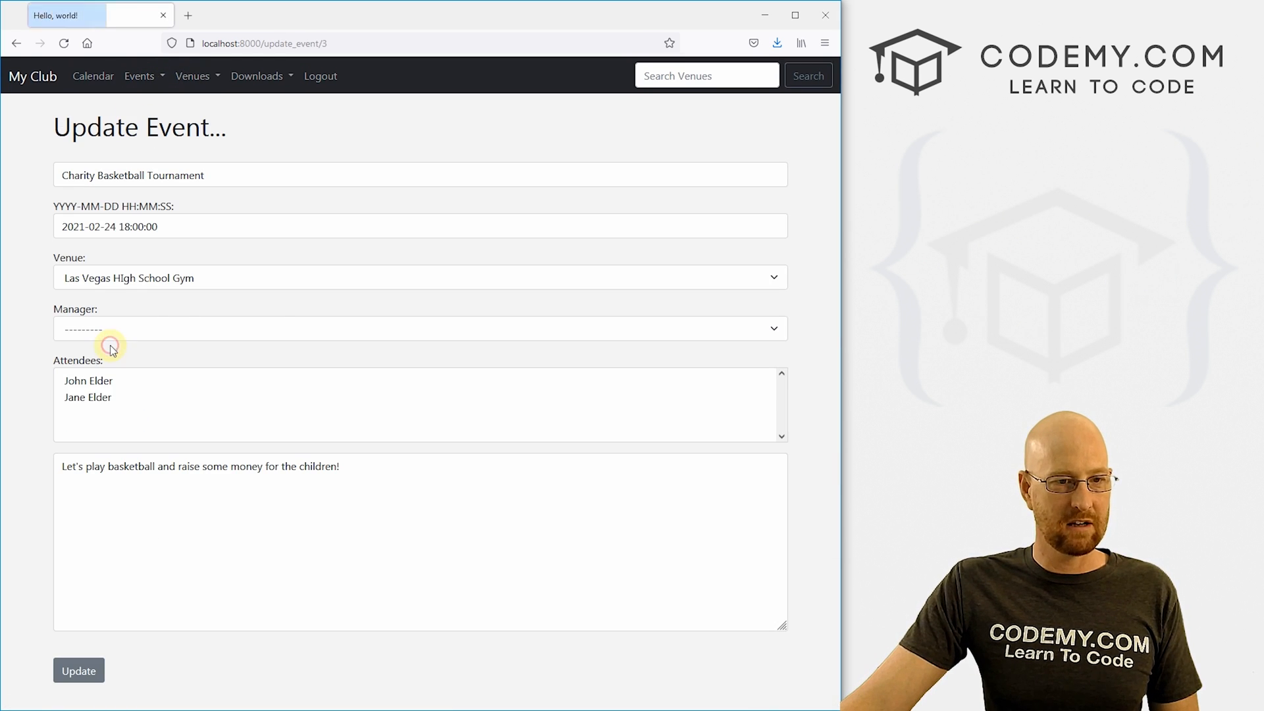
left_click(78, 670)
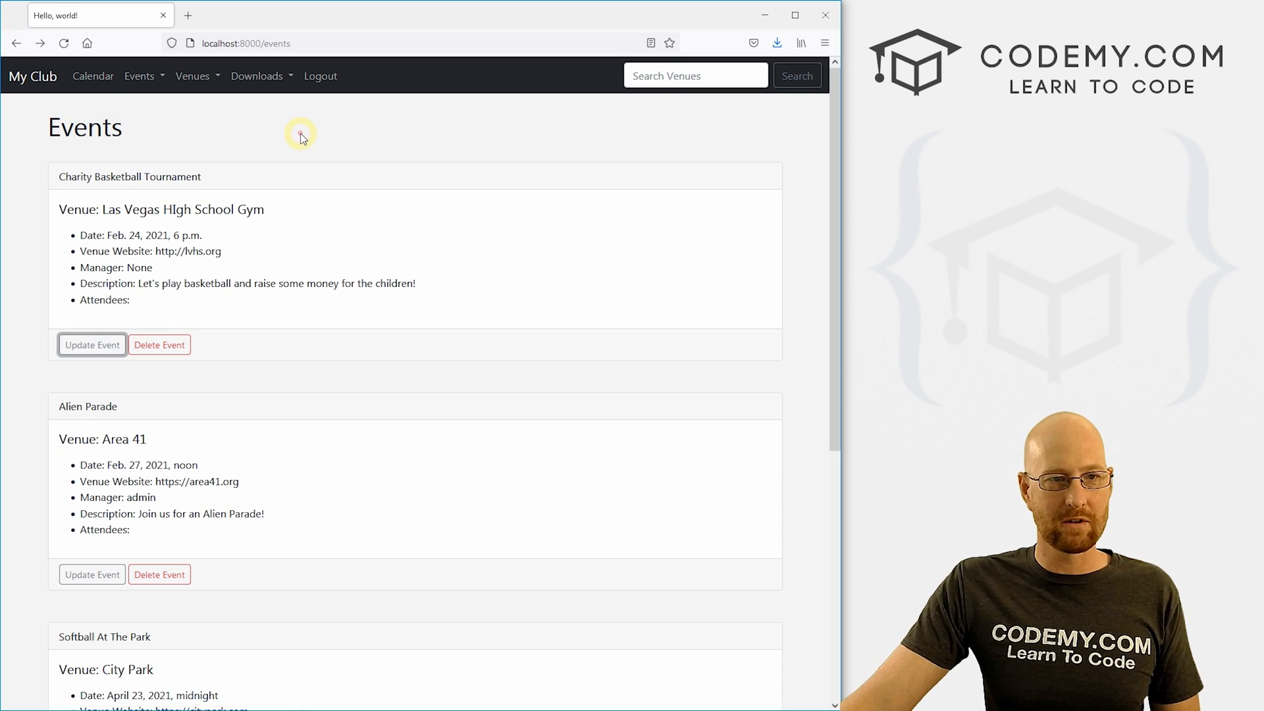